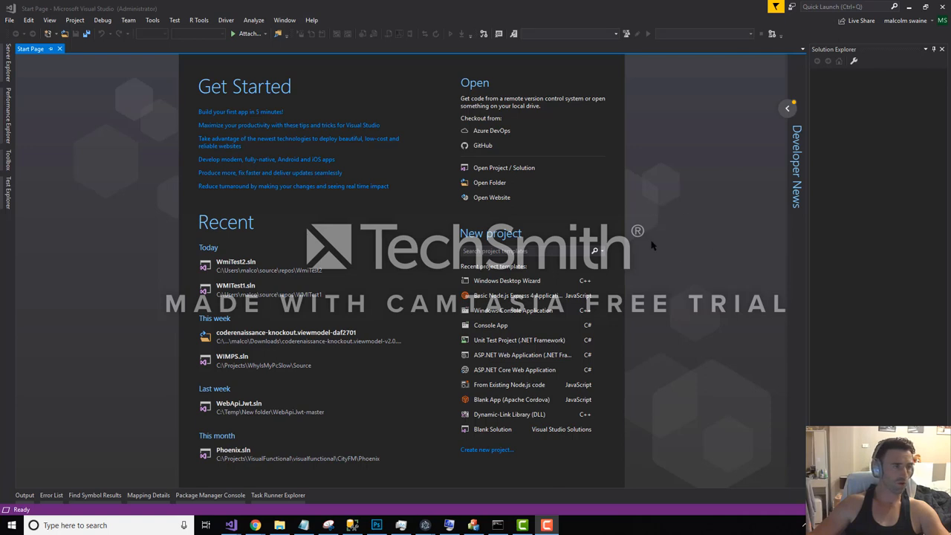
{"action": "mouse_move", "coordinate": [740, 178]}
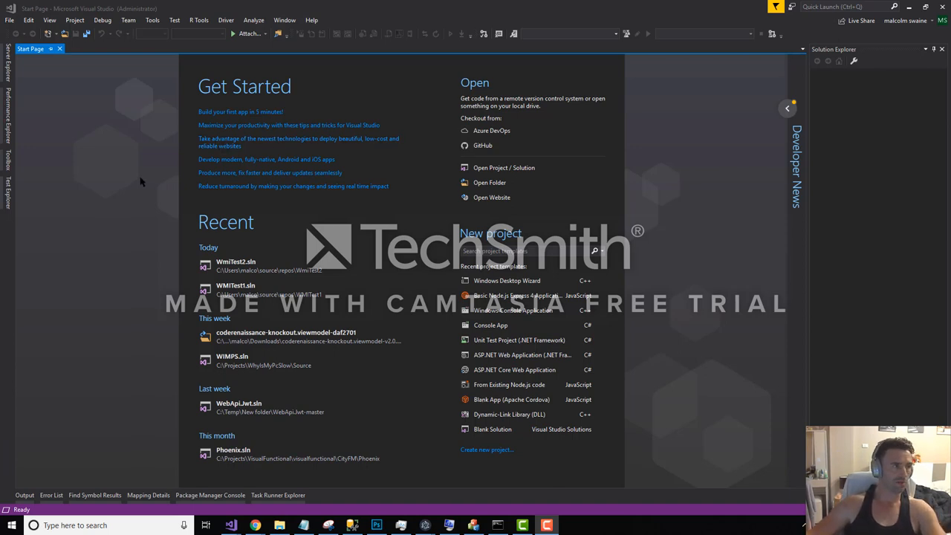
{"action": "mouse_move", "coordinate": [104, 207]}
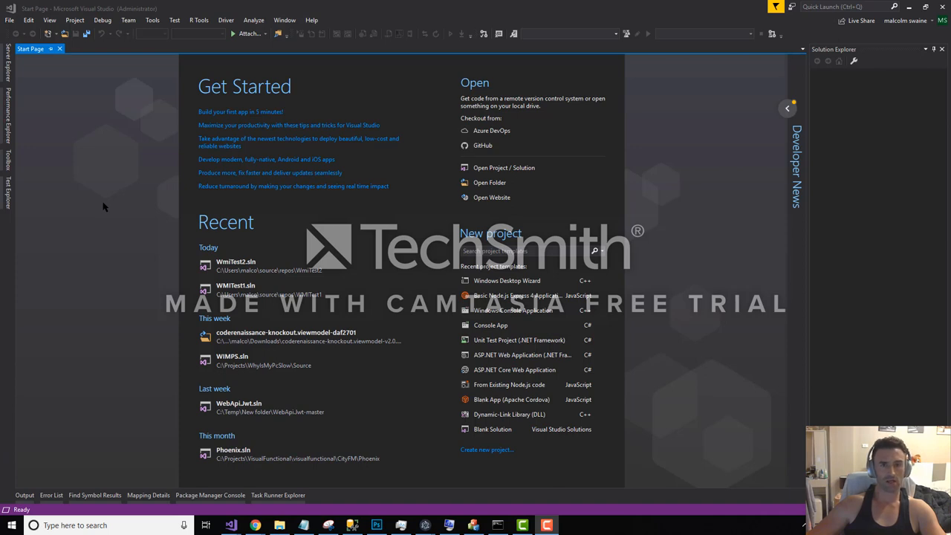
{"action": "mouse_move", "coordinate": [107, 148]}
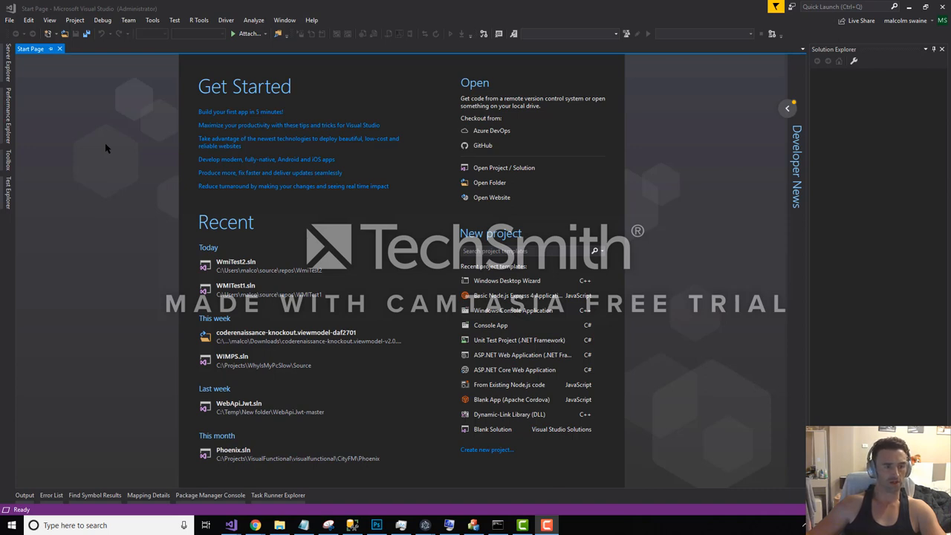
{"action": "mouse_move", "coordinate": [74, 134]}
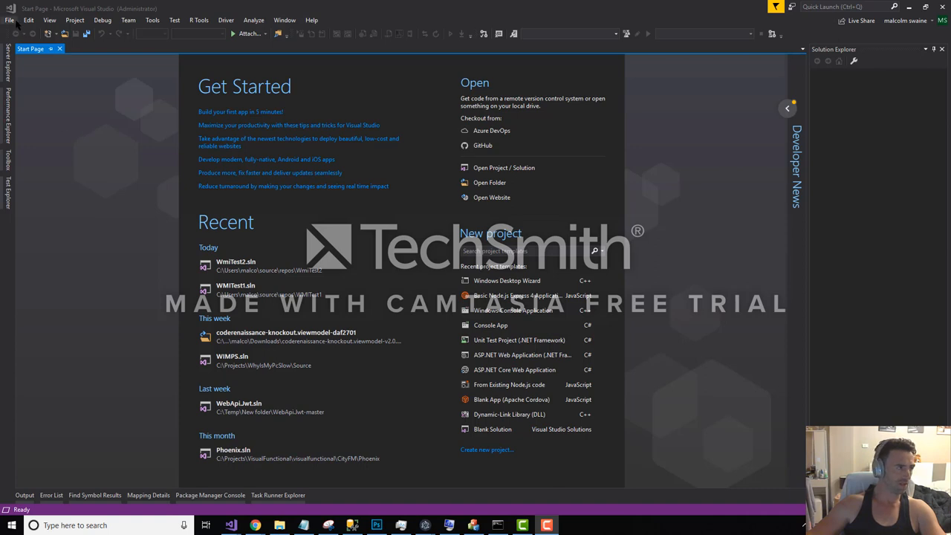
Create a Visual C++ Windows Desktop Wizard project named Wmitest4 and accept the default desktop options
{"action": "left_click", "coordinate": [9, 21]}
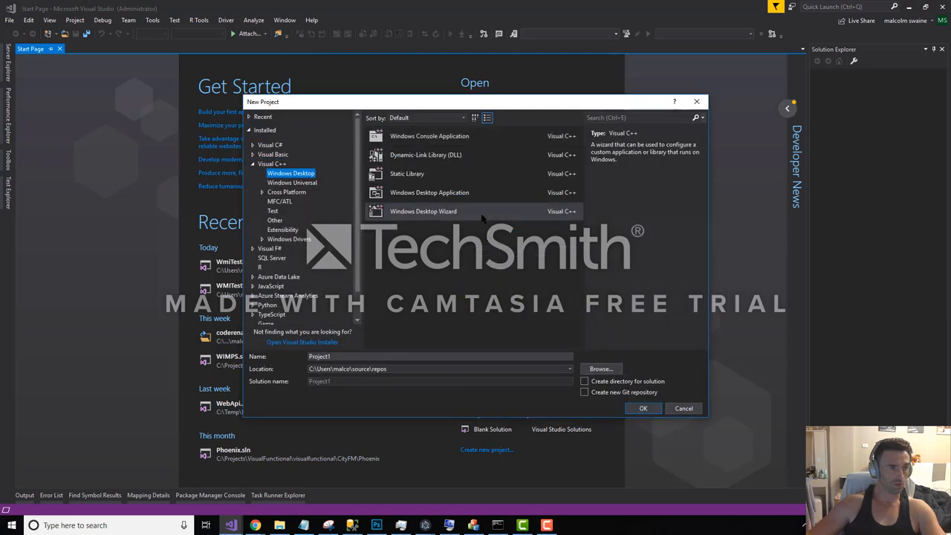
{"action": "left_click", "coordinate": [438, 356]}
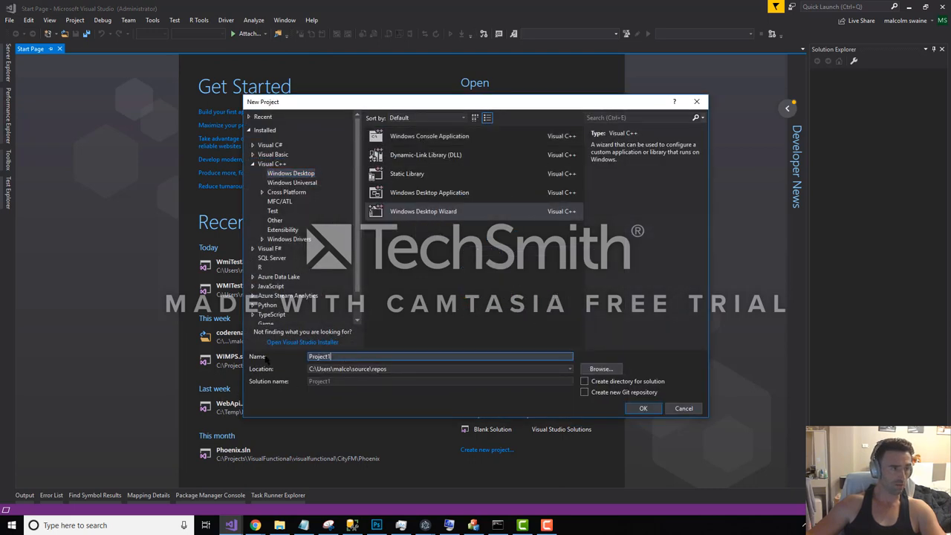
{"action": "type", "text": "Wmi"}
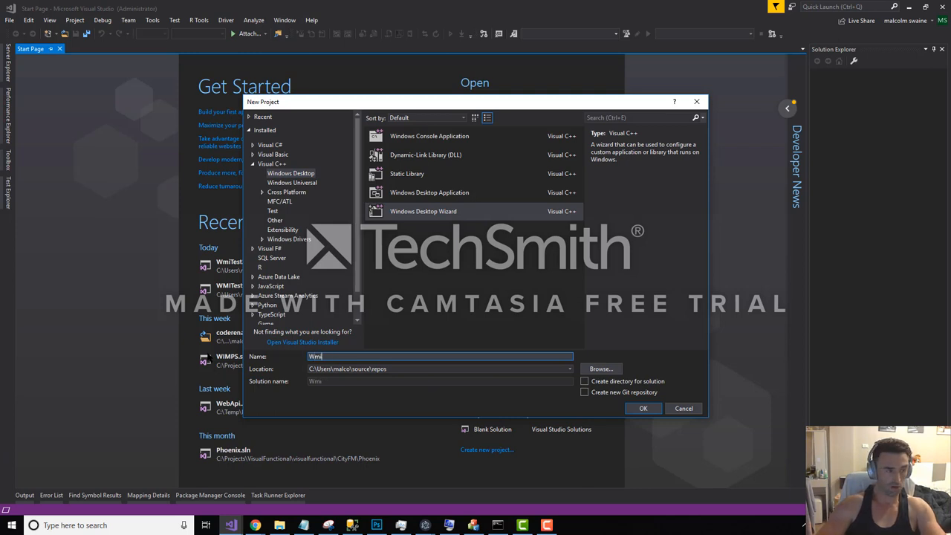
{"action": "type", "text": "test4"}
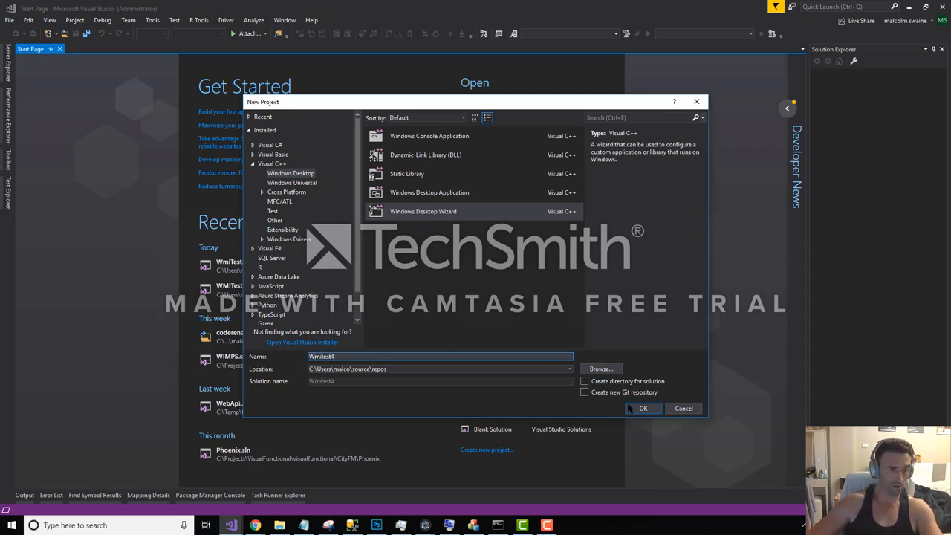
{"action": "left_click", "coordinate": [642, 407]}
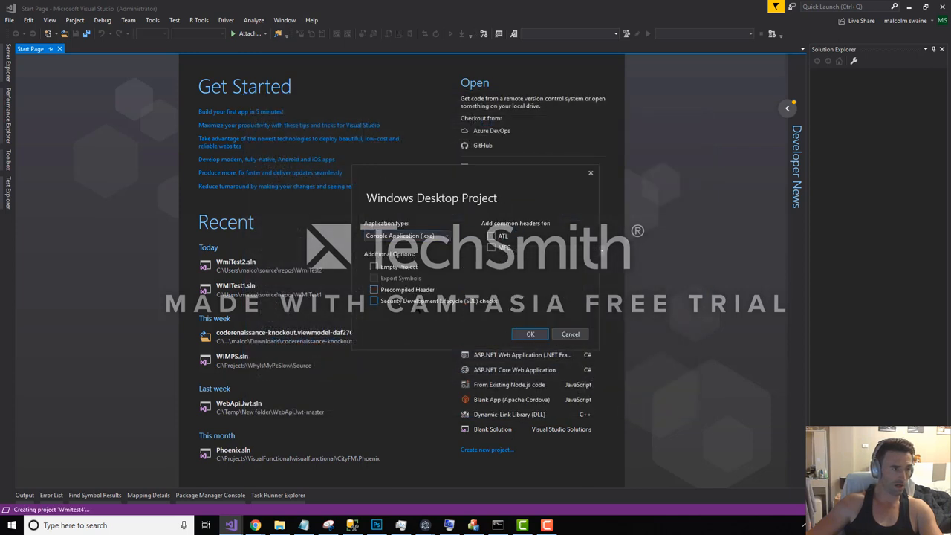
{"action": "left_click", "coordinate": [529, 333]}
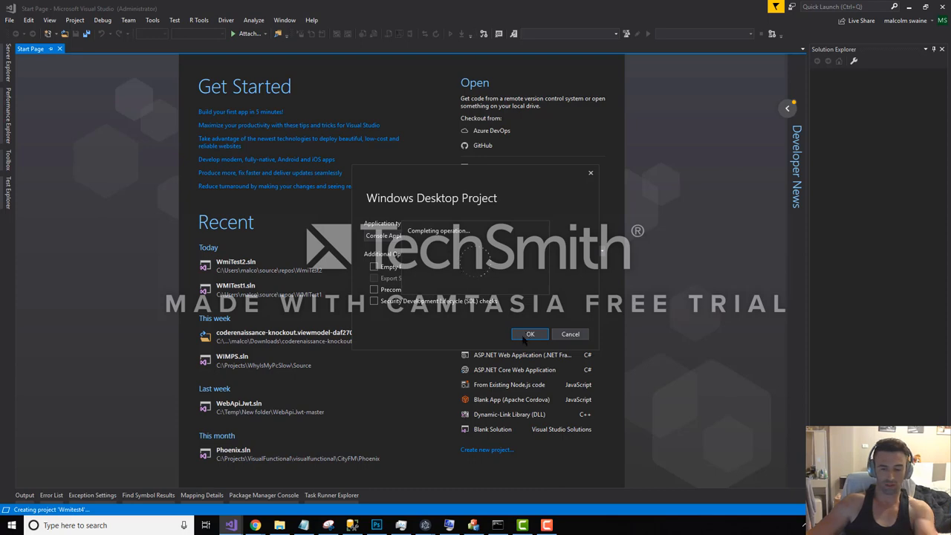
{"action": "left_click", "coordinate": [529, 333]}
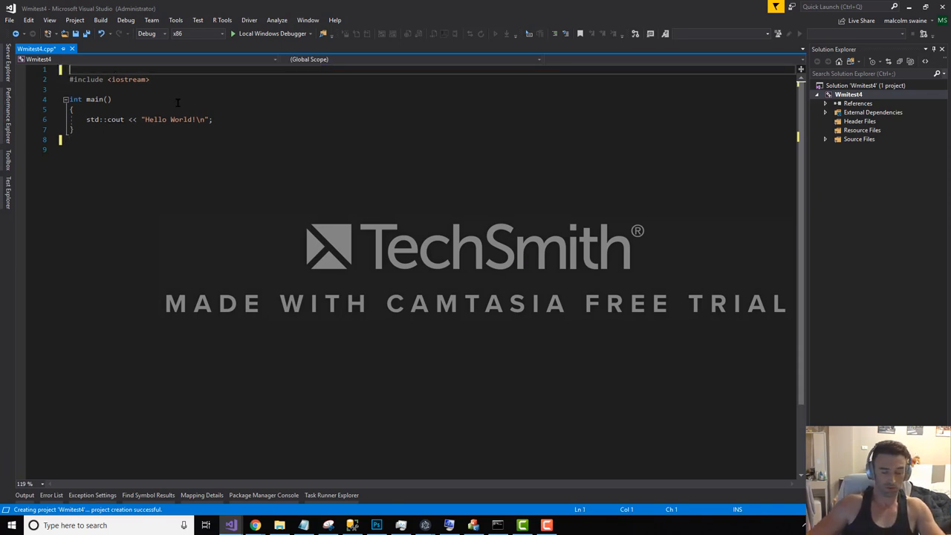
{"action": "left_click", "coordinate": [73, 110]}
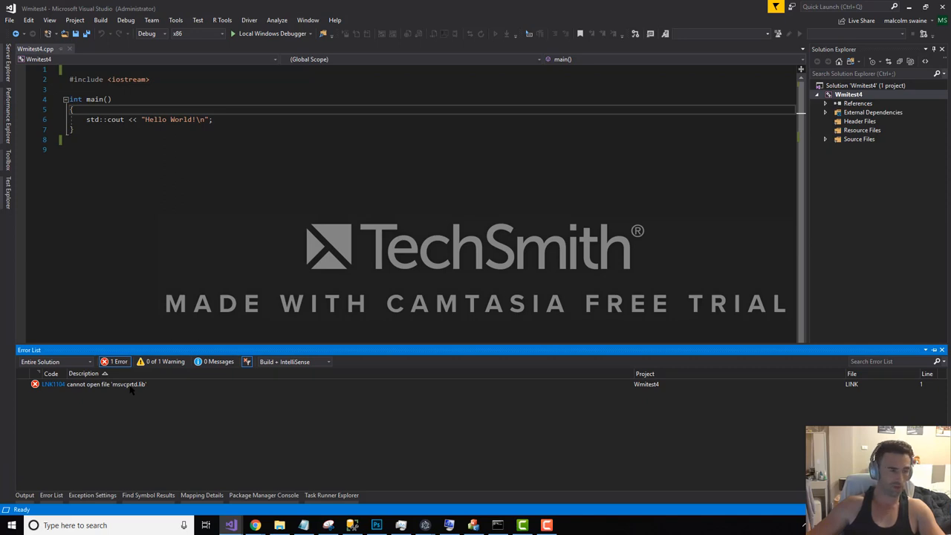
{"action": "mouse_move", "coordinate": [101, 217]}
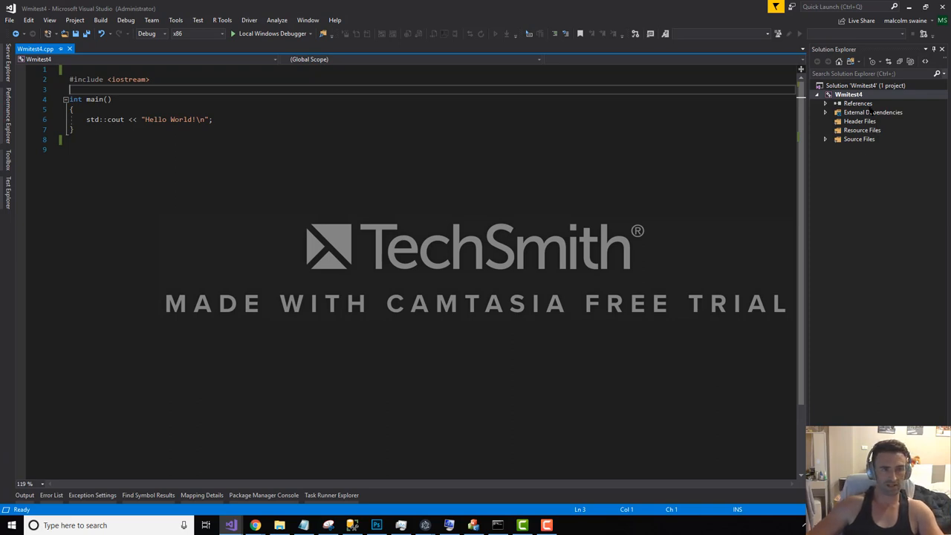
In Wmitest4's property pages, add the MSVC 14.16 lib\x64 folder to Linker > General additional library directories
{"action": "right_click", "coordinate": [847, 95]}
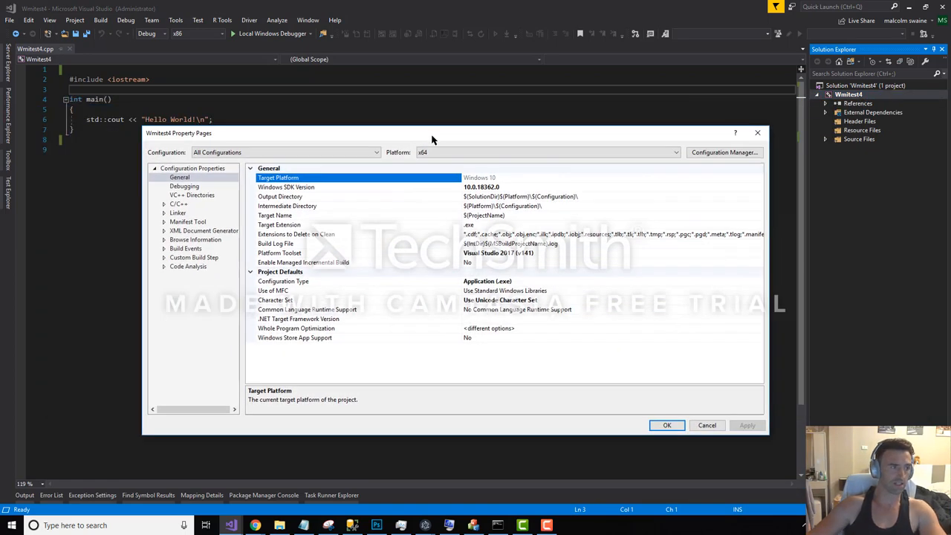
{"action": "left_click", "coordinate": [163, 214]}
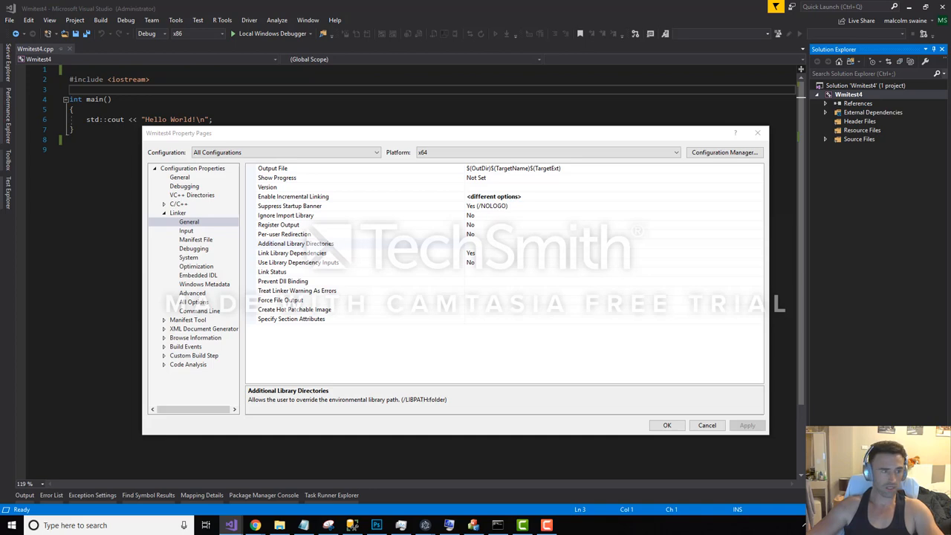
{"action": "left_click", "coordinate": [296, 243]}
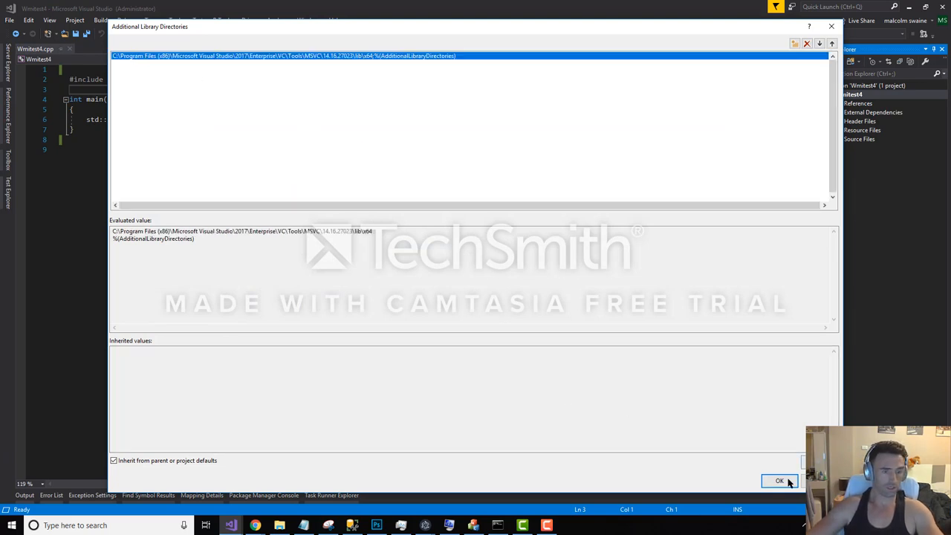
{"action": "left_click", "coordinate": [778, 481]}
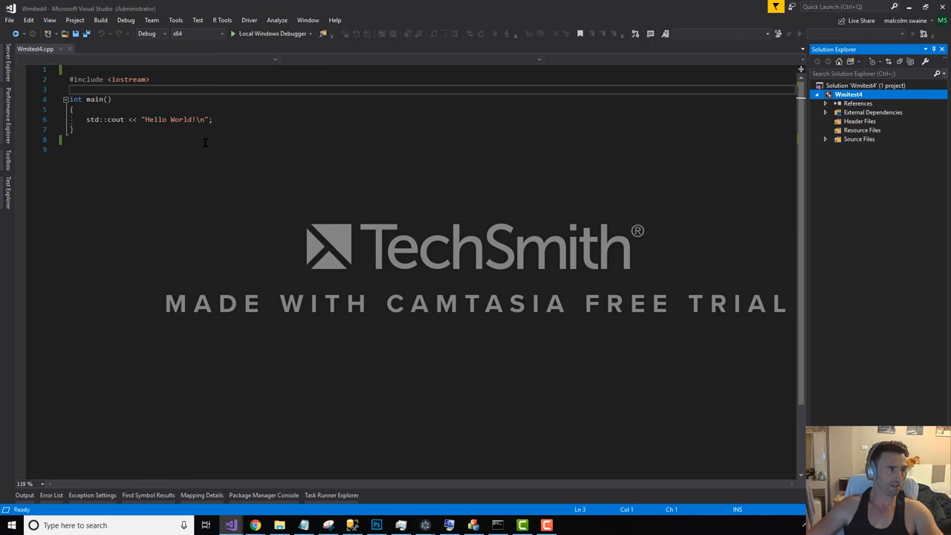
Declare 'IWbemLocator *wbemLocator = NULL;' and an IWbemServices pointer in main, then select both lines
{"action": "key", "text": "ctrl+s"}
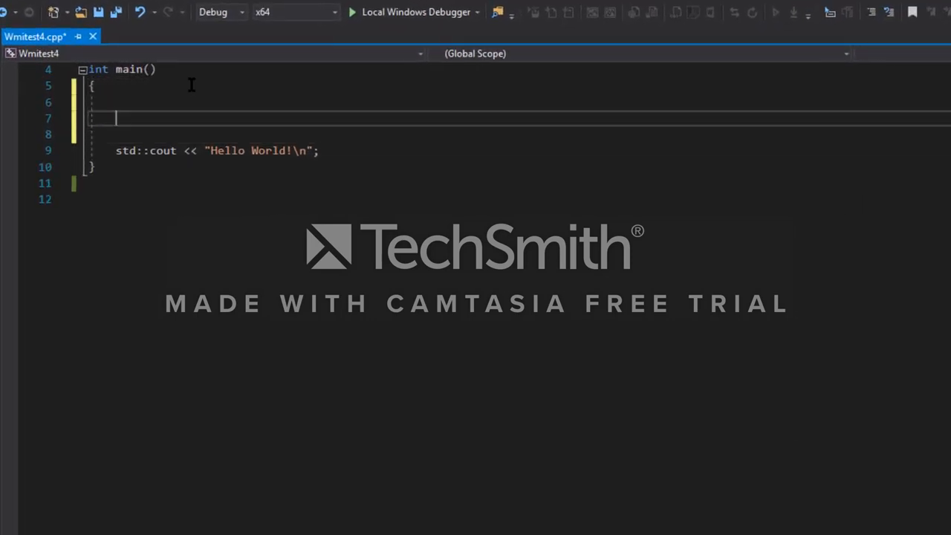
{"action": "type", "text": "IWbemLocator *wbemLocator = NULL;"}
{"action": "type", "text": "IWbemServices *wbemServices = NULL;"}
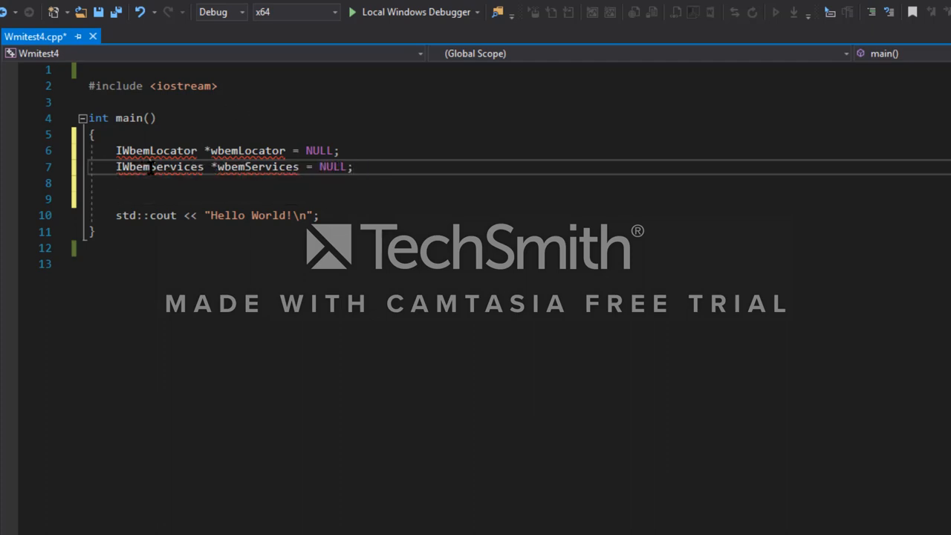
{"action": "double_click", "coordinate": [159, 166]}
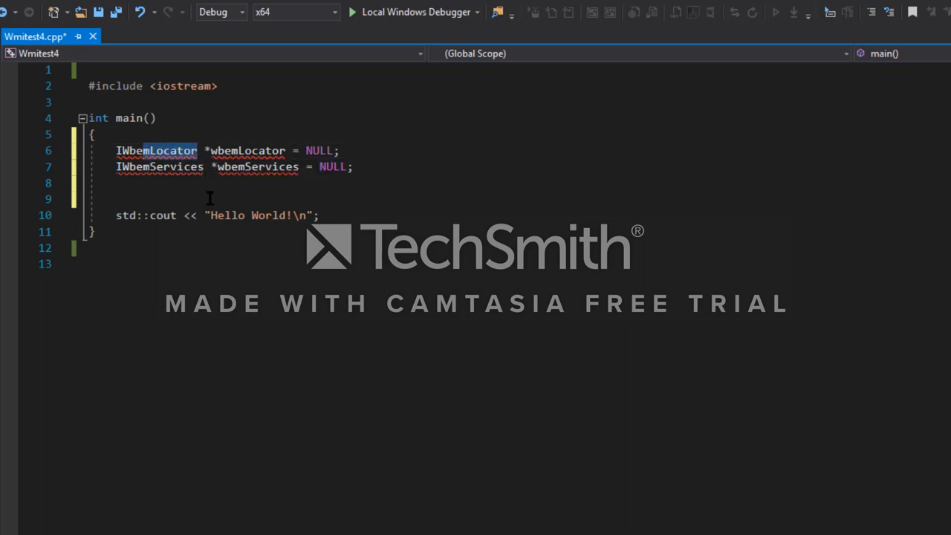
{"action": "left_click_drag", "start_coordinate": [116, 150], "coordinate": [354, 166]}
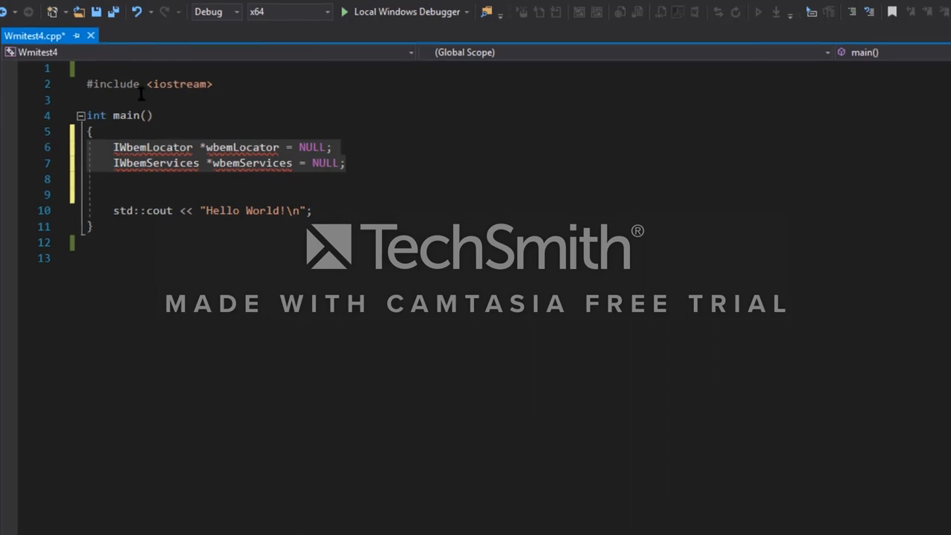
Add #include lines for windows.h, Wbemidl.h and comdef.h below iostream, then select the IWbemLocator name
{"action": "type", "text": "#include <windows.h>;"}
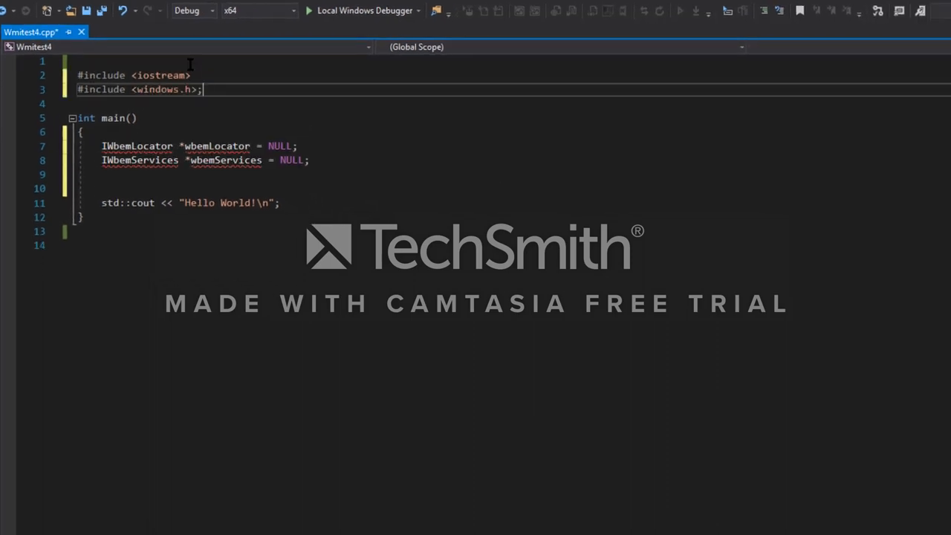
{"action": "key", "text": "Enter"}
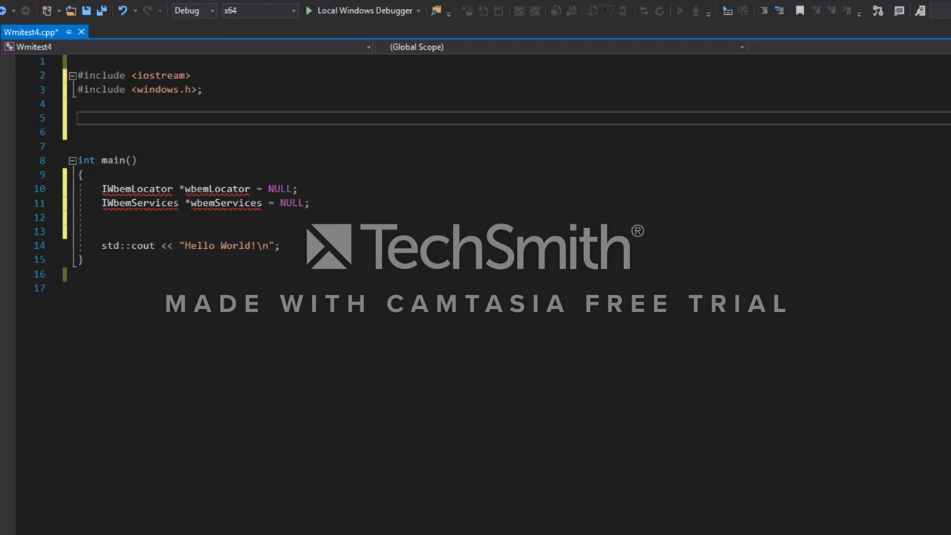
{"action": "left_click", "coordinate": [112, 104]}
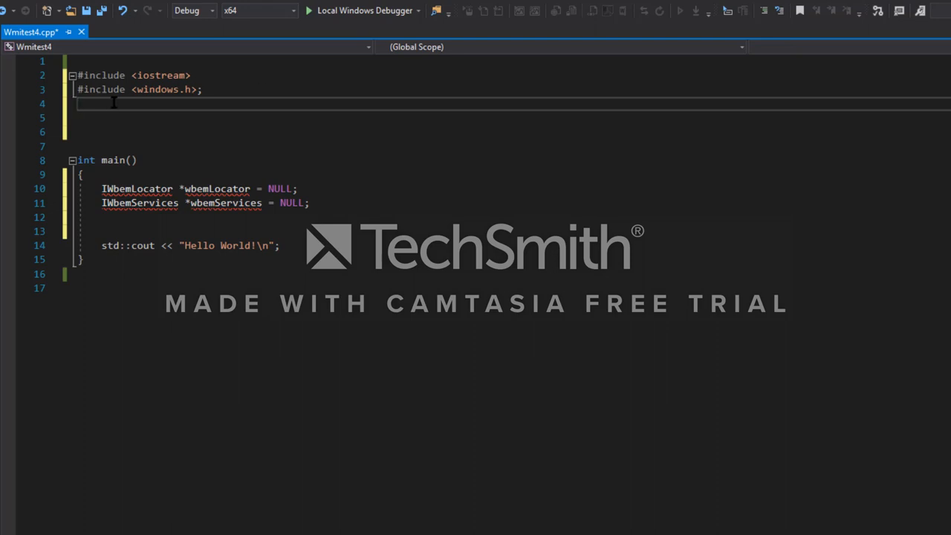
{"action": "type", "text": "#include <Wbemidl.h>"}
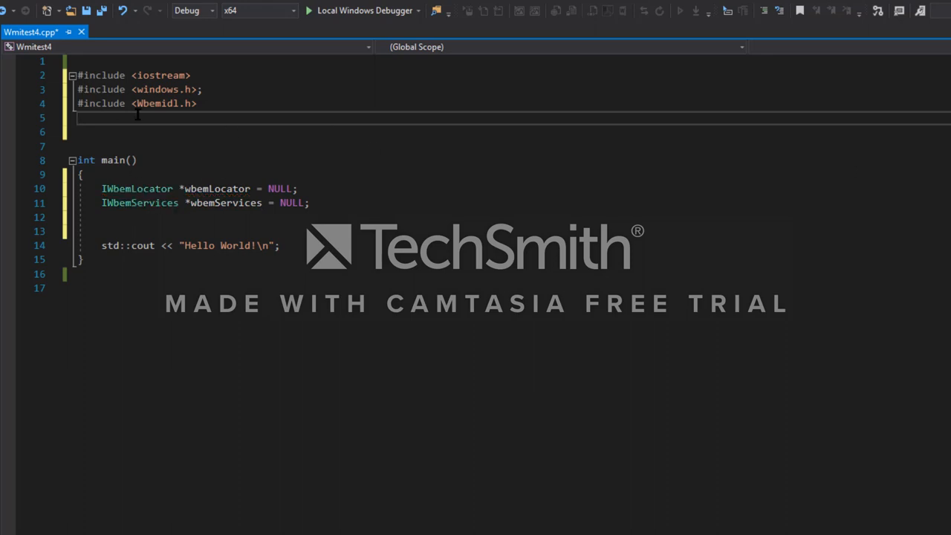
{"action": "type", "text": "#include <comdef.h>"}
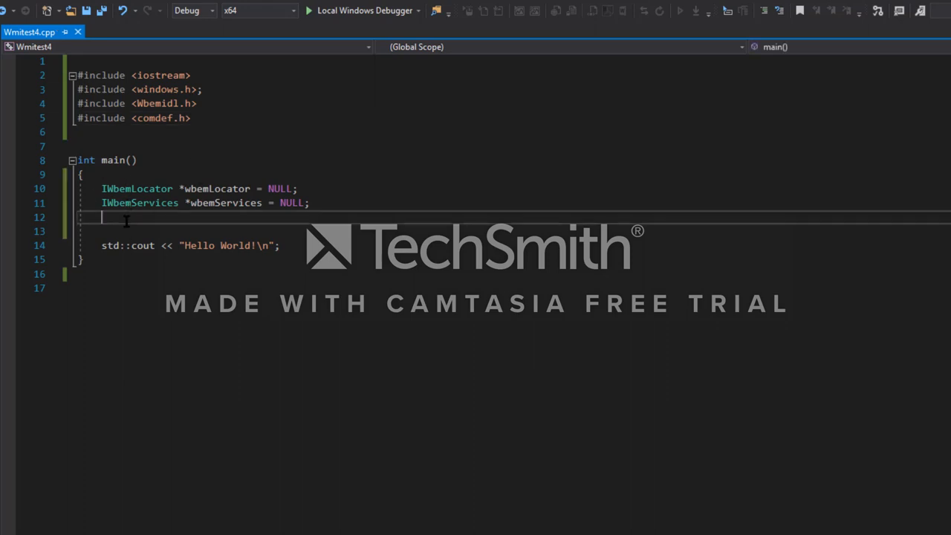
{"action": "key", "text": "enter"}
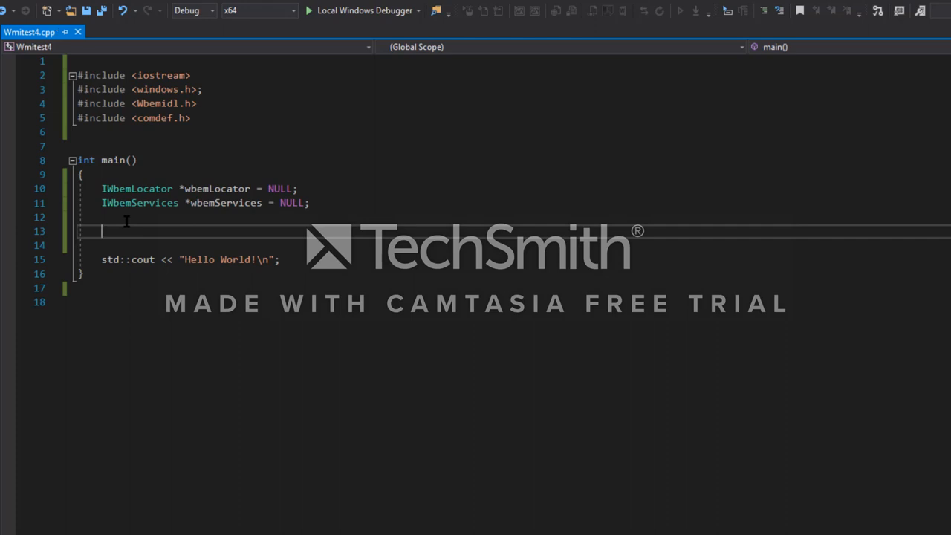
{"action": "mouse_move", "coordinate": [386, 170]}
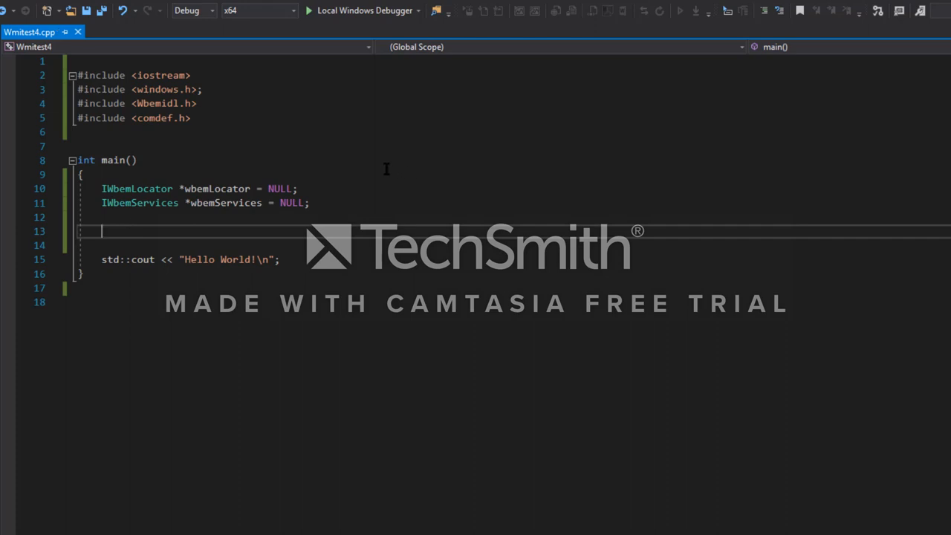
{"action": "double_click", "coordinate": [136, 187]}
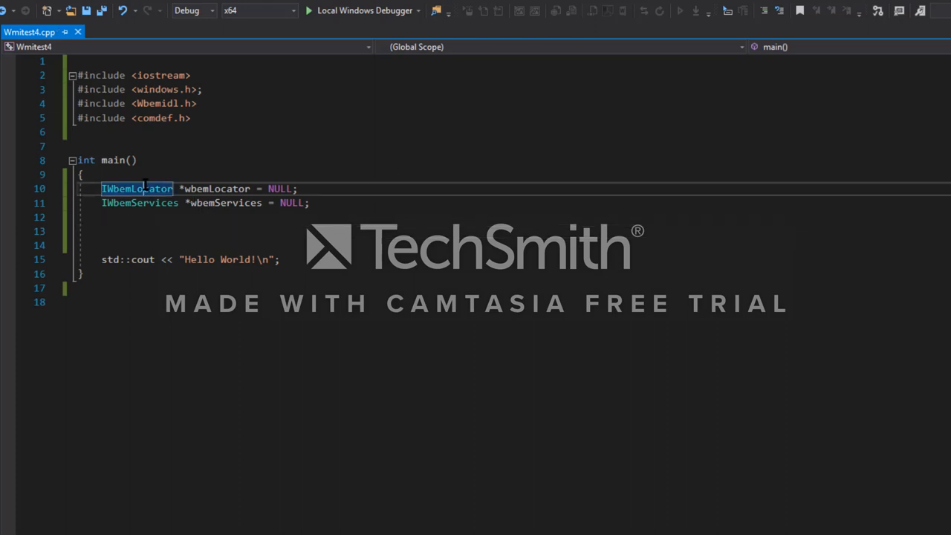
{"action": "double_click", "coordinate": [140, 202]}
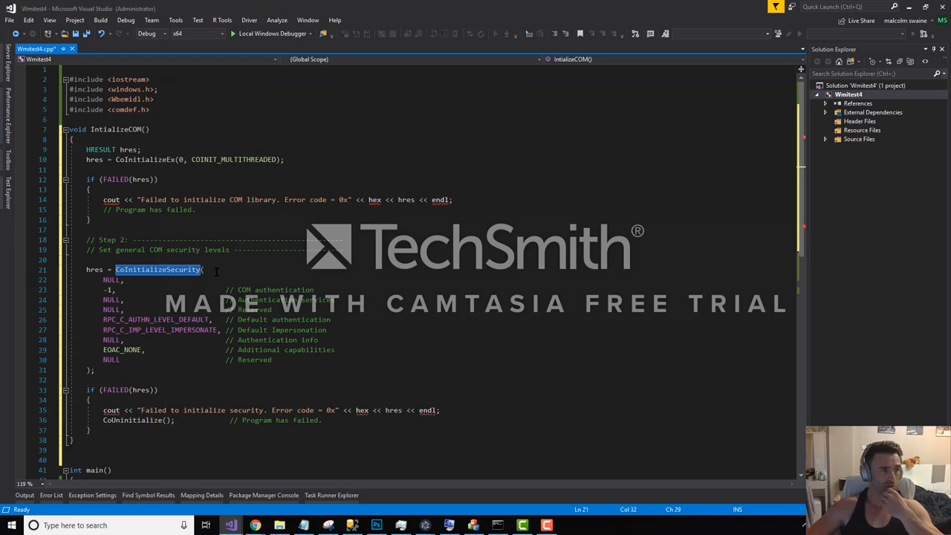
{"action": "mouse_move", "coordinate": [220, 268]}
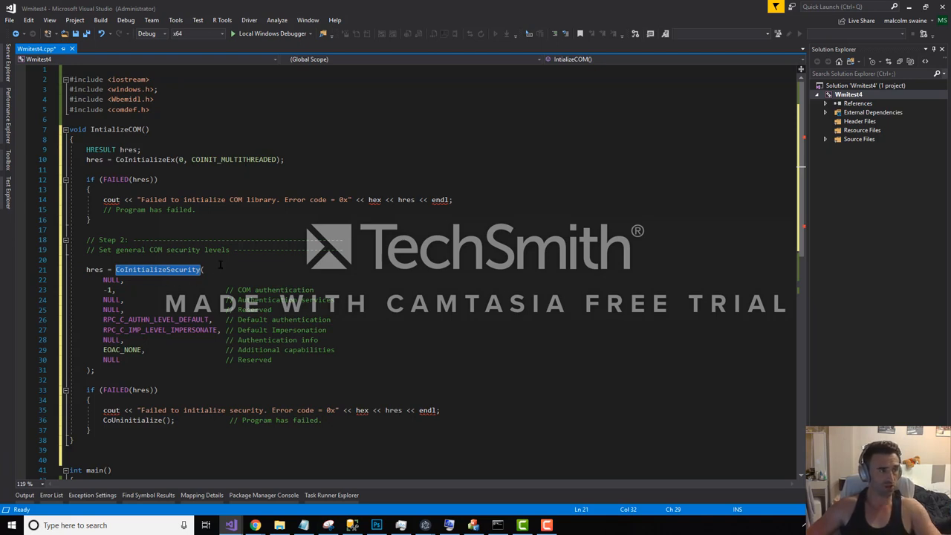
Add blank lines after the last #include, above the InitializeCOM function
{"action": "left_click", "coordinate": [164, 110]}
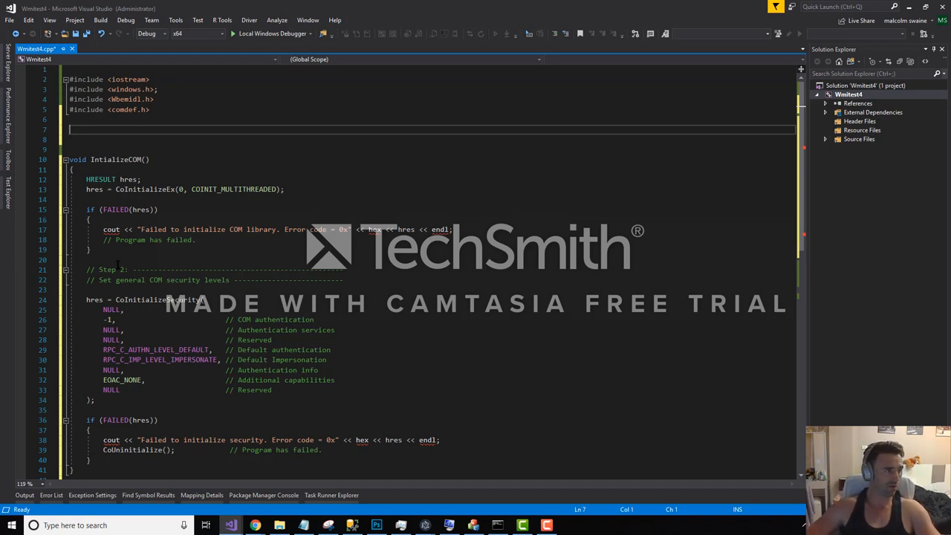
Write 'using namespace std;' after the includes and call InitializeCOM(); in main after the pointer declarations
{"action": "type", "text": "u"}
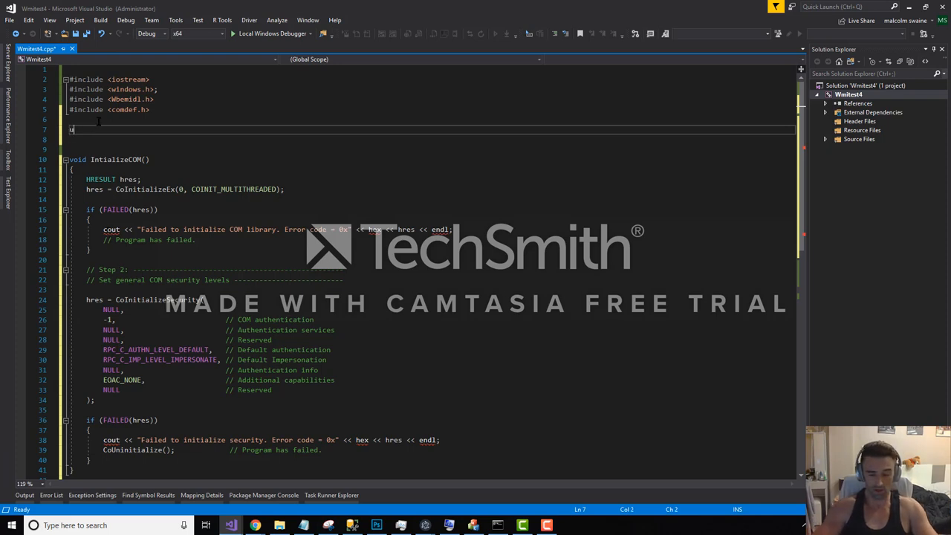
{"action": "type", "text": "sing ns"}
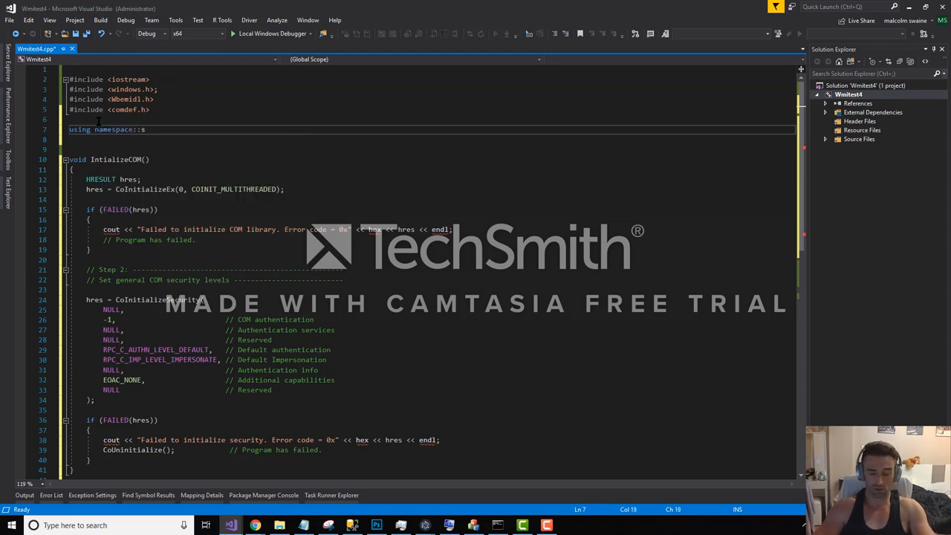
{"action": "type", "text": "td;"}
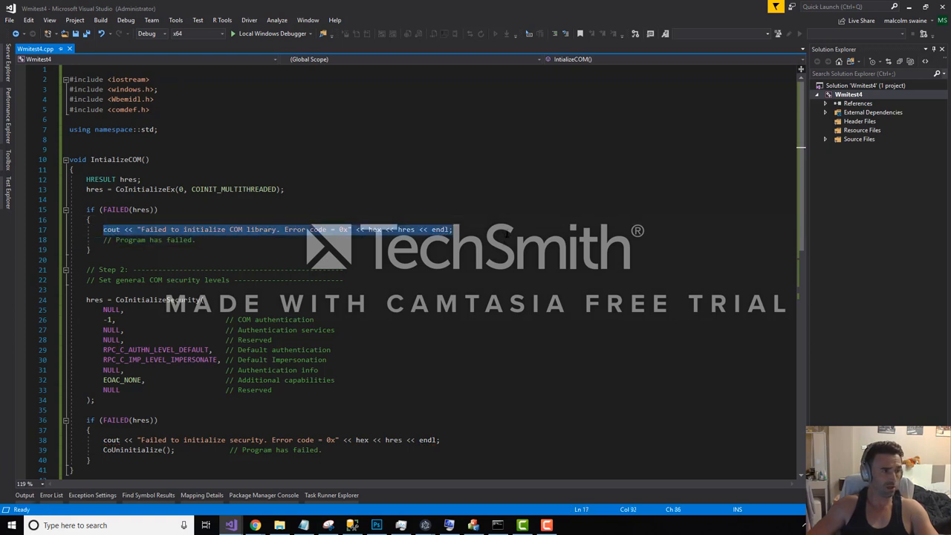
{"action": "scroll", "scroll_direction": "down", "scroll_amount": 3}
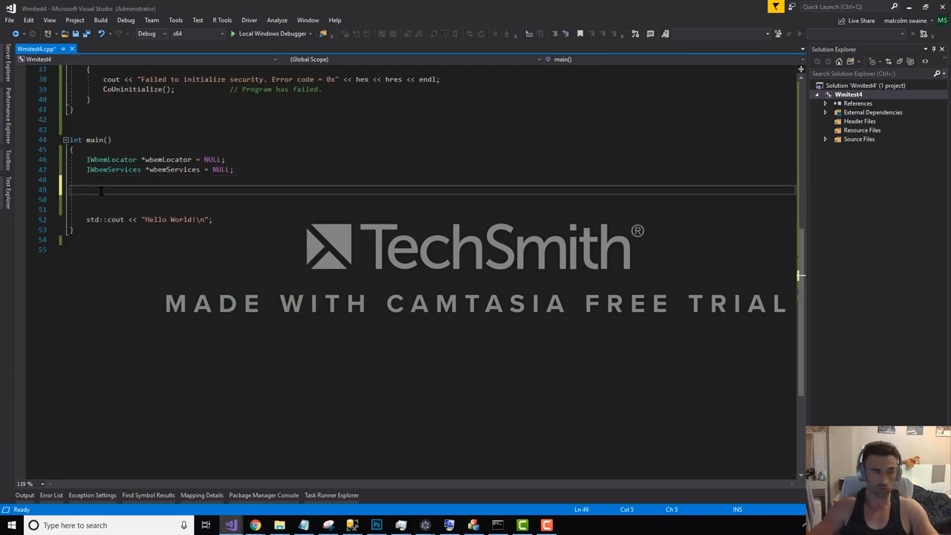
{"action": "type", "text": "InitializeCOM();"}
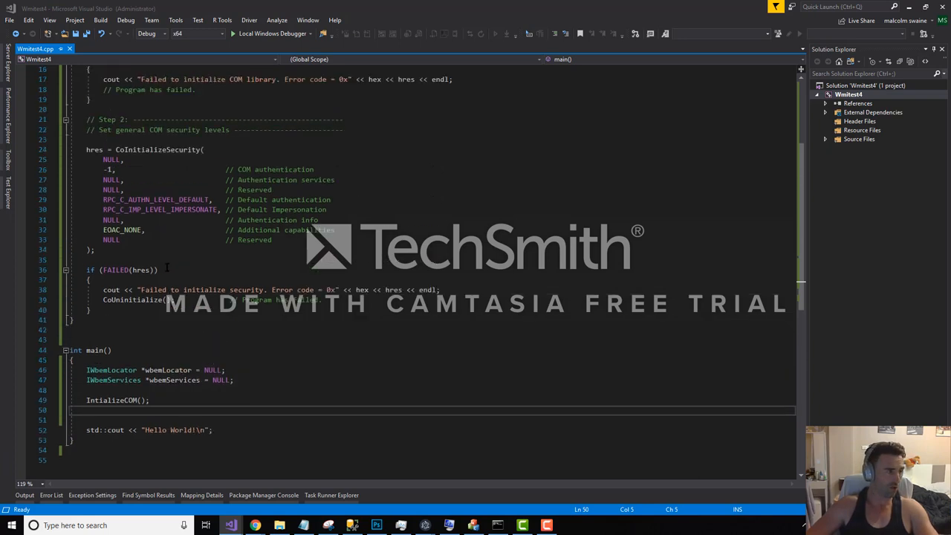
Paste the SetupWBEM(IWbemLocator*& pLoc, IWbemServices*& pSvc) function above main
{"action": "key", "text": "enter"}
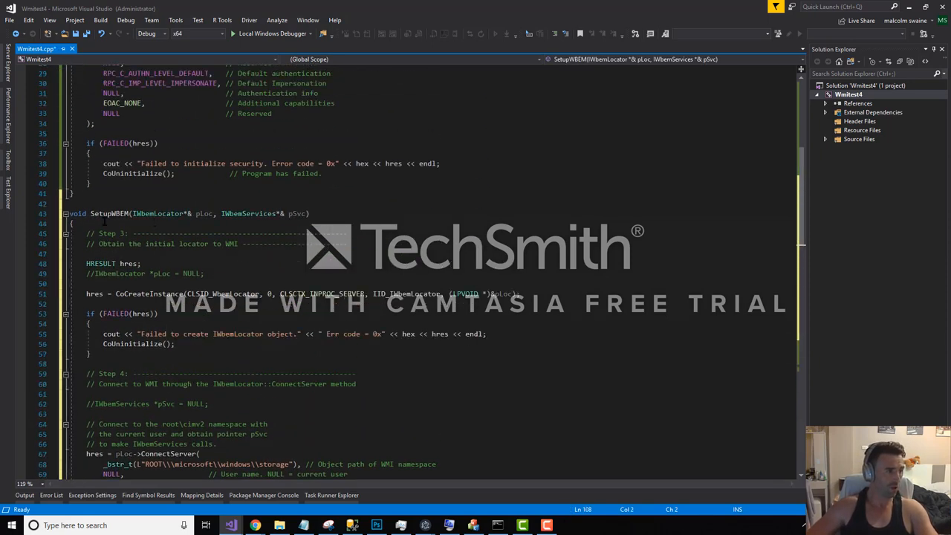
{"action": "double_click", "coordinate": [157, 153]}
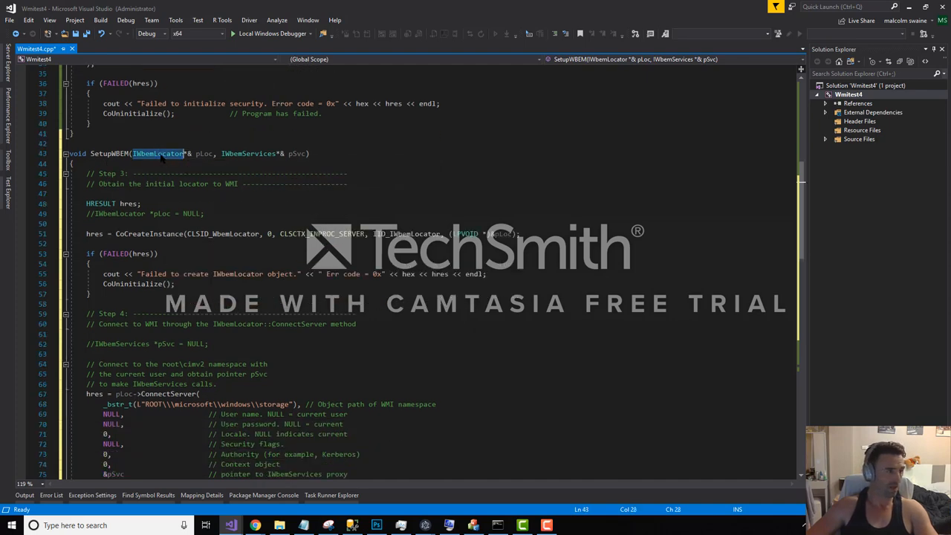
{"action": "double_click", "coordinate": [246, 153]}
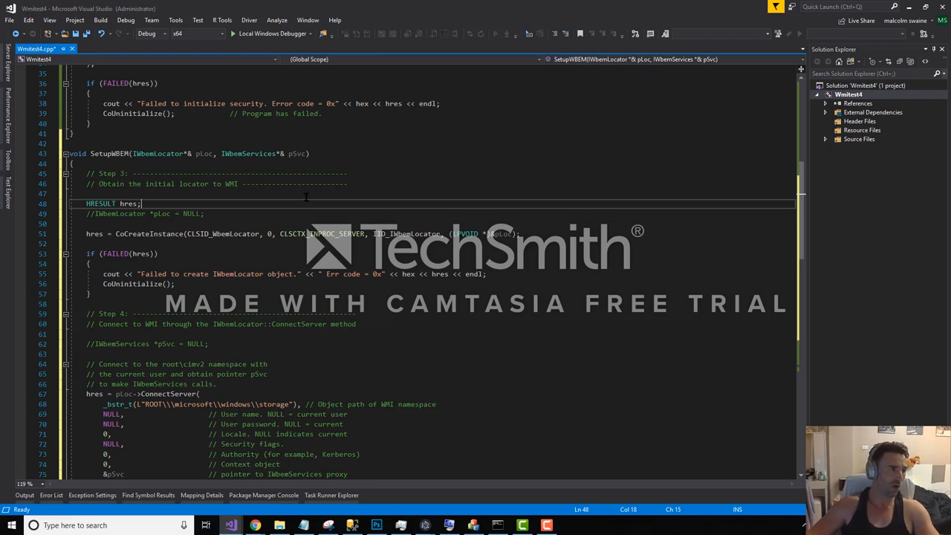
{"action": "double_click", "coordinate": [204, 153]}
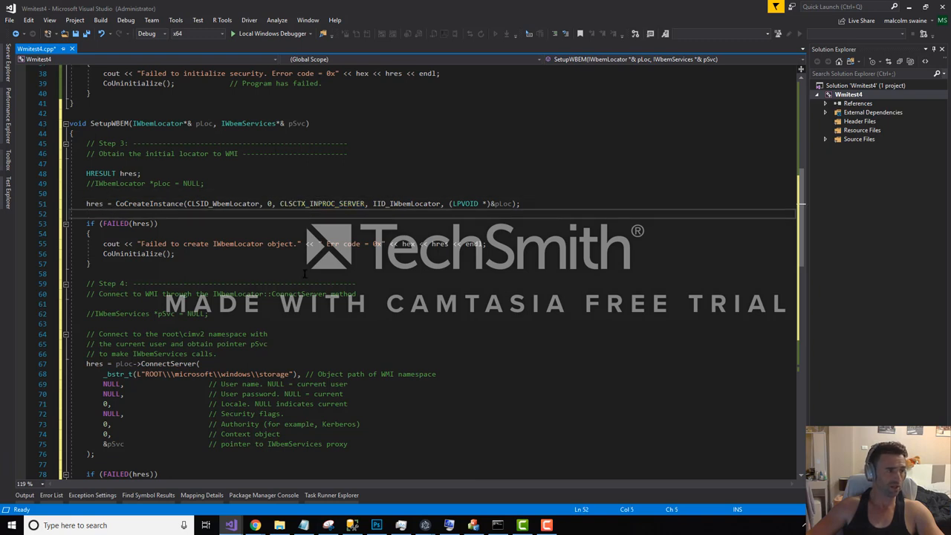
{"action": "scroll", "scroll_direction": "down", "scroll_amount": 3}
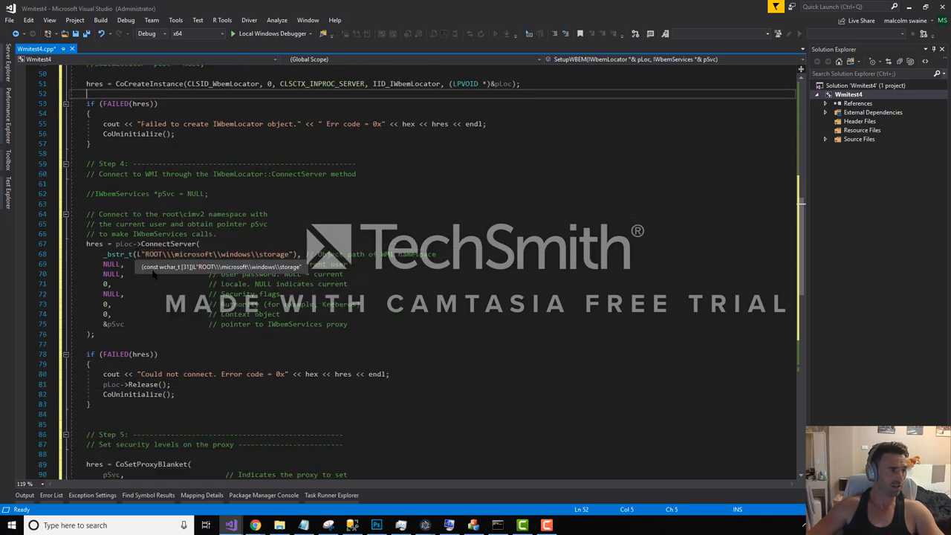
{"action": "double_click", "coordinate": [168, 244]}
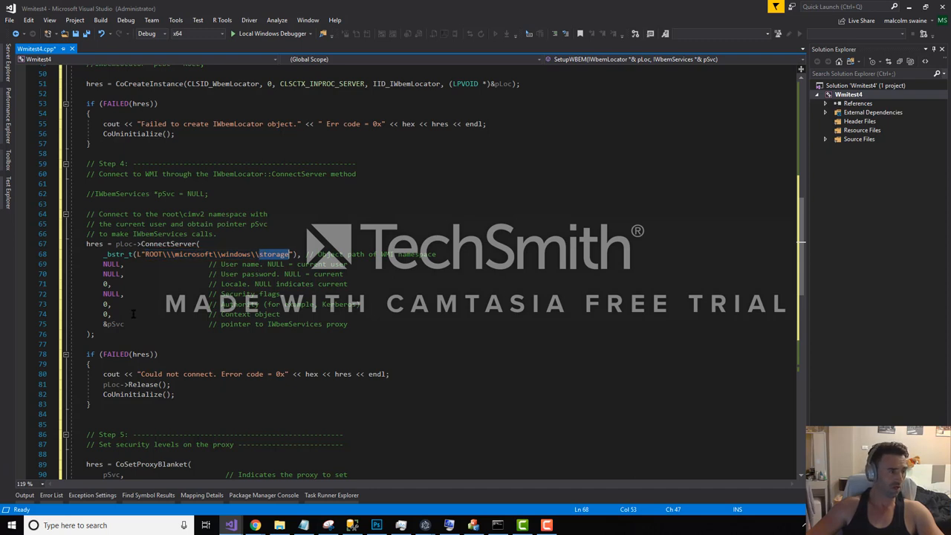
{"action": "scroll", "scroll_direction": "down", "scroll_amount": 3}
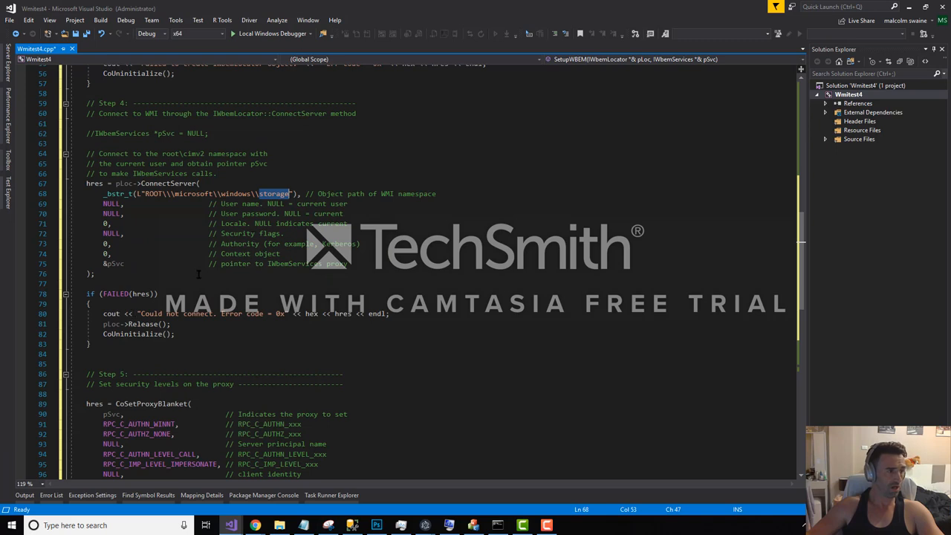
{"action": "scroll", "scroll_direction": "down", "scroll_amount": 3}
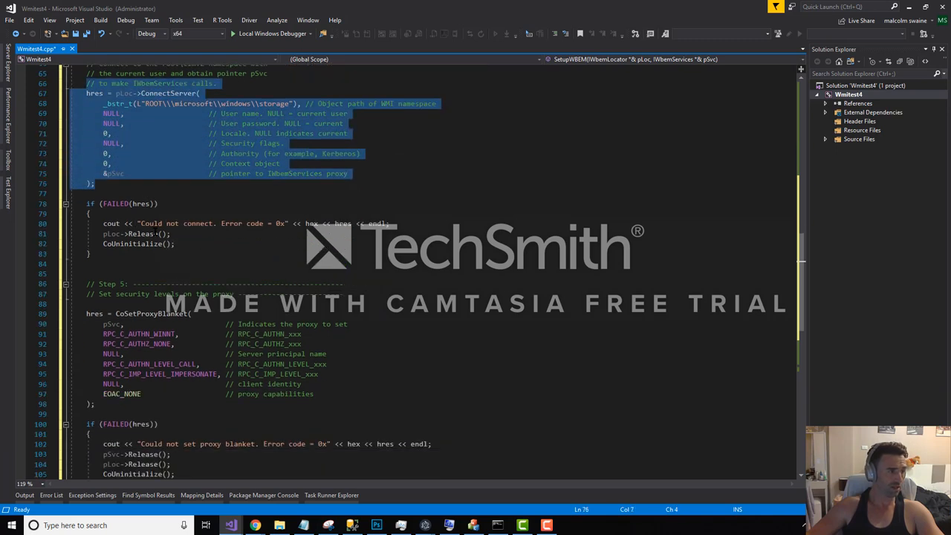
{"action": "scroll", "scroll_direction": "down", "scroll_amount": 3}
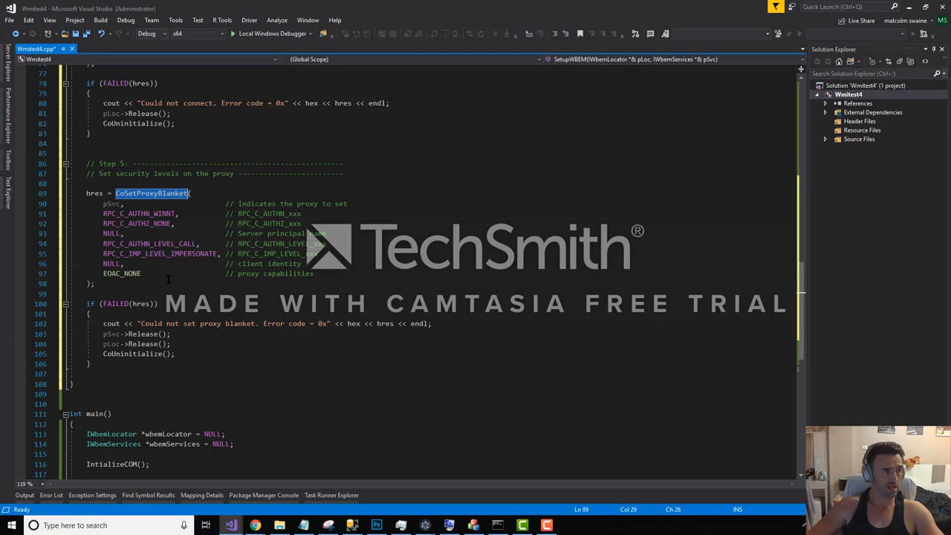
{"action": "scroll", "scroll_direction": "up", "scroll_amount": 3}
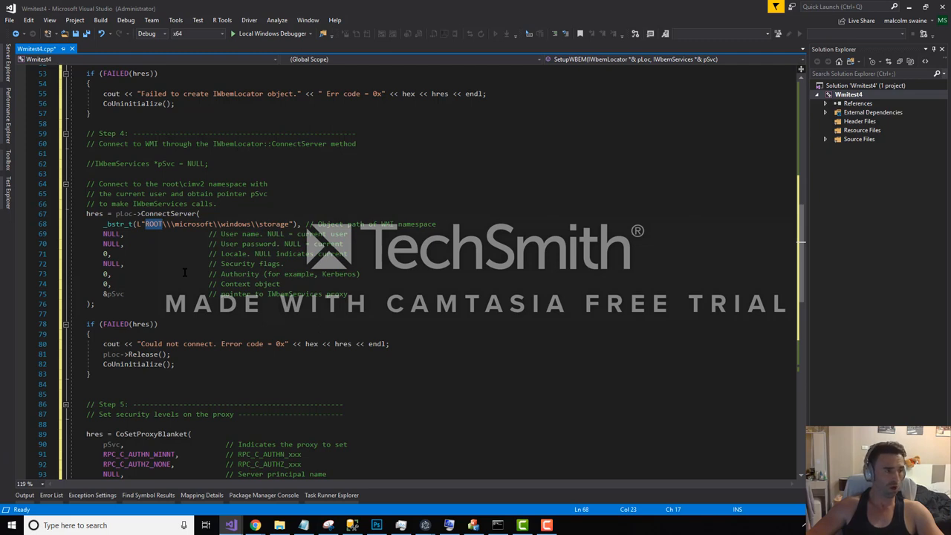
{"action": "scroll", "scroll_direction": "down", "scroll_amount": 3}
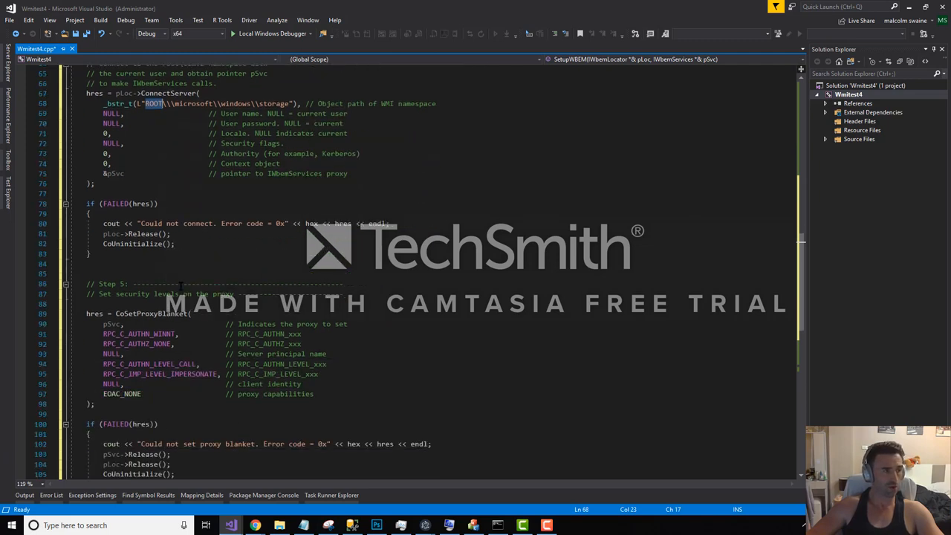
{"action": "scroll", "scroll_direction": "down", "scroll_amount": 3}
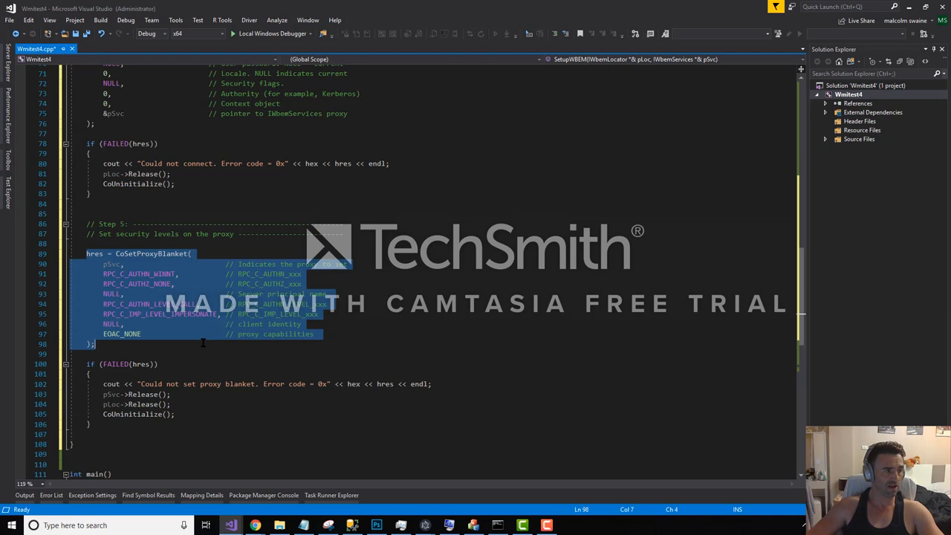
{"action": "mouse_move", "coordinate": [143, 348]}
{"action": "type", "text": "IntializeCOM();"}
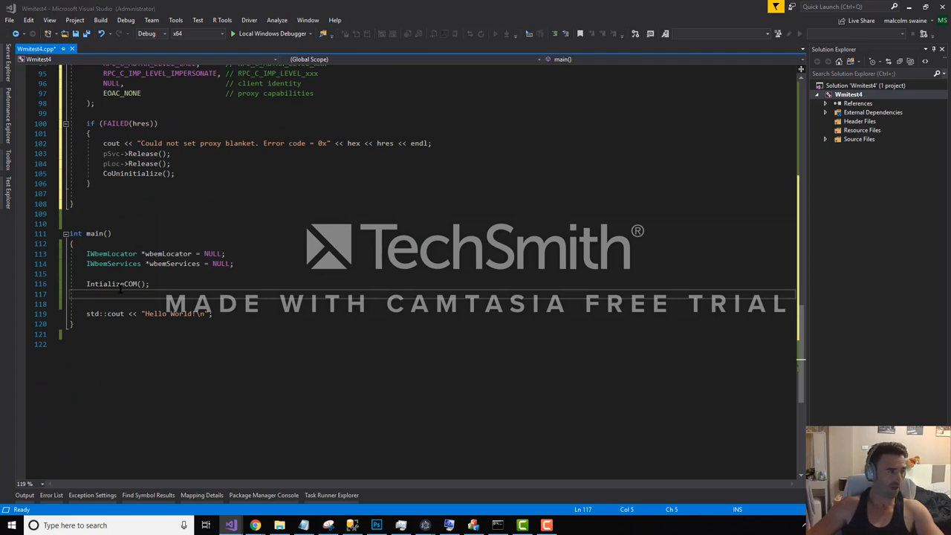
Call SetupWBEM(wbemLocator, wbemServices); after InitializeCOM, save, and set a breakpoint at the start of main
{"action": "type", "text": "SetupWBEM(wbemLocator, wbemServices);"}
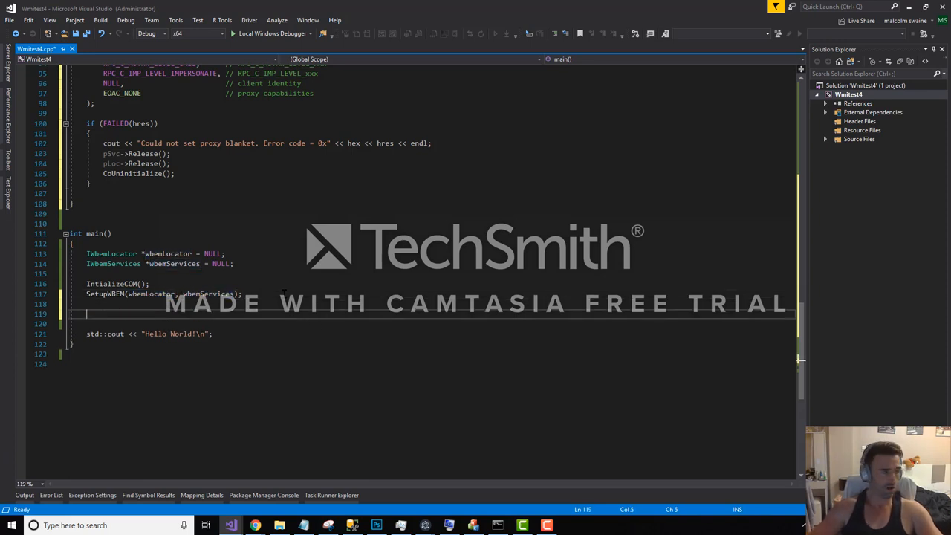
{"action": "key", "text": "ctrl+s"}
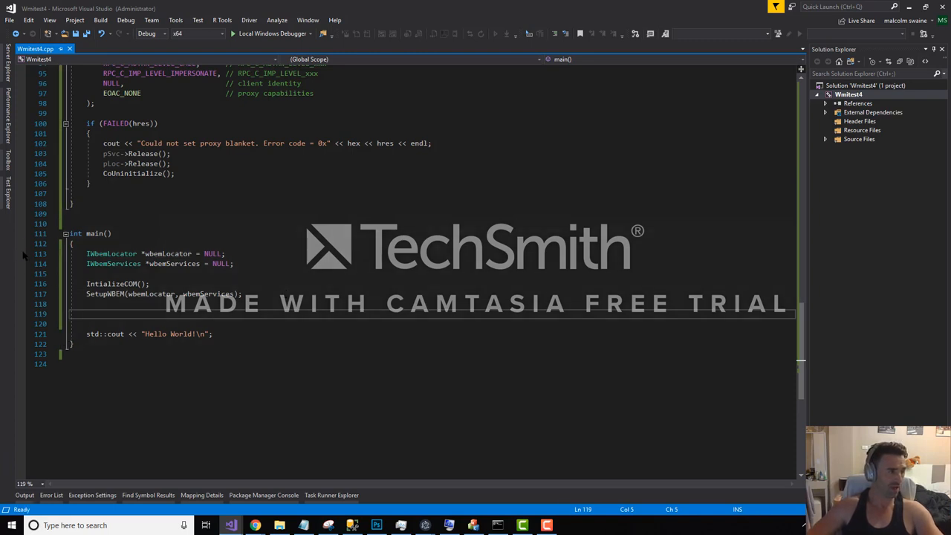
{"action": "left_click", "coordinate": [21, 252]}
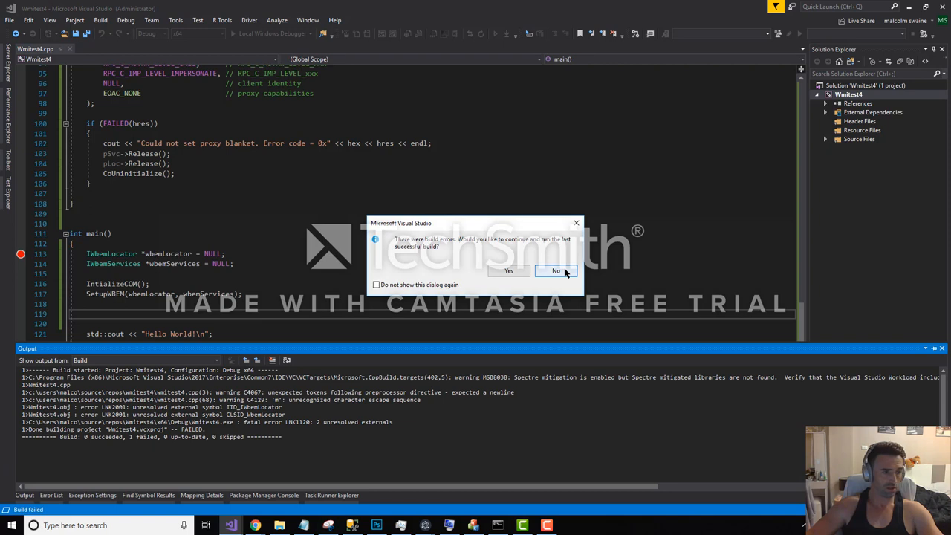
Decline running the last successful build so the unresolved WbemLocator errors show in the Error List
{"action": "left_click", "coordinate": [555, 271]}
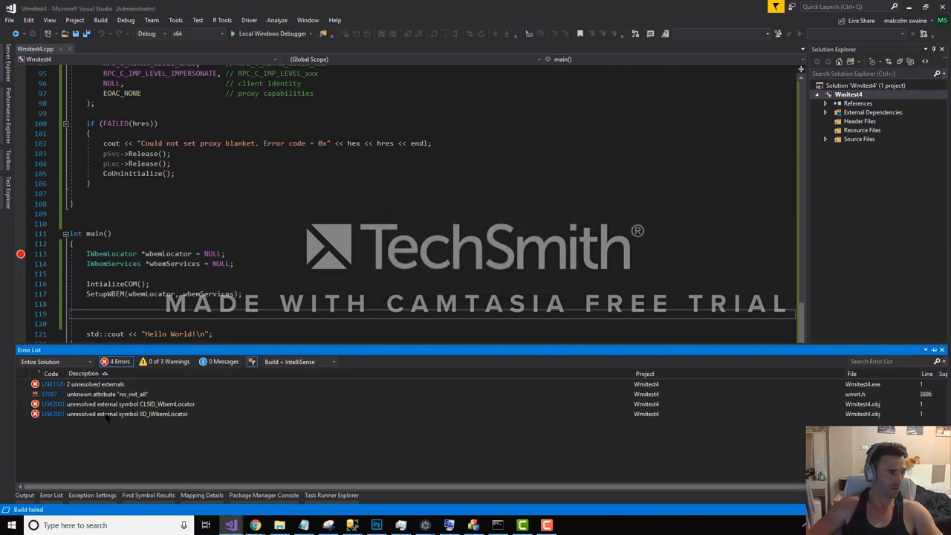
{"action": "mouse_move", "coordinate": [162, 416]}
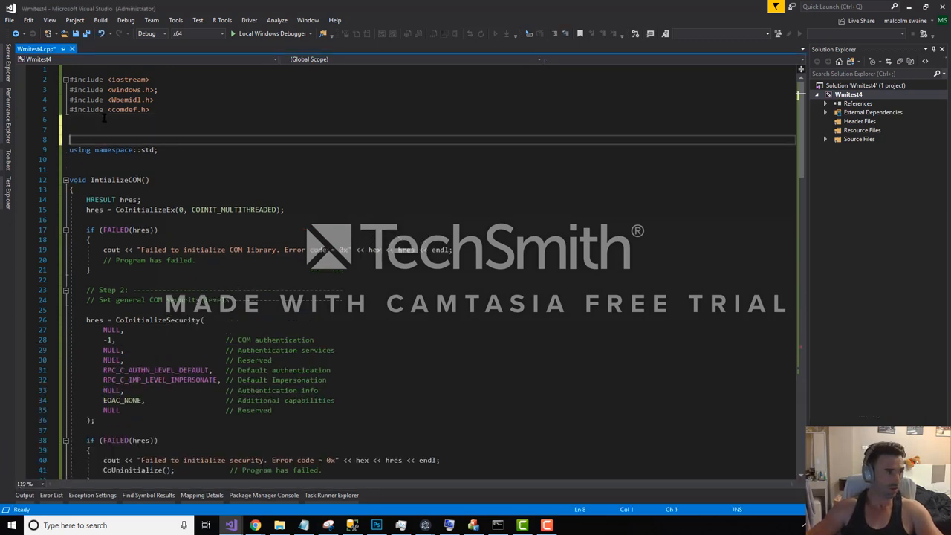
Add #pragma comment(lib, "wbemuuid.lib") below the includes to link the WbemLocator symbols
{"action": "type", "text": "#pragma comment(lib, \"wbemuuid.lib\")"}
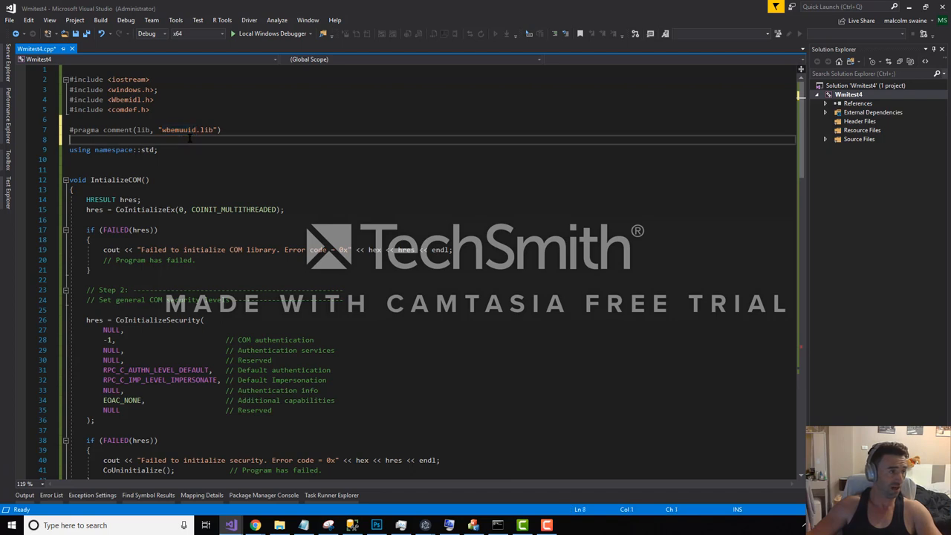
{"action": "left_click", "coordinate": [215, 129]}
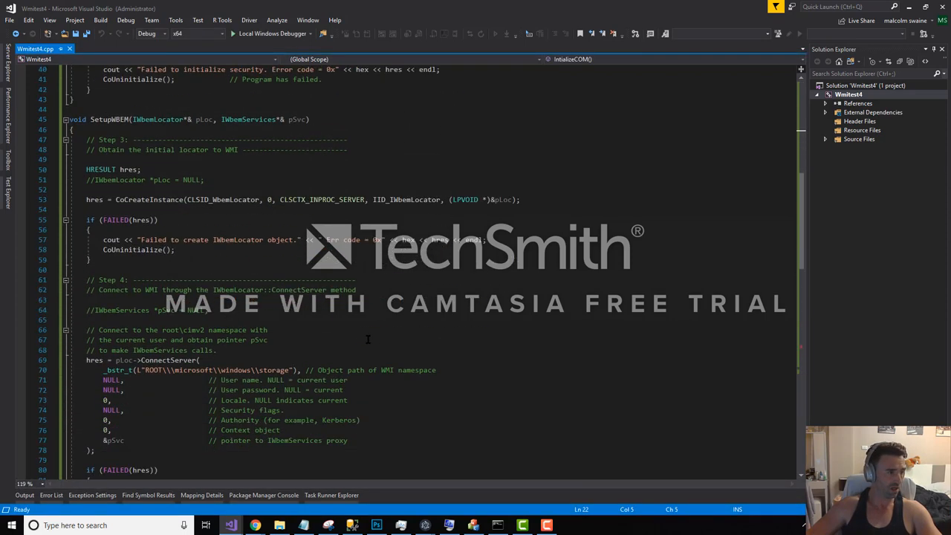
Step past InitializeCOM with F10, stop debugging, and remove the Hello World cout line
{"action": "scroll", "scroll_direction": "down", "scroll_amount": 3}
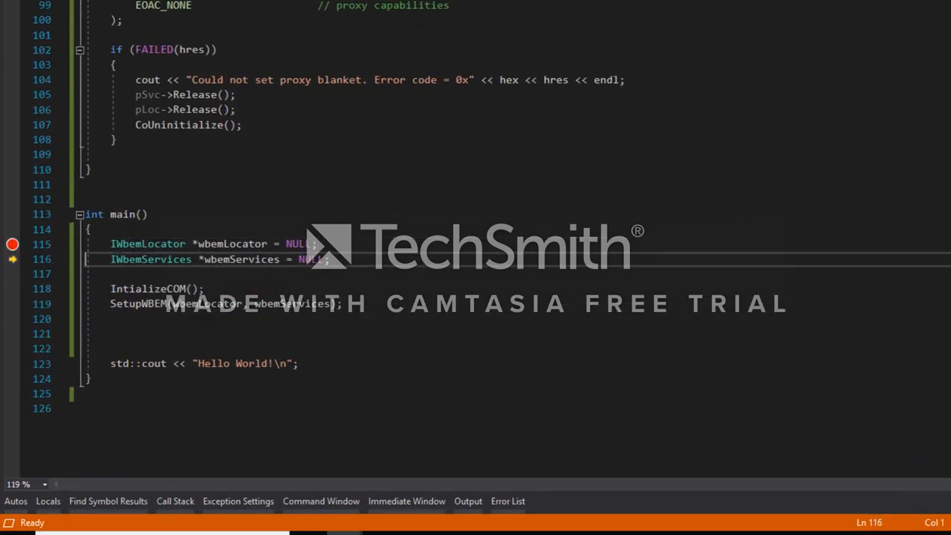
{"action": "key", "text": "F10"}
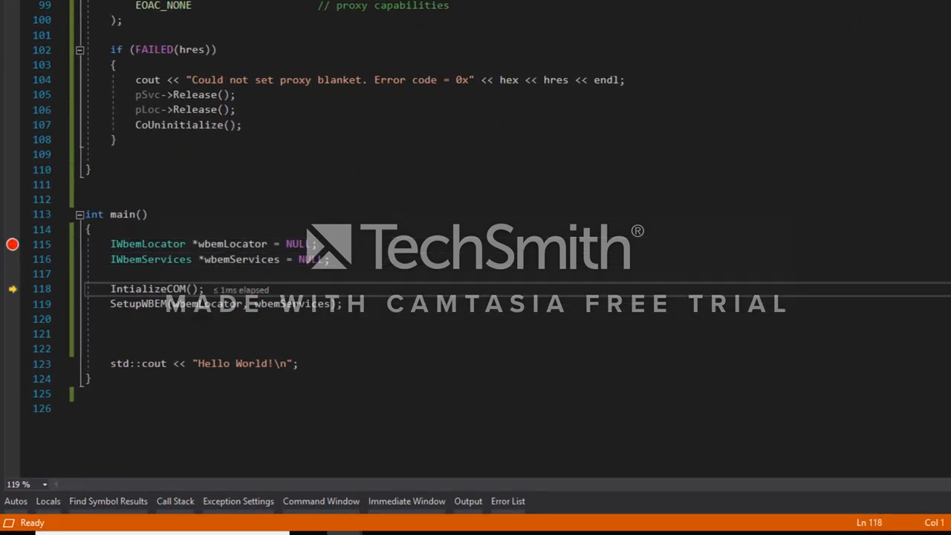
{"action": "key", "text": "F10"}
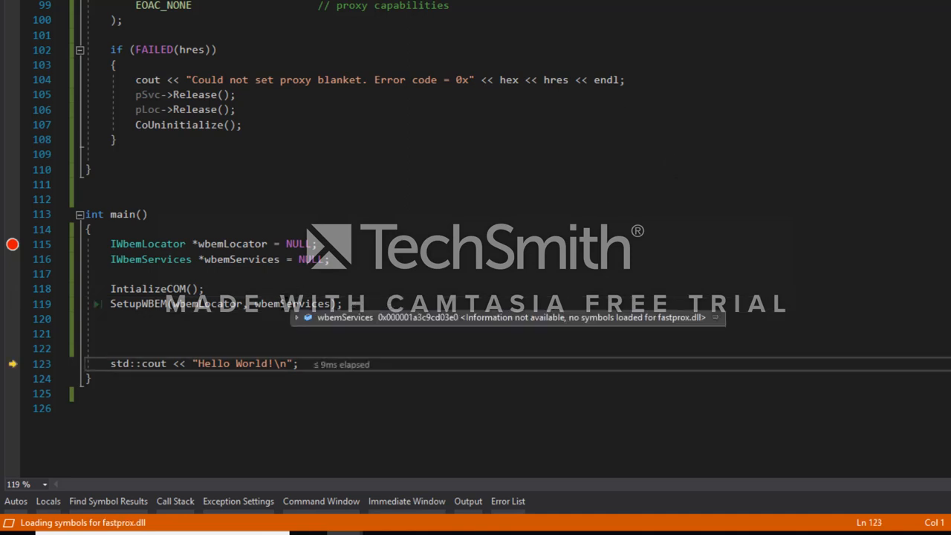
{"action": "mouse_move", "coordinate": [434, 323]}
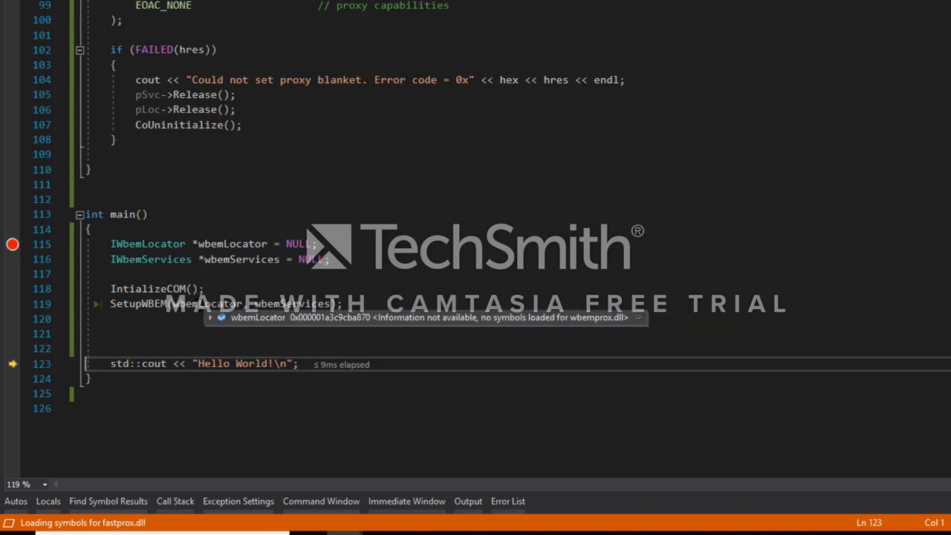
{"action": "double_click", "coordinate": [291, 303]}
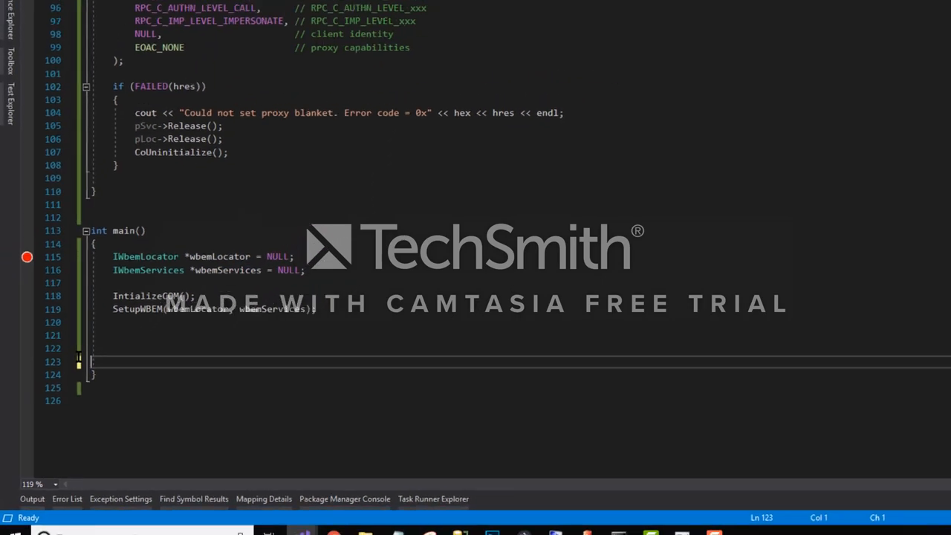
Declare IEnumWbemClassObject* storageEnumerator and run ExecQuery "WQL" with "SELECT * FROM MSFT_PhysicalDisk"
{"action": "double_click", "coordinate": [247, 413]}
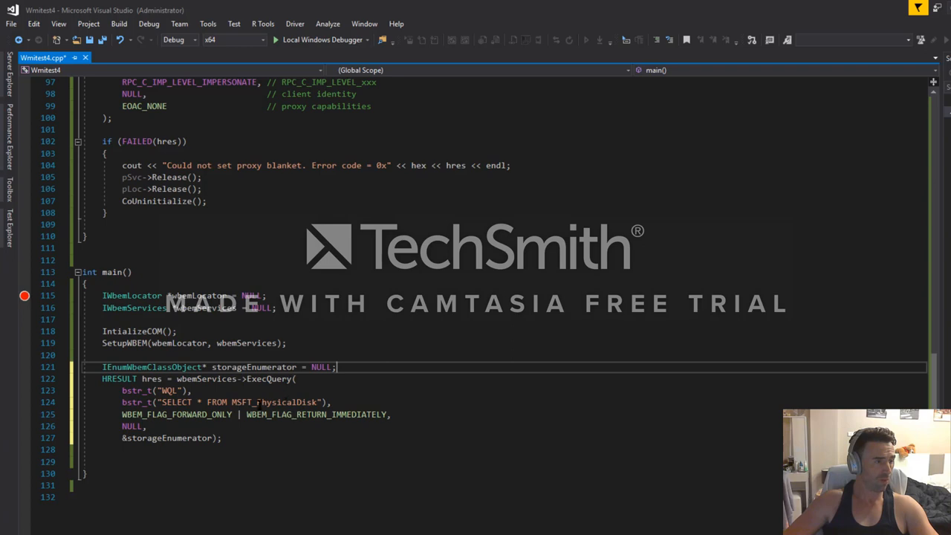
{"action": "double_click", "coordinate": [177, 401]}
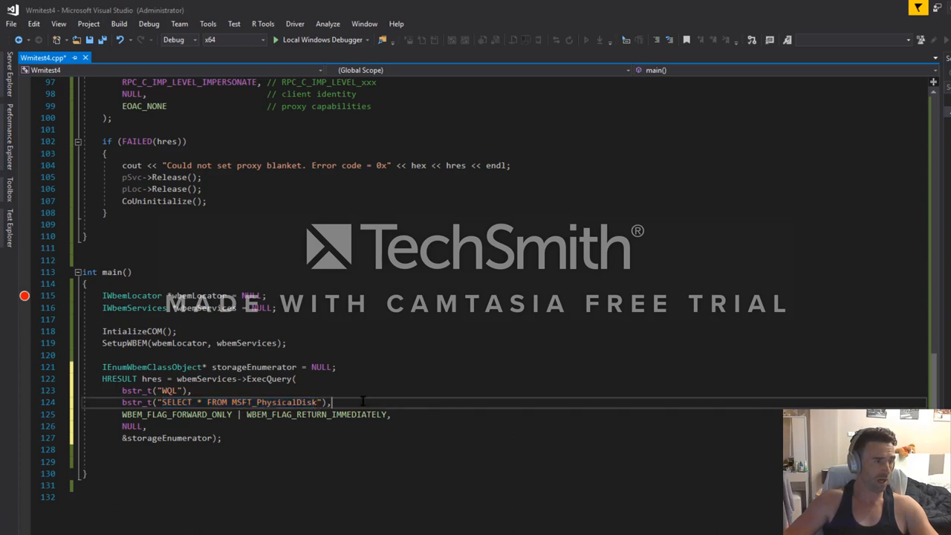
{"action": "double_click", "coordinate": [274, 401]}
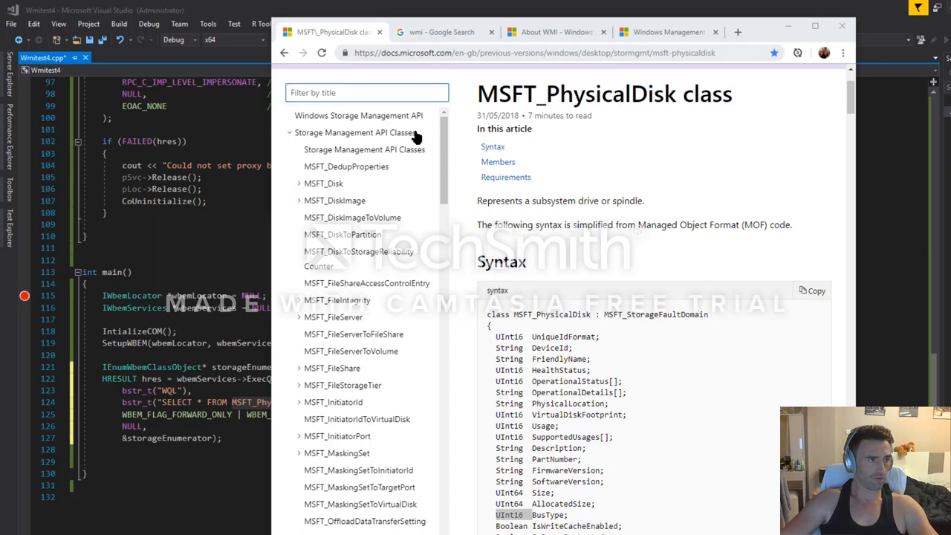
{"action": "mouse_move", "coordinate": [392, 119]}
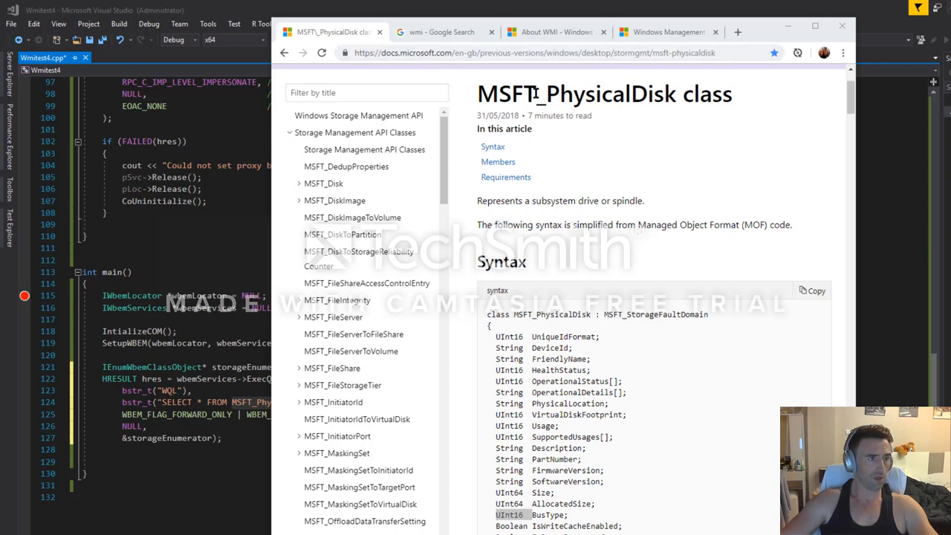
{"action": "mouse_move", "coordinate": [696, 334]}
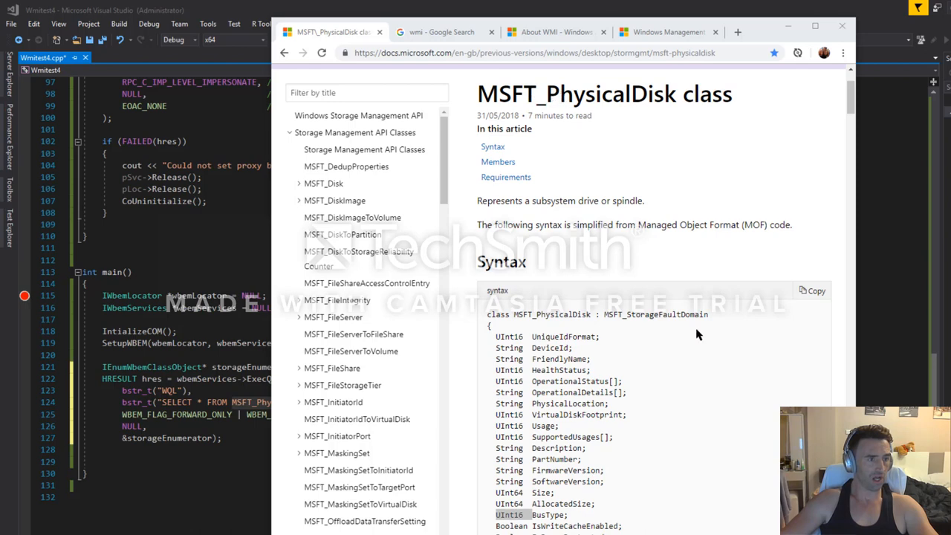
Locate SpindleSpeed and MediaType in the class syntax and read the media type table (3 HDD, 4 SSD)
{"action": "scroll", "scroll_direction": "down", "scroll_amount": 3}
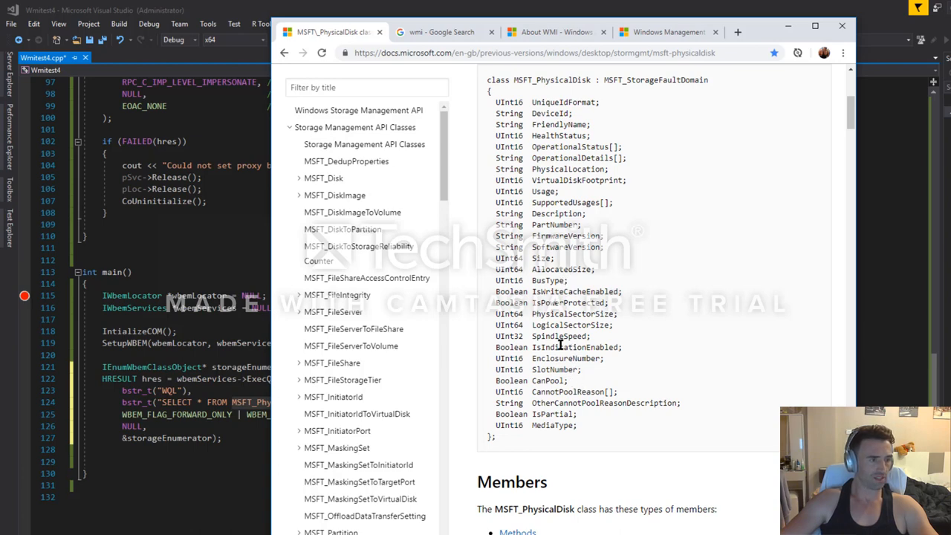
{"action": "double_click", "coordinate": [557, 335]}
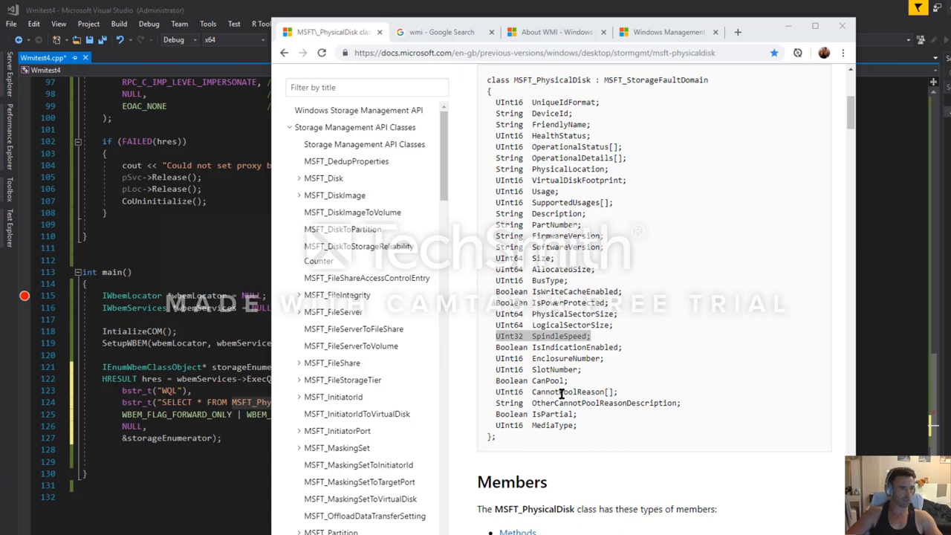
{"action": "double_click", "coordinate": [551, 425]}
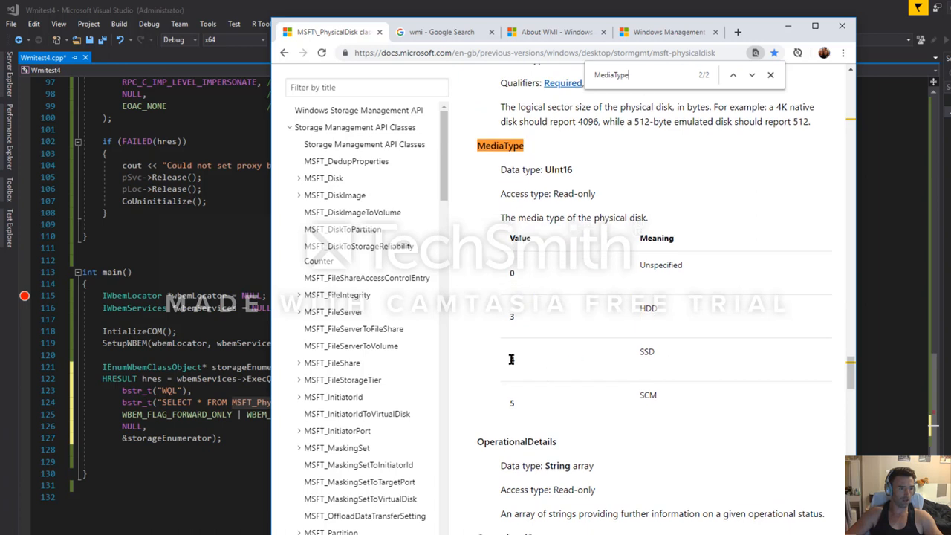
{"action": "double_click", "coordinate": [646, 350]}
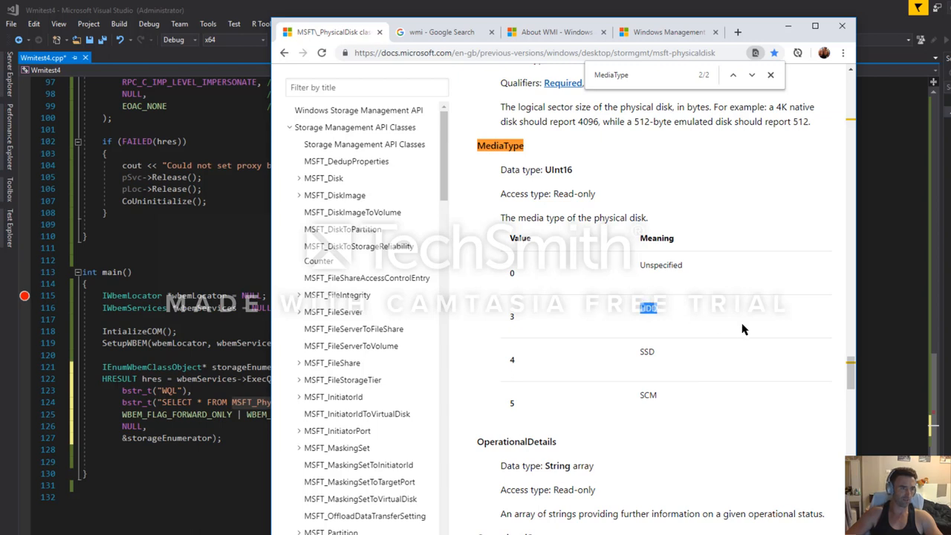
{"action": "mouse_move", "coordinate": [718, 330]}
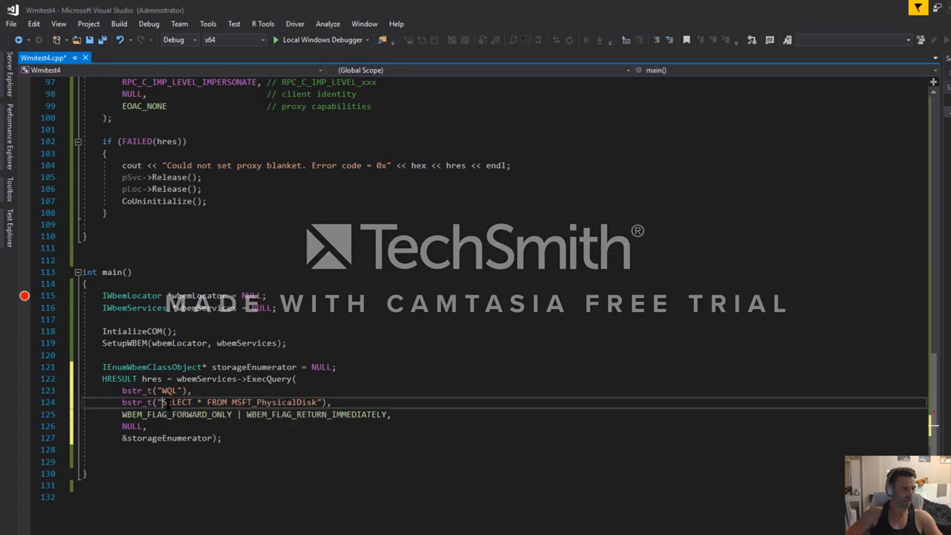
Add a FAILED(hres) cleanup block and a while loop calling Next and Get for each disk property
{"action": "left_click_drag", "start_coordinate": [161, 401], "coordinate": [315, 401]}
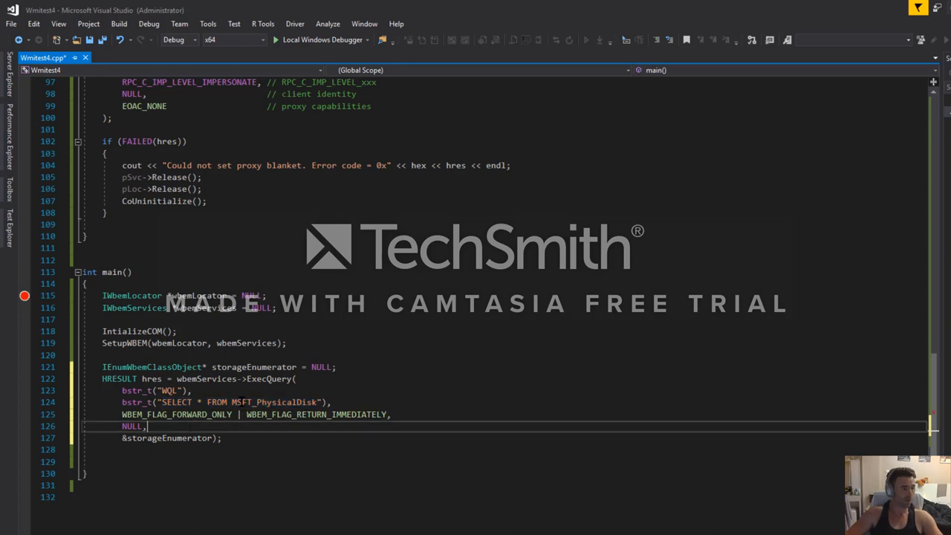
{"action": "double_click", "coordinate": [273, 401]}
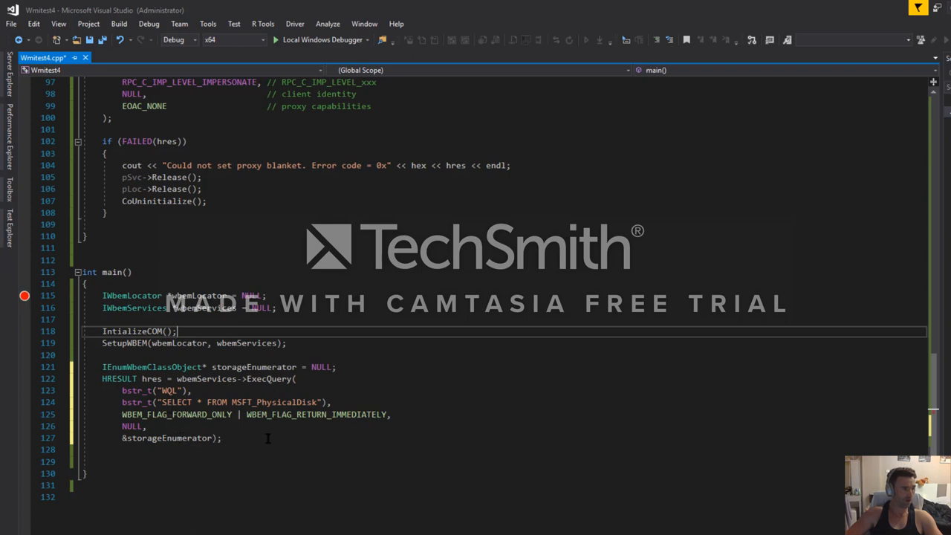
{"action": "double_click", "coordinate": [254, 366]}
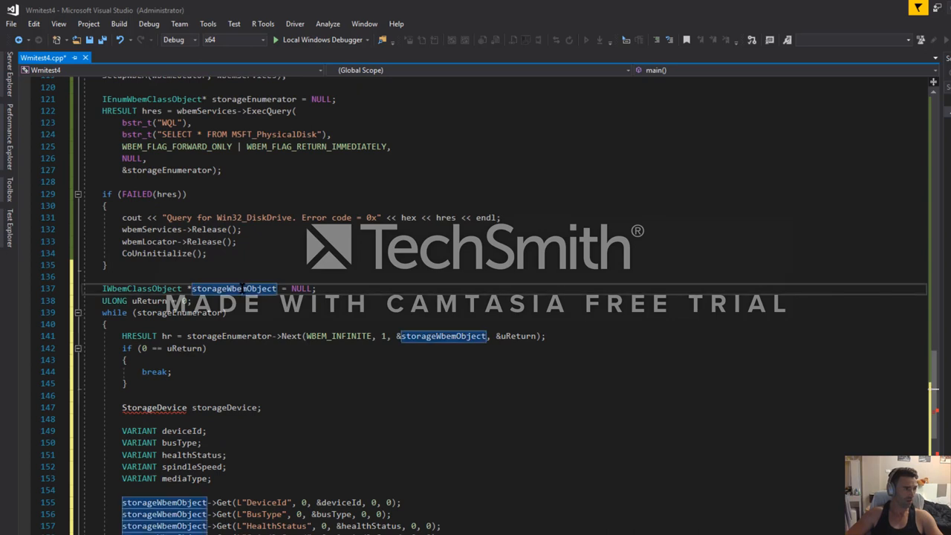
{"action": "double_click", "coordinate": [233, 288]}
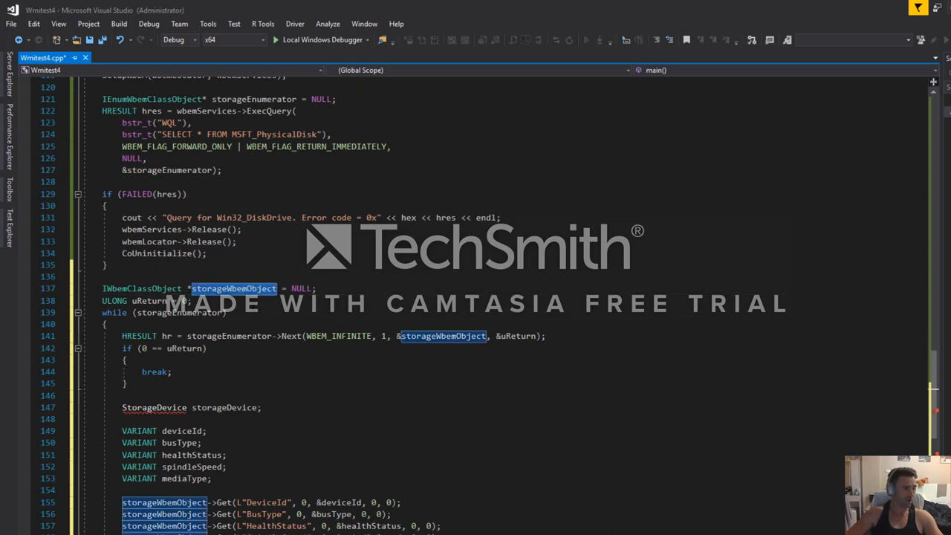
{"action": "mouse_move", "coordinate": [125, 277]}
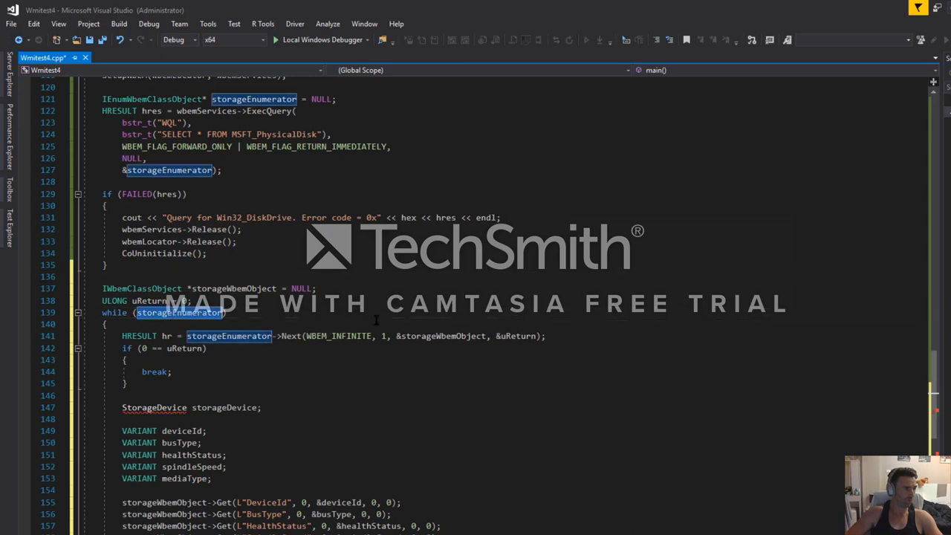
{"action": "mouse_move", "coordinate": [176, 169]}
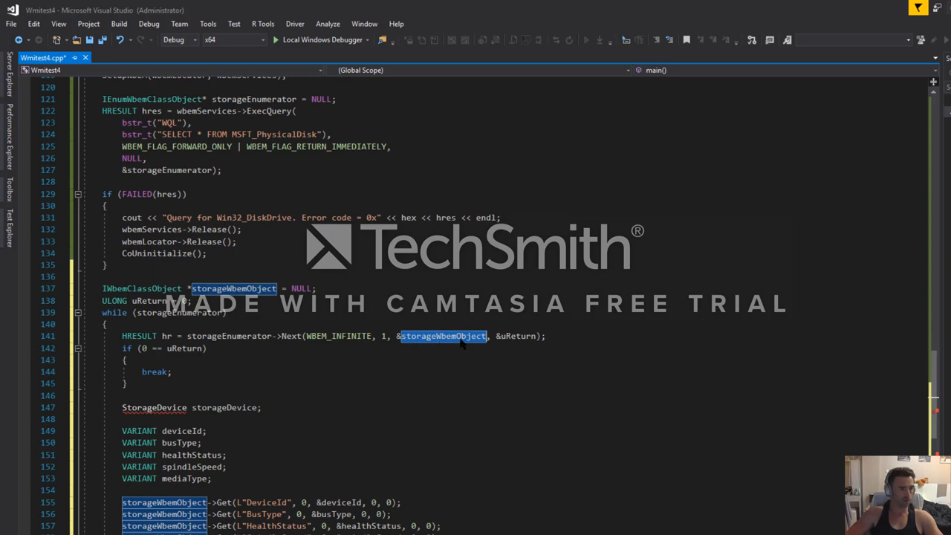
{"action": "mouse_move", "coordinate": [463, 343]}
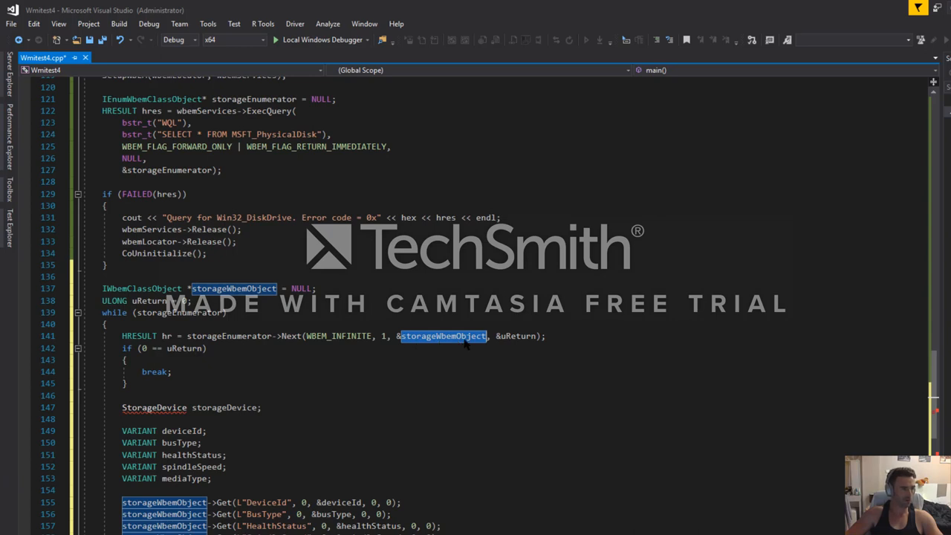
{"action": "mouse_move", "coordinate": [513, 336]}
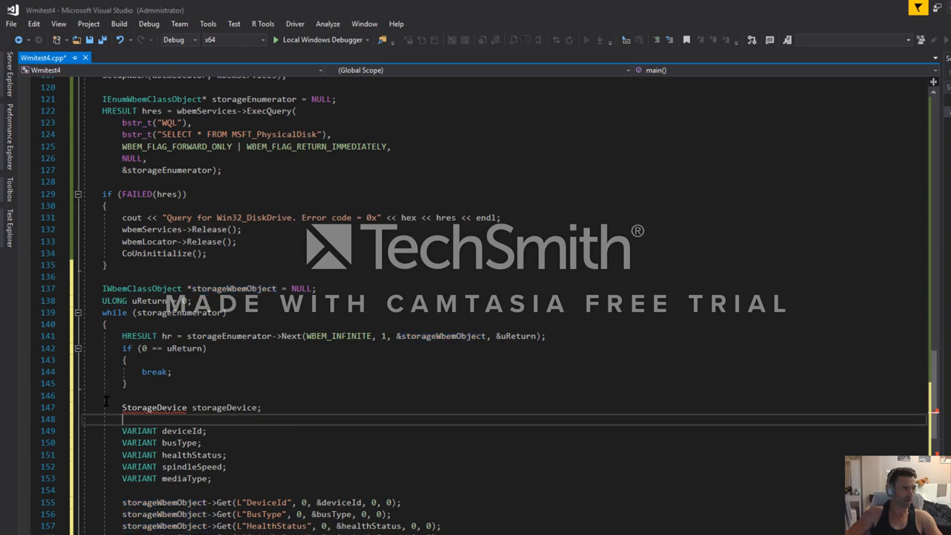
Comment out StorageDevice storageDevice; with // and review the DeviceId and other property assignments below
{"action": "type", "text": "//"}
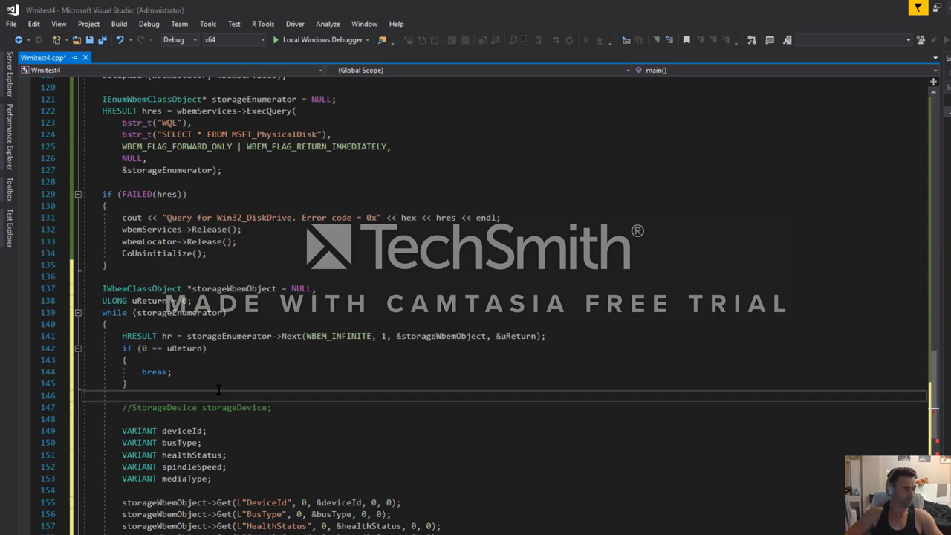
{"action": "scroll", "scroll_direction": "down", "scroll_amount": 3}
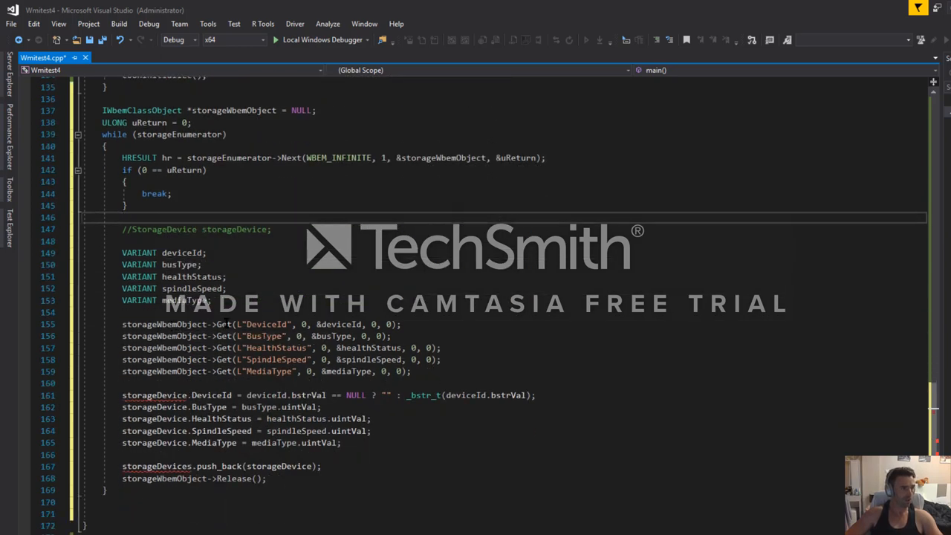
{"action": "double_click", "coordinate": [223, 324]}
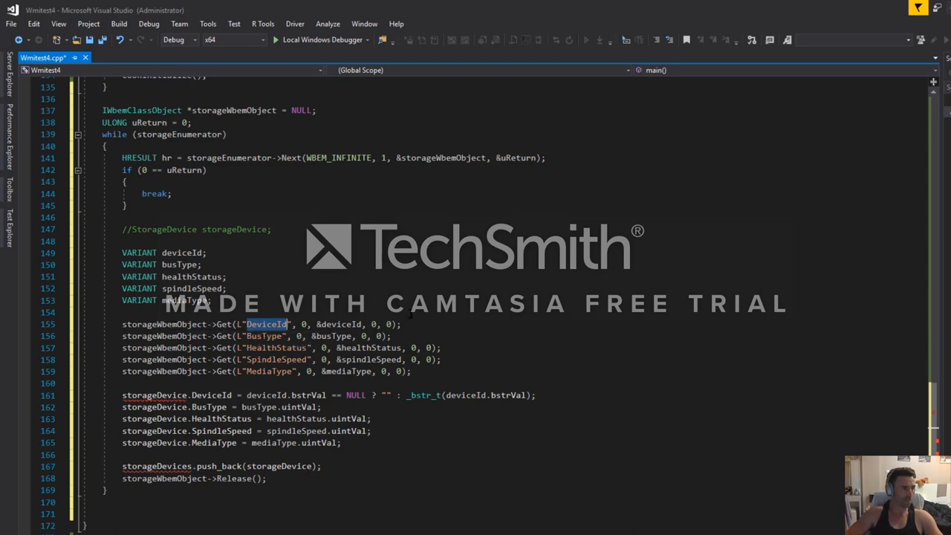
{"action": "mouse_move", "coordinate": [339, 324]}
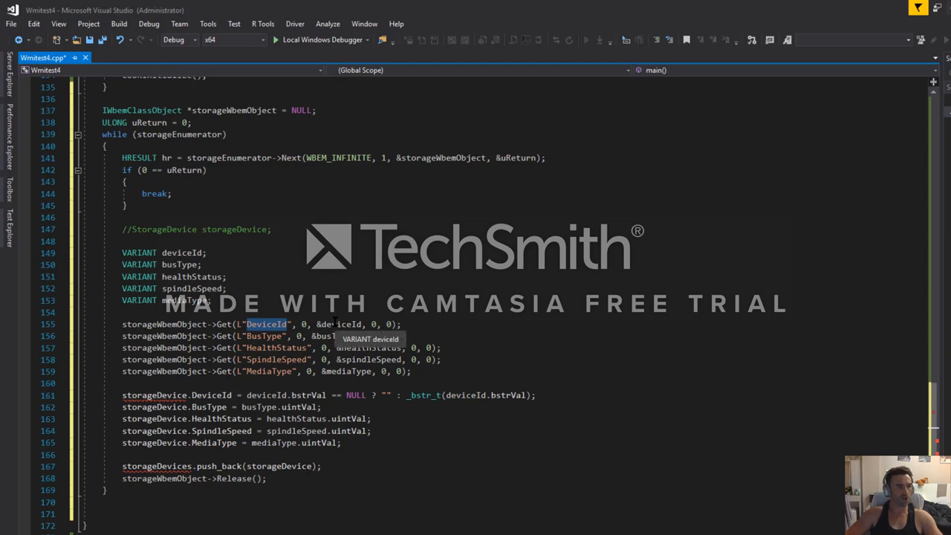
{"action": "mouse_move", "coordinate": [484, 339]}
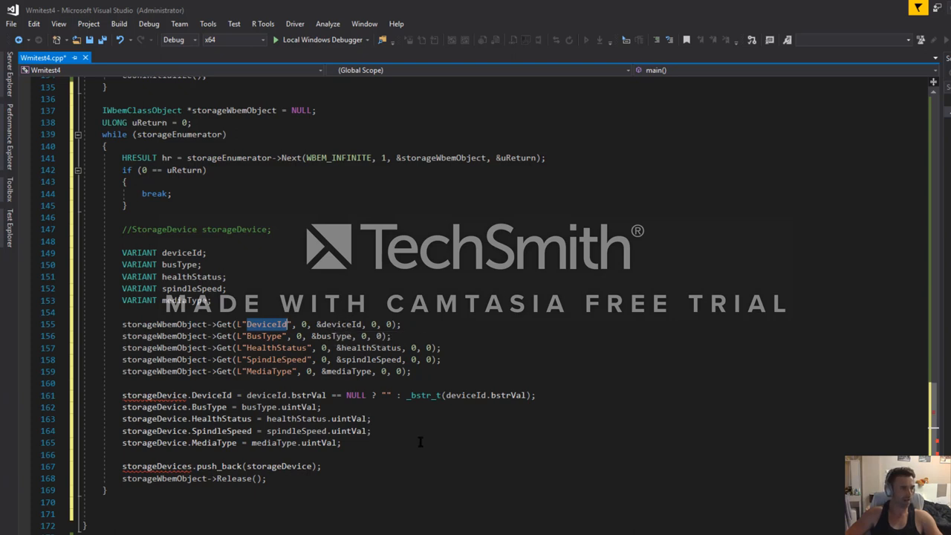
{"action": "scroll", "scroll_direction": "down", "scroll_amount": 3}
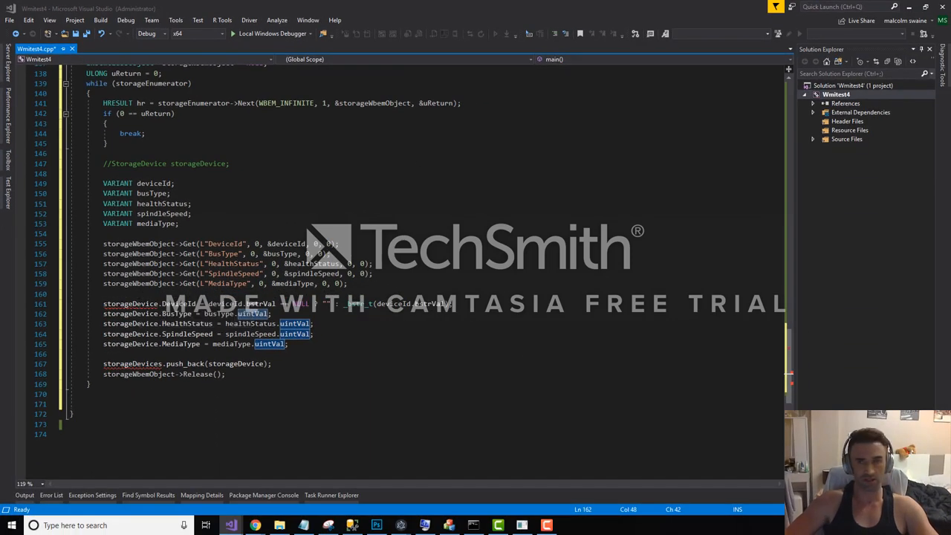
{"action": "mouse_move", "coordinate": [419, 312]}
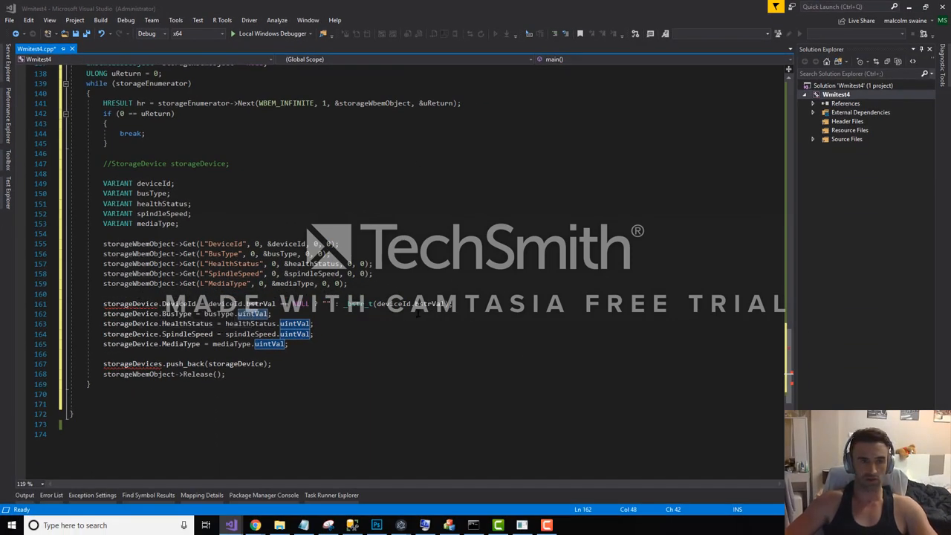
Add a new class named StorageDevice to the project via the Add Class dialog
{"action": "right_click", "coordinate": [838, 85]}
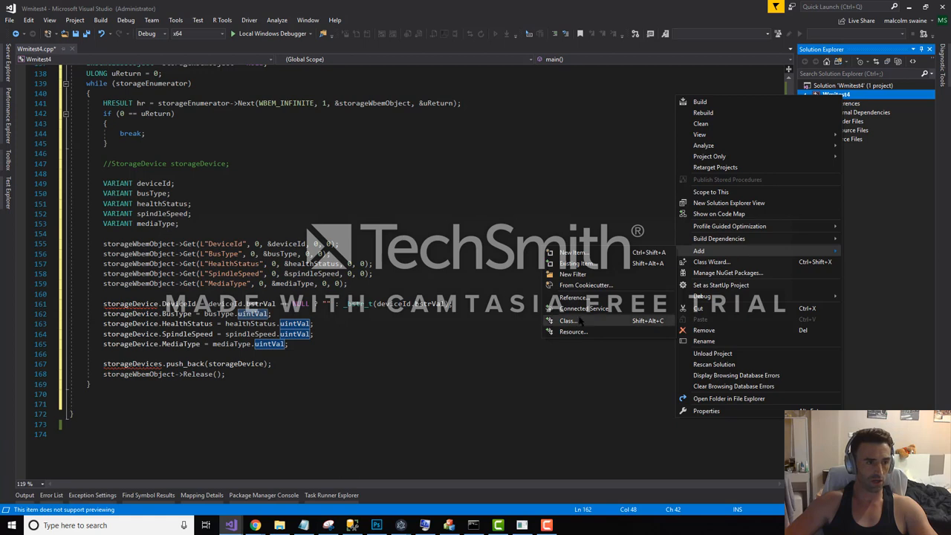
{"action": "left_click", "coordinate": [567, 321]}
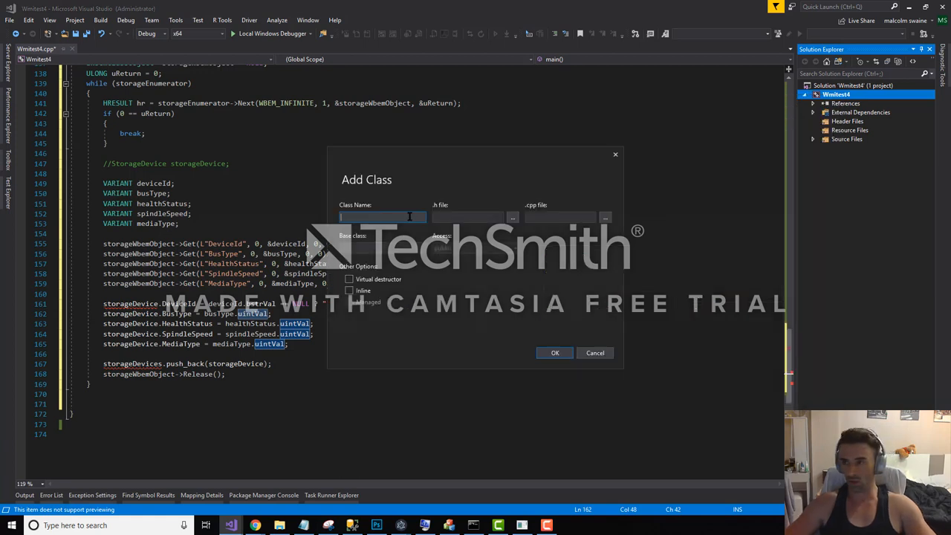
{"action": "type", "text": "StorageDevice"}
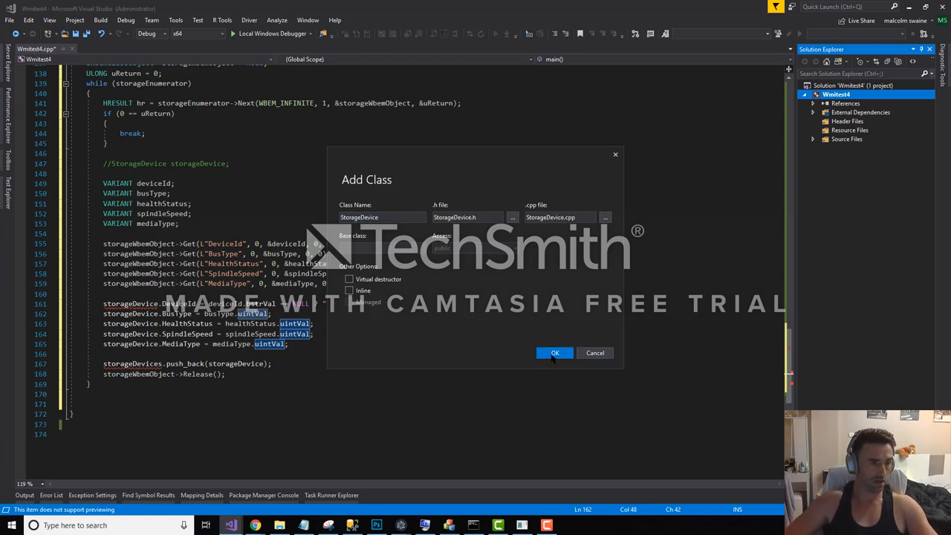
{"action": "left_click", "coordinate": [555, 352]}
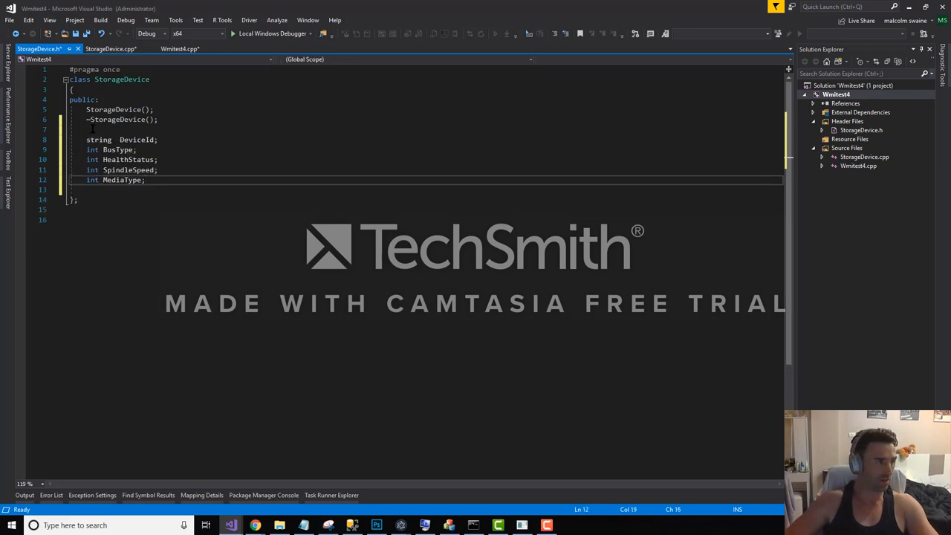
Save StorageDevice.h with #include <iostream> and using namespace std added above the class
{"action": "key", "text": "ctrl+s"}
{"action": "type", "text": "using namespace::std;"}
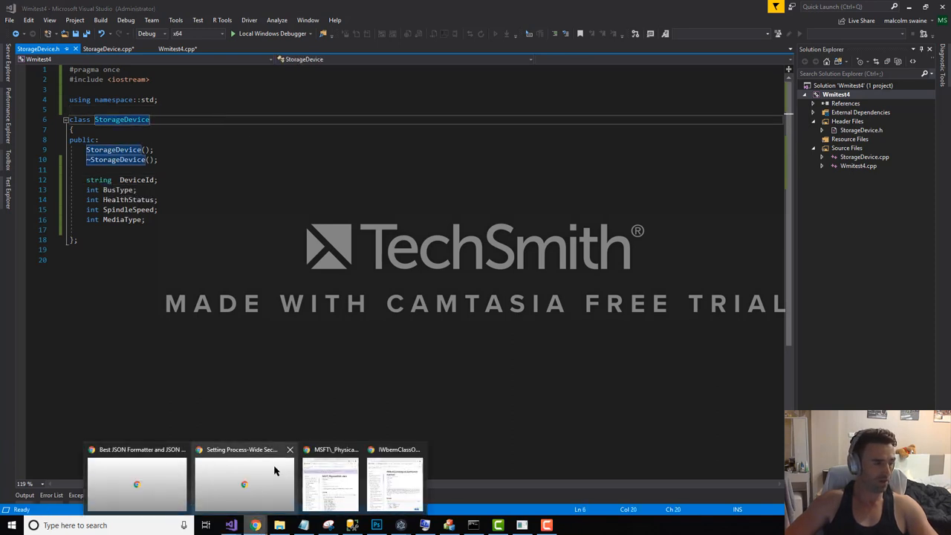
{"action": "left_click", "coordinate": [330, 478]}
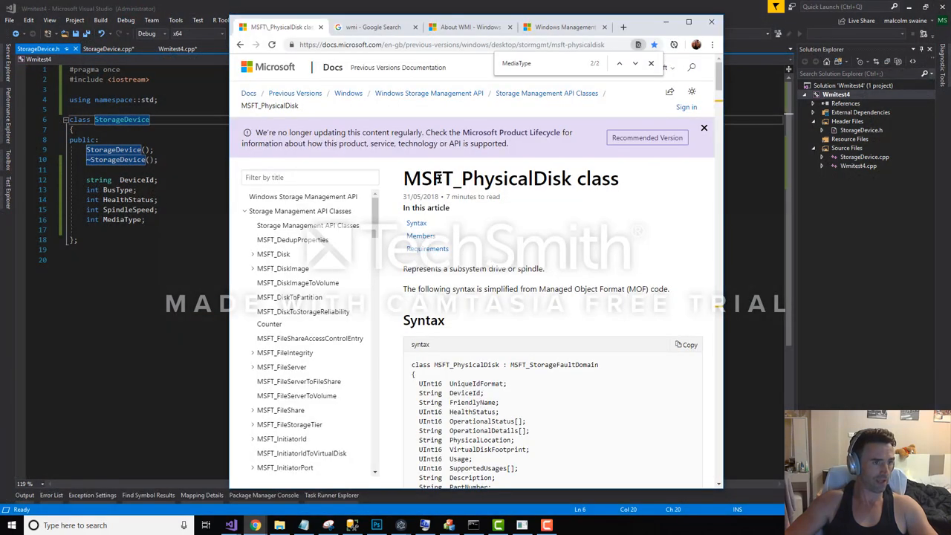
{"action": "mouse_move", "coordinate": [438, 393]}
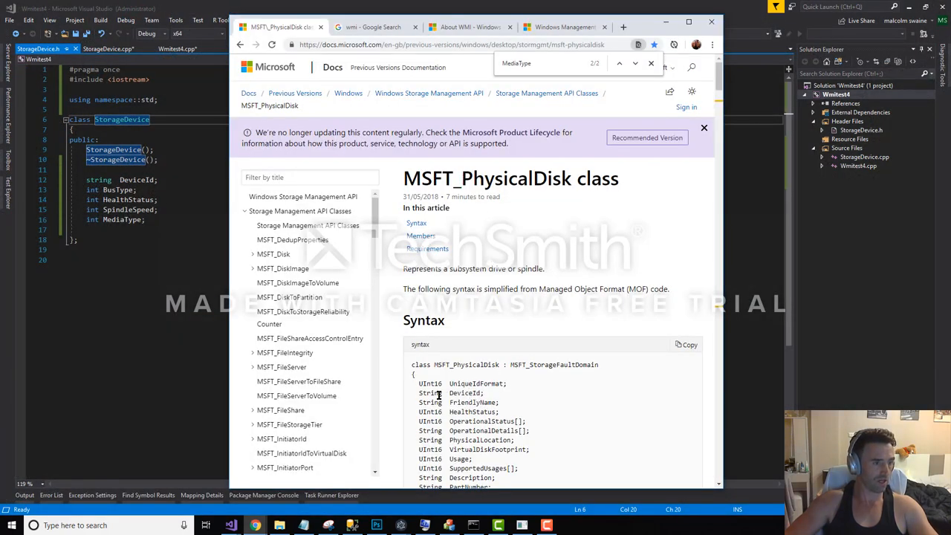
{"action": "mouse_move", "coordinate": [428, 394]}
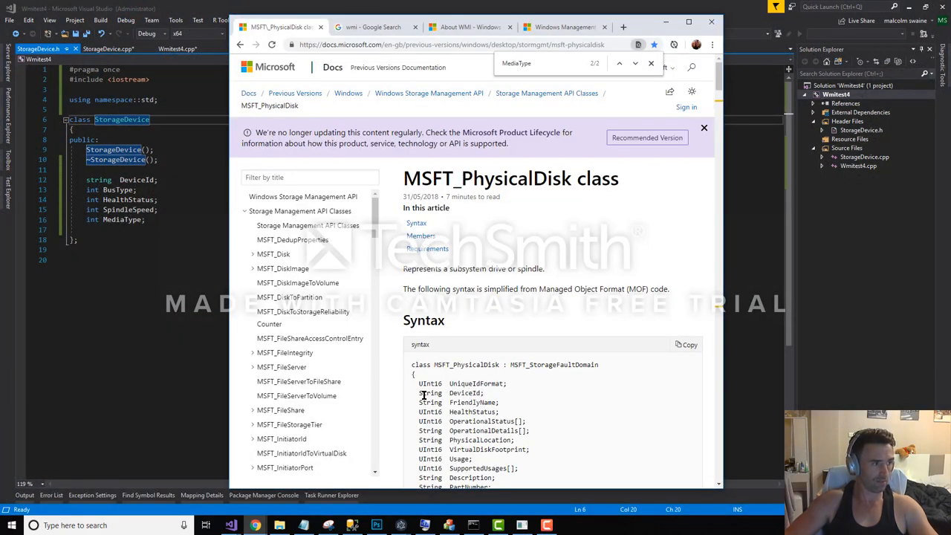
{"action": "left_click_drag", "start_coordinate": [419, 392], "coordinate": [498, 401]}
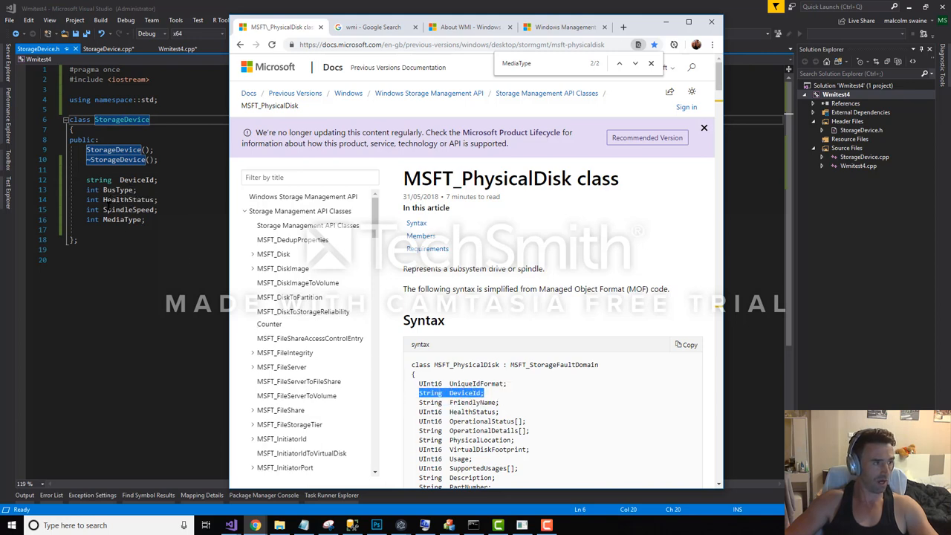
{"action": "scroll", "scroll_direction": "down", "scroll_amount": 3}
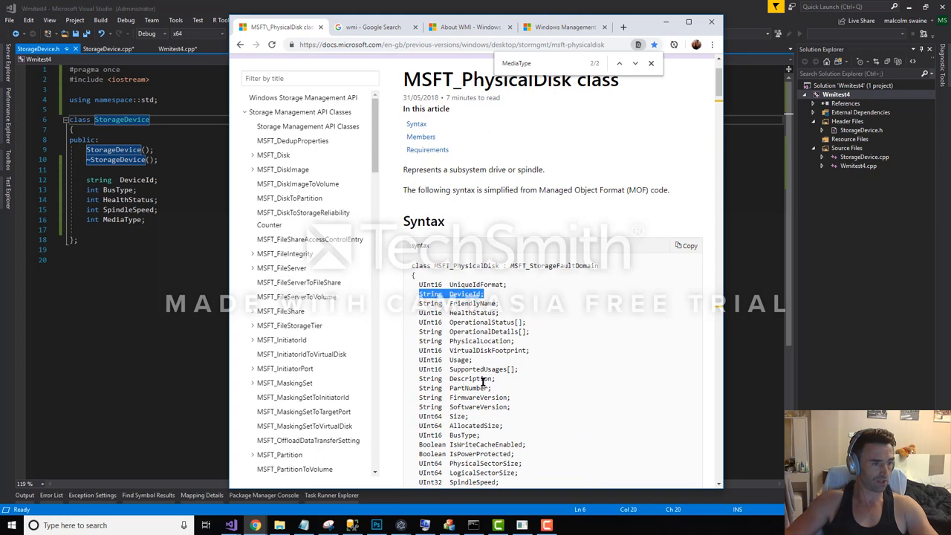
{"action": "scroll", "scroll_direction": "down", "scroll_amount": 3}
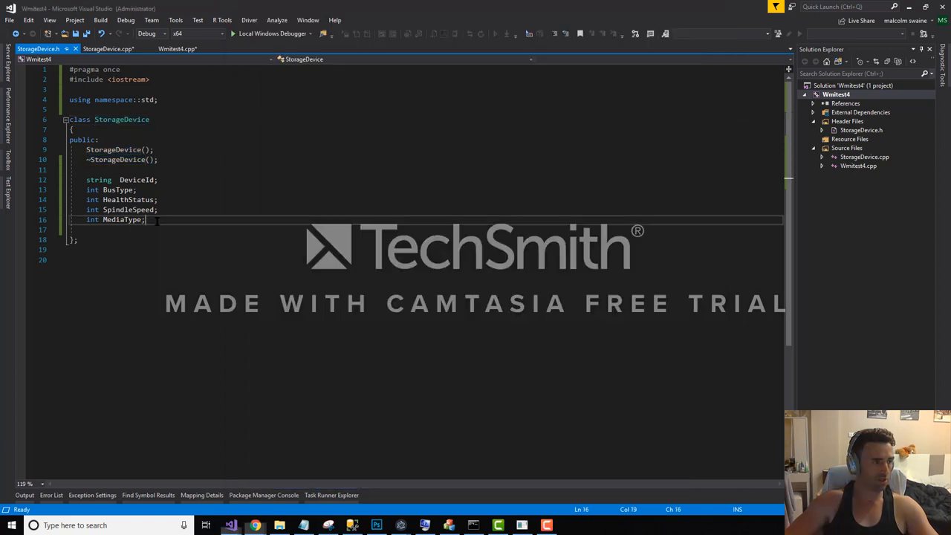
View StorageDevice.cpp's empty constructor and destructor, then return to the Wmitest4 source
{"action": "left_click", "coordinate": [107, 47]}
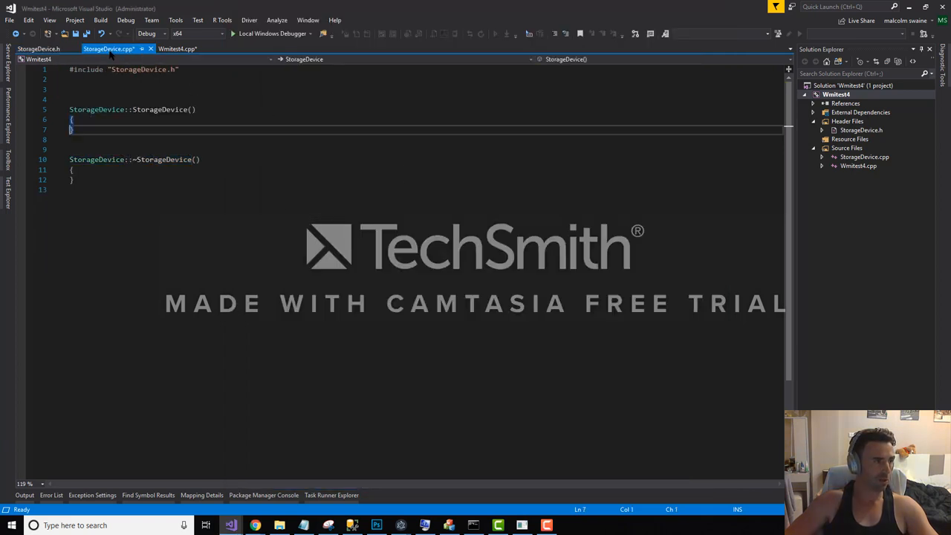
{"action": "left_click", "coordinate": [178, 47]}
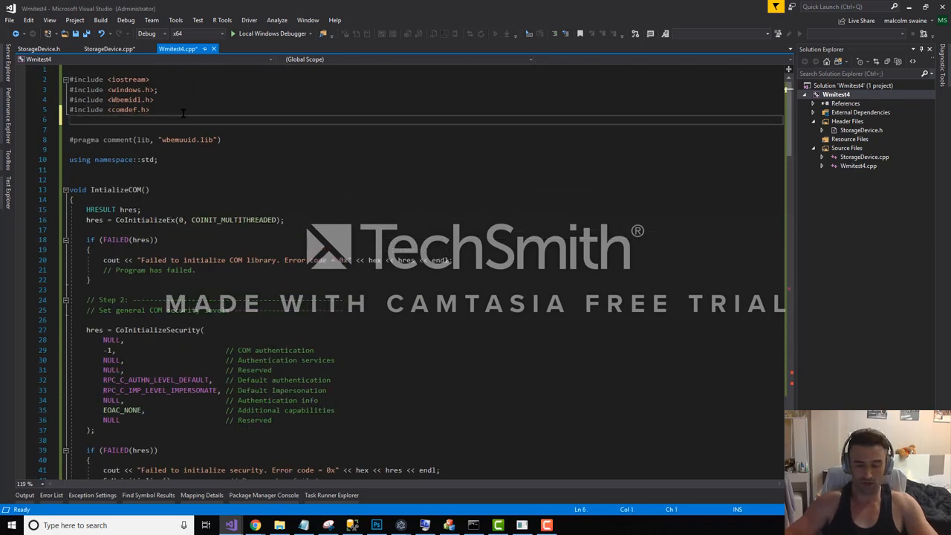
Add #include "StorageDevice.h" below the comdef.h include
{"action": "type", "text": "using"}
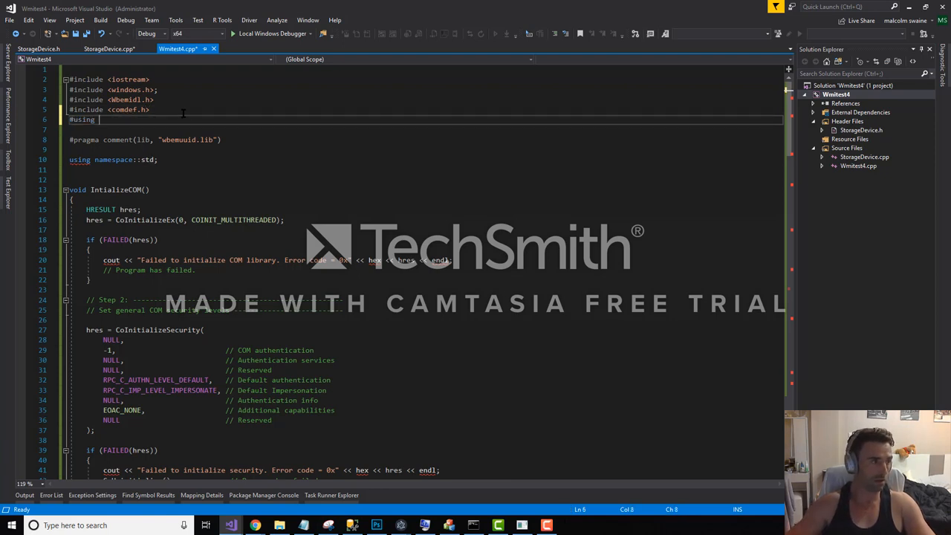
{"action": "type", "text": "<>"}
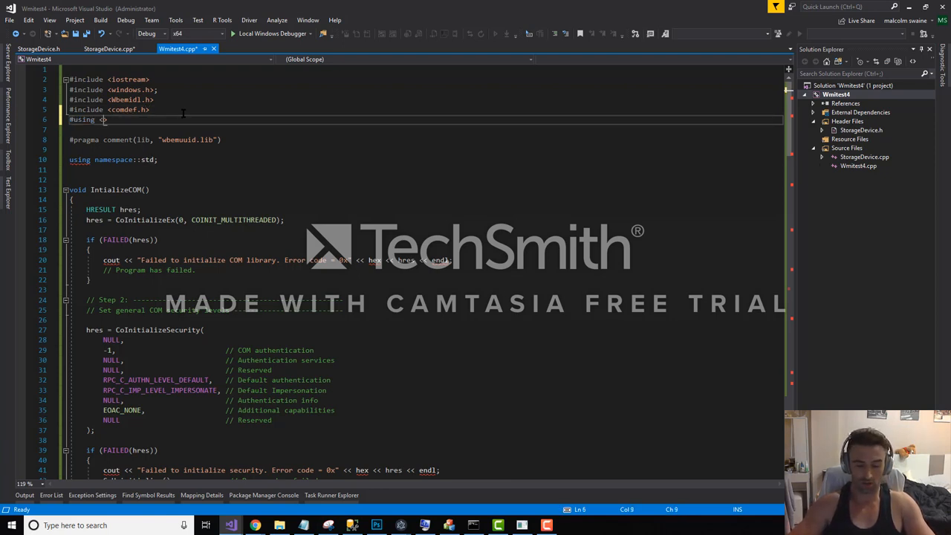
{"action": "type", "text": "StorageDevice."}
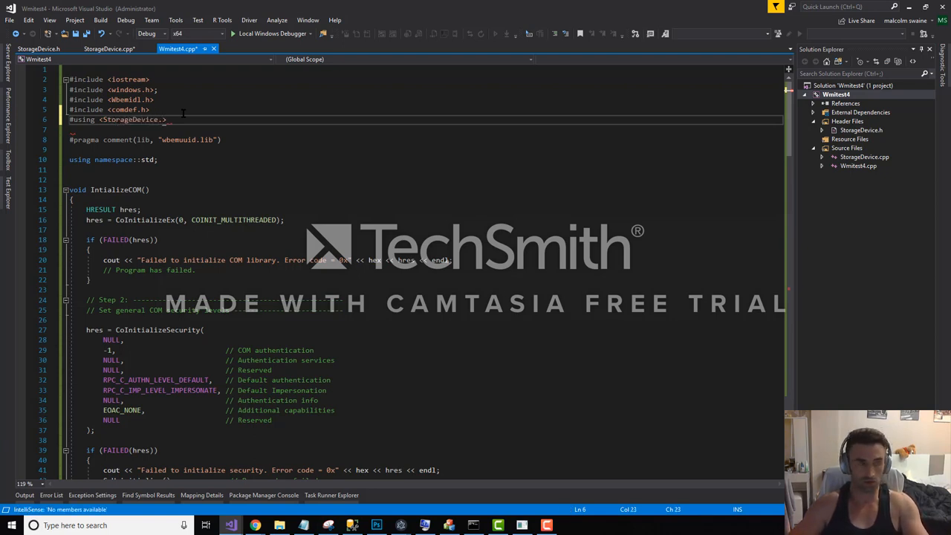
{"action": "type", "text": "h"}
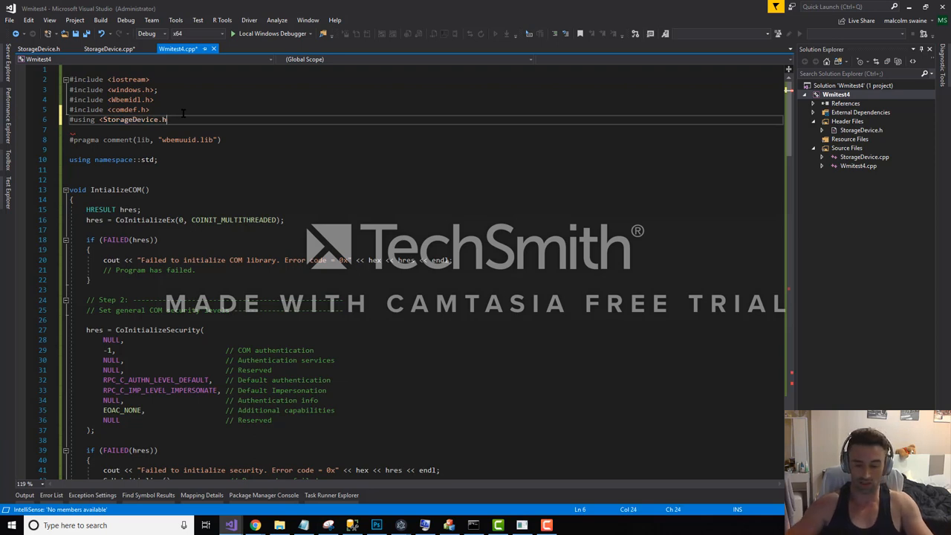
{"action": "type", "text": "\"\""}
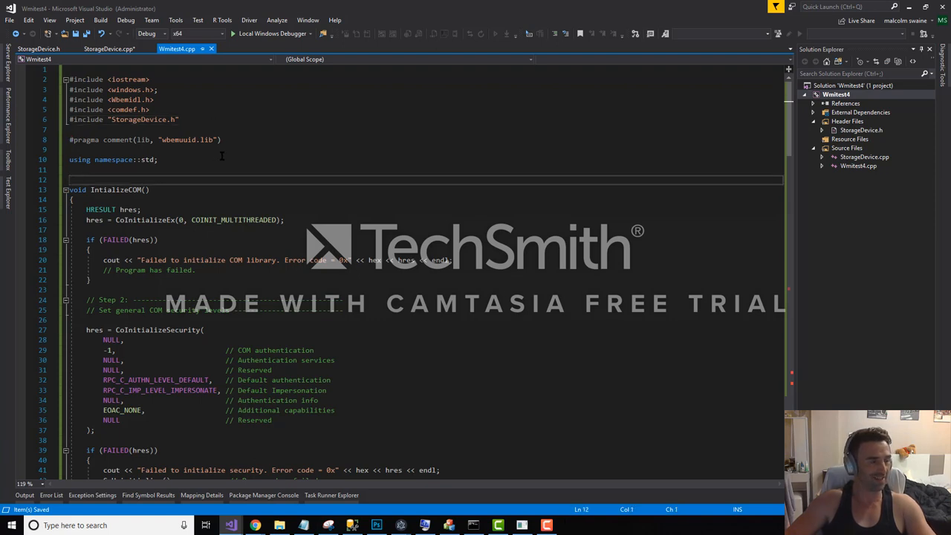
Review every use of storageDevice and the storageDevices collection in the disk loop
{"action": "scroll", "scroll_direction": "down", "scroll_amount": 3}
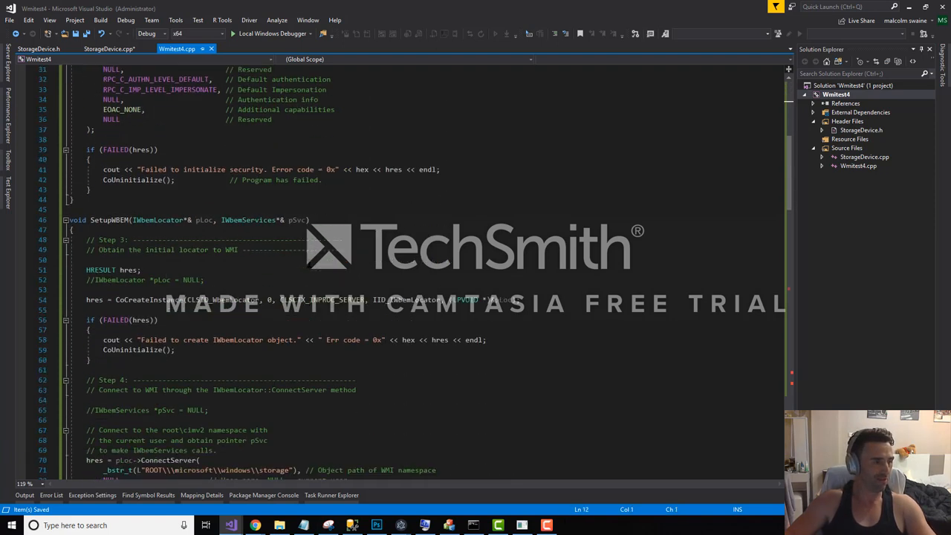
{"action": "scroll", "scroll_direction": "down", "scroll_amount": 3}
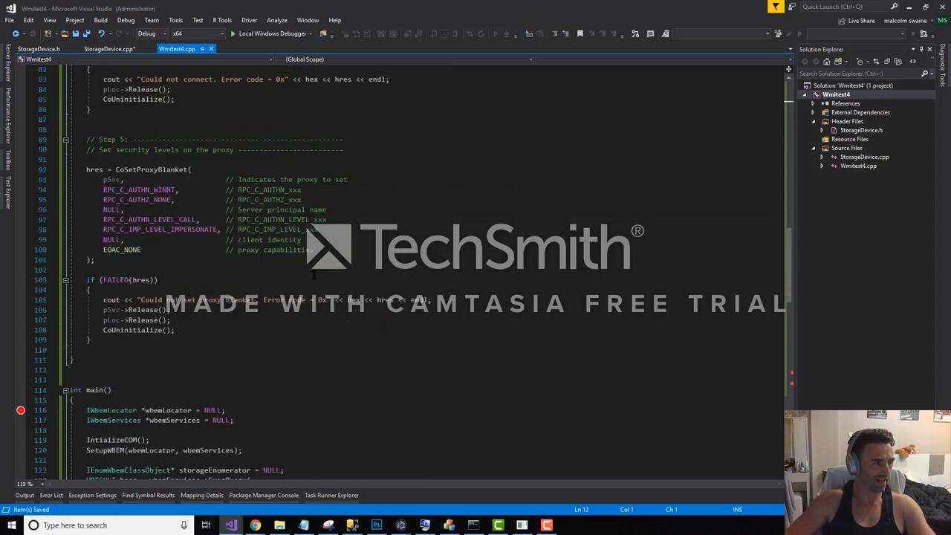
{"action": "scroll", "scroll_direction": "down", "scroll_amount": 3}
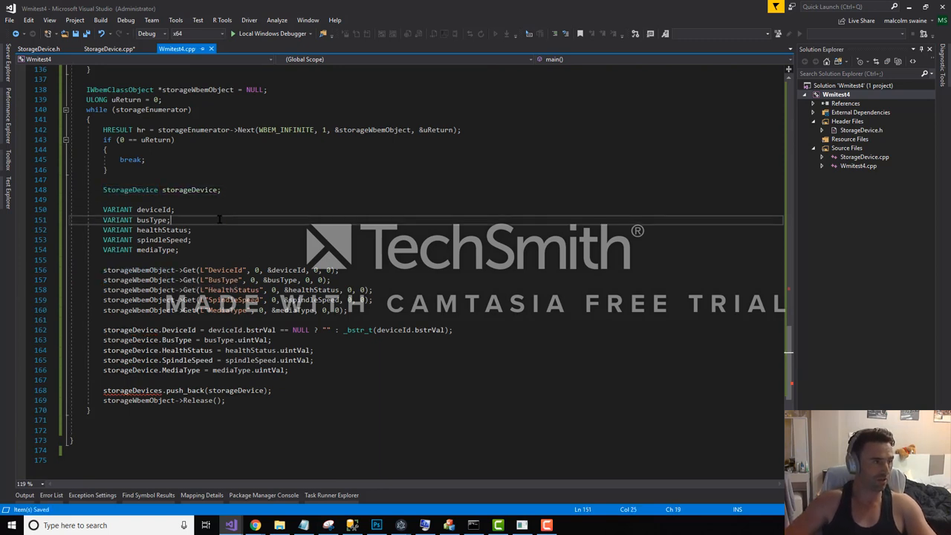
{"action": "double_click", "coordinate": [191, 190]}
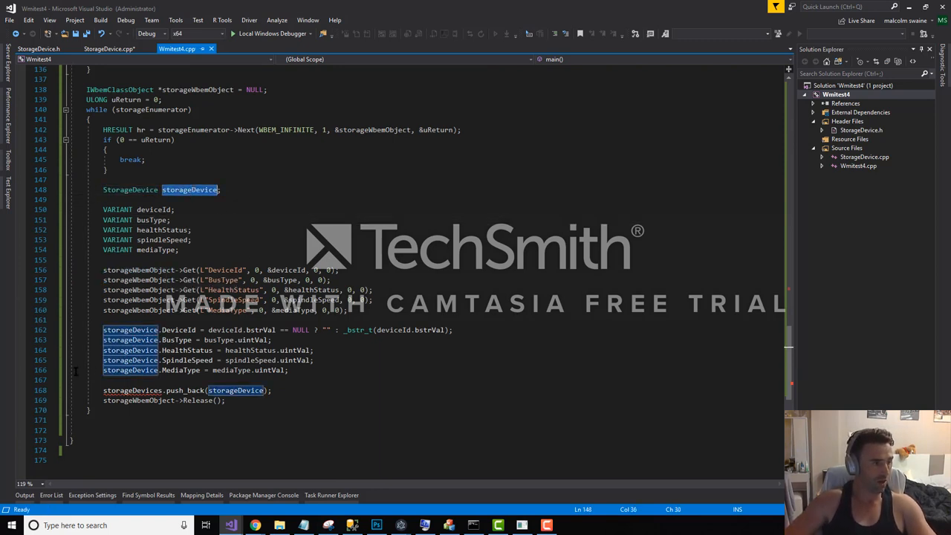
{"action": "mouse_move", "coordinate": [178, 330]}
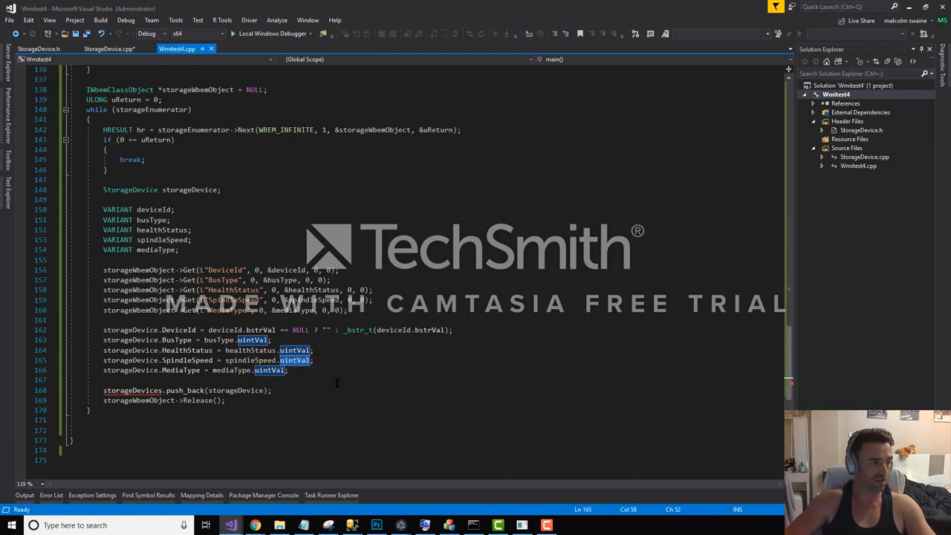
{"action": "mouse_move", "coordinate": [220, 330]}
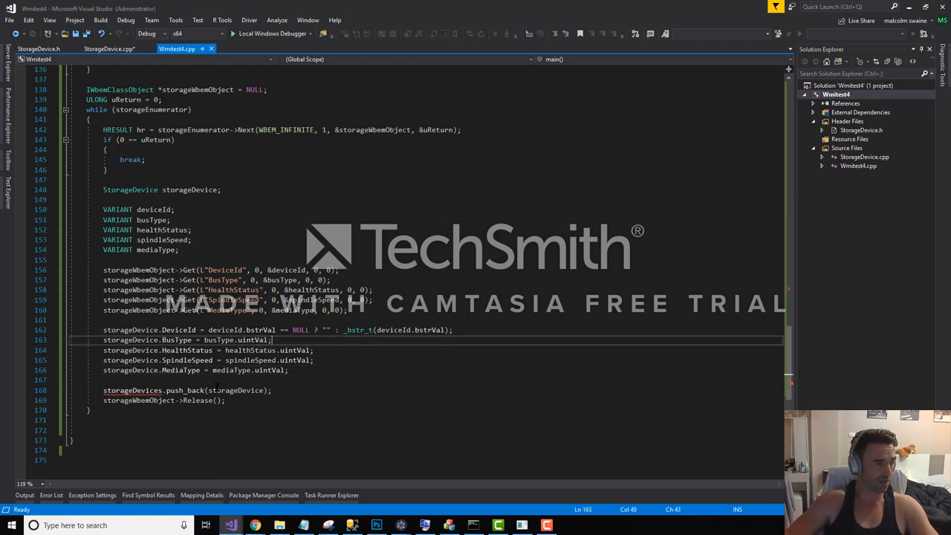
{"action": "double_click", "coordinate": [132, 389]}
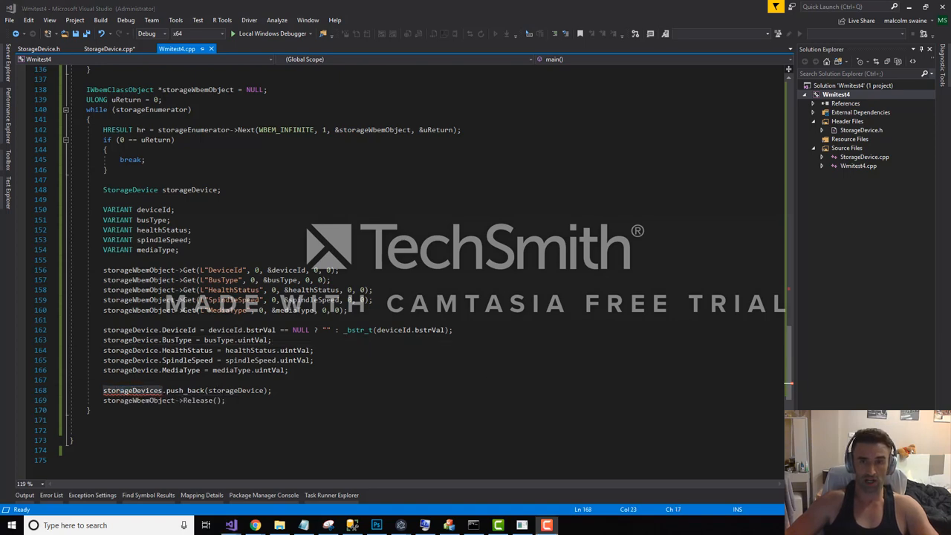
Declare vector<StorageDevice> above the while loop
{"action": "scroll", "scroll_direction": "down", "scroll_amount": 3}
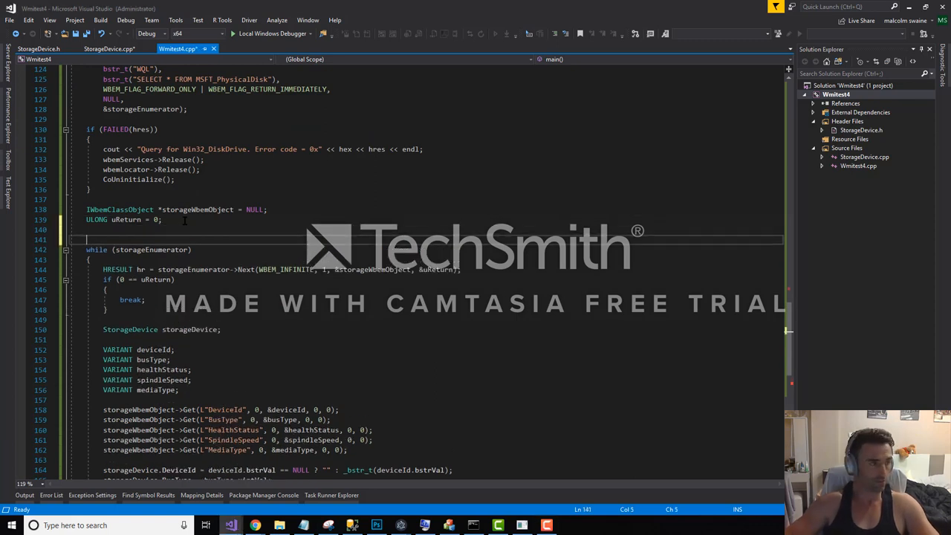
{"action": "type", "text": "vector<"}
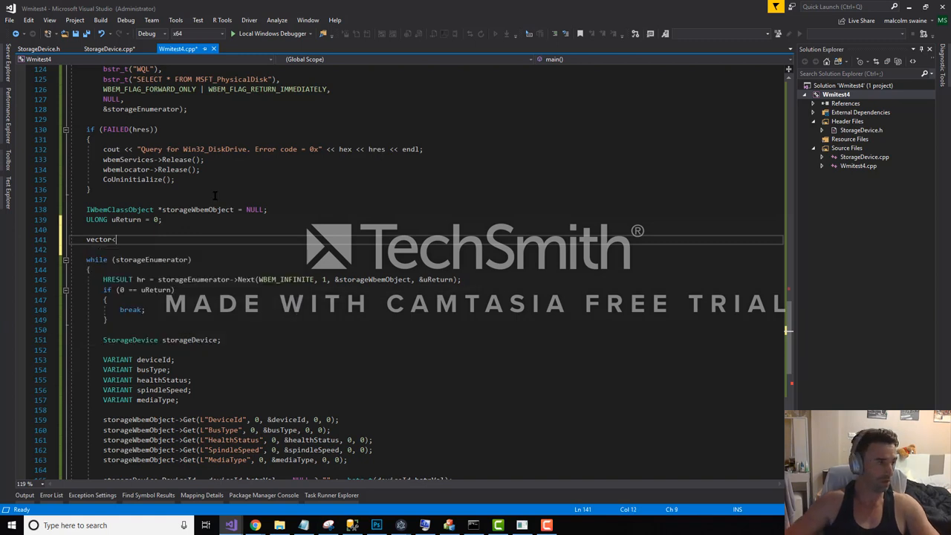
{"action": "scroll", "scroll_direction": "down", "scroll_amount": 3}
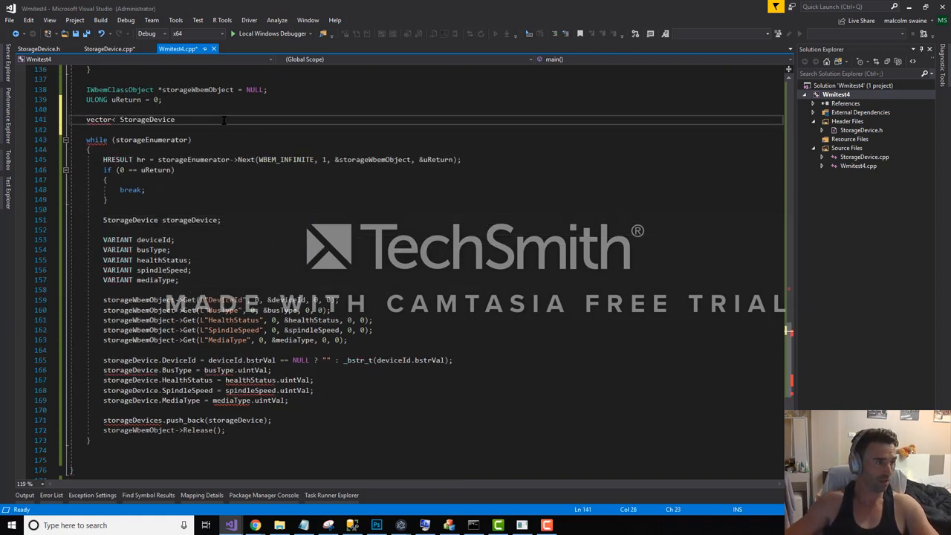
{"action": "type", "text": ">"}
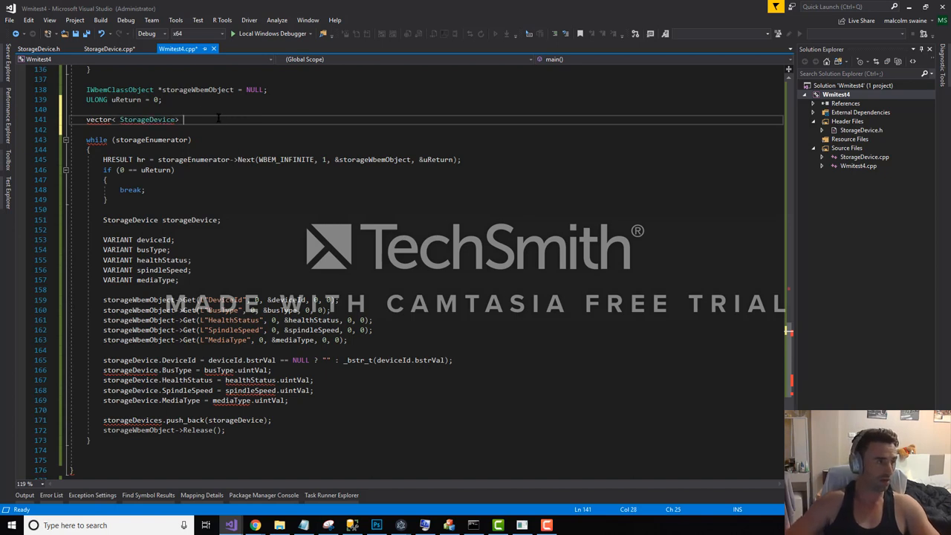
{"action": "type", "text": "StorageDevice.h\""}
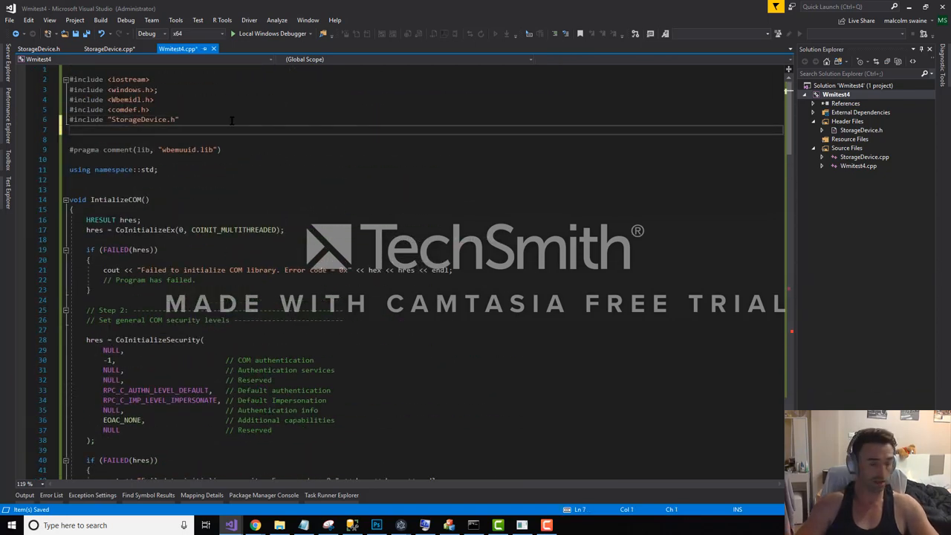
{"action": "type", "text": "#include"}
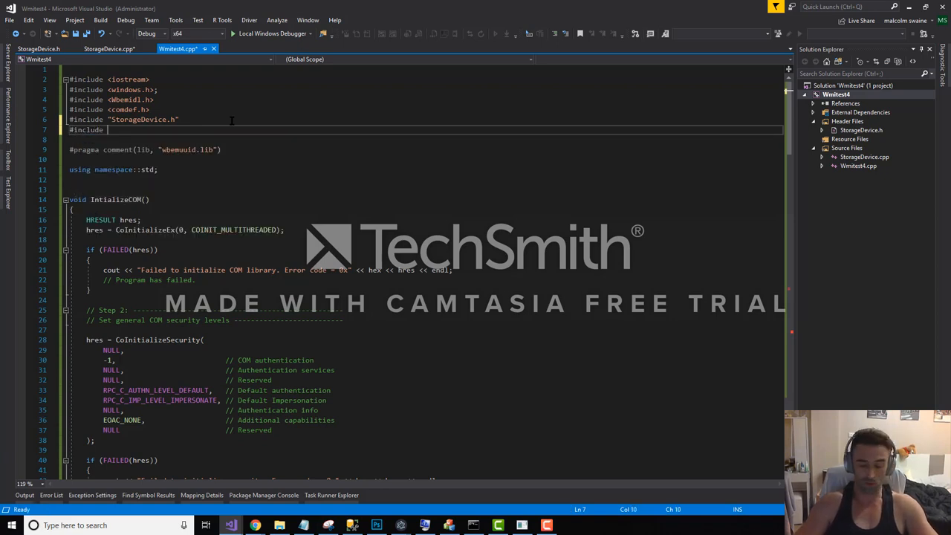
{"action": "type", "text": "<vector>"}
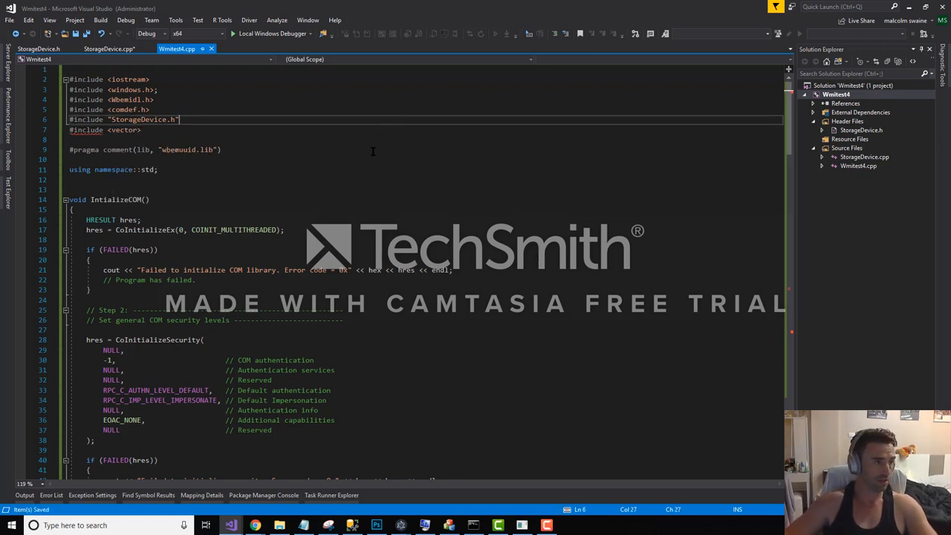
{"action": "scroll", "scroll_direction": "down", "scroll_amount": 3}
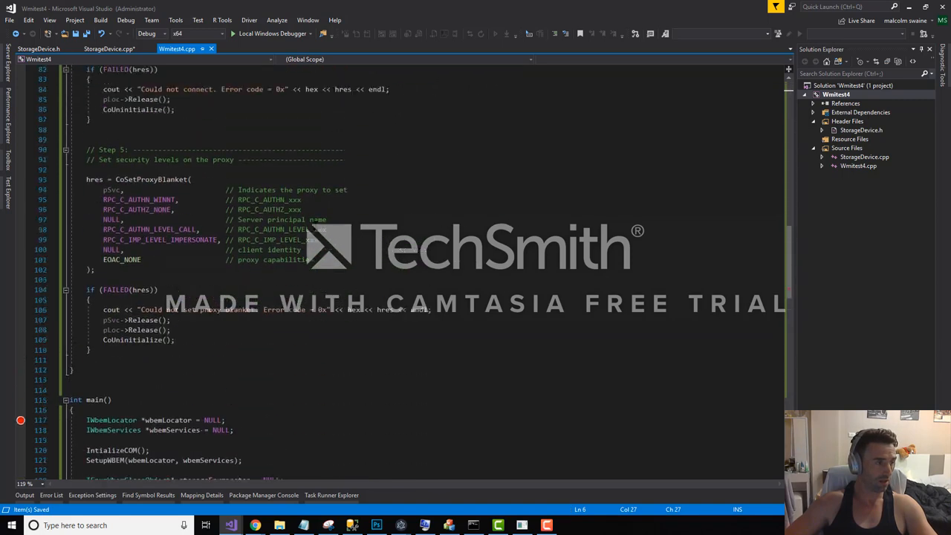
{"action": "scroll", "scroll_direction": "down", "scroll_amount": 3}
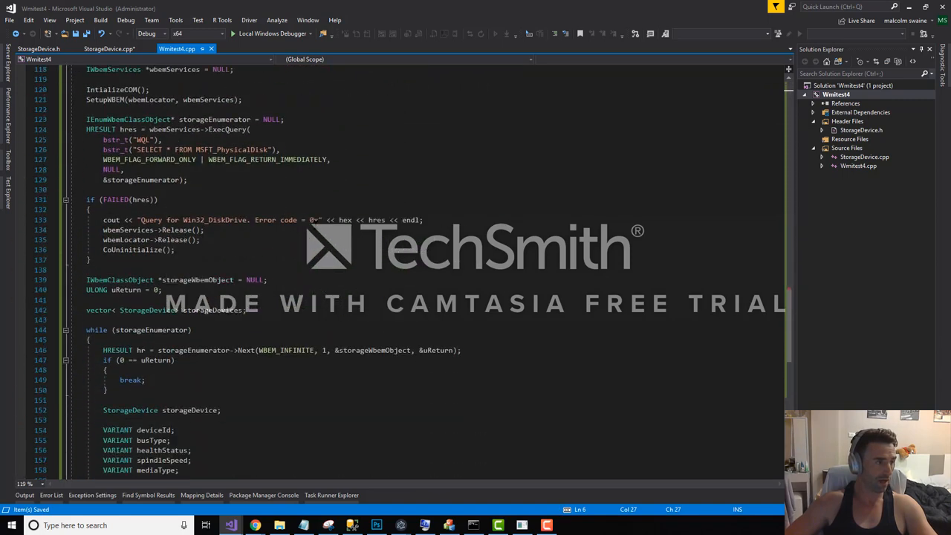
{"action": "double_click", "coordinate": [149, 311]}
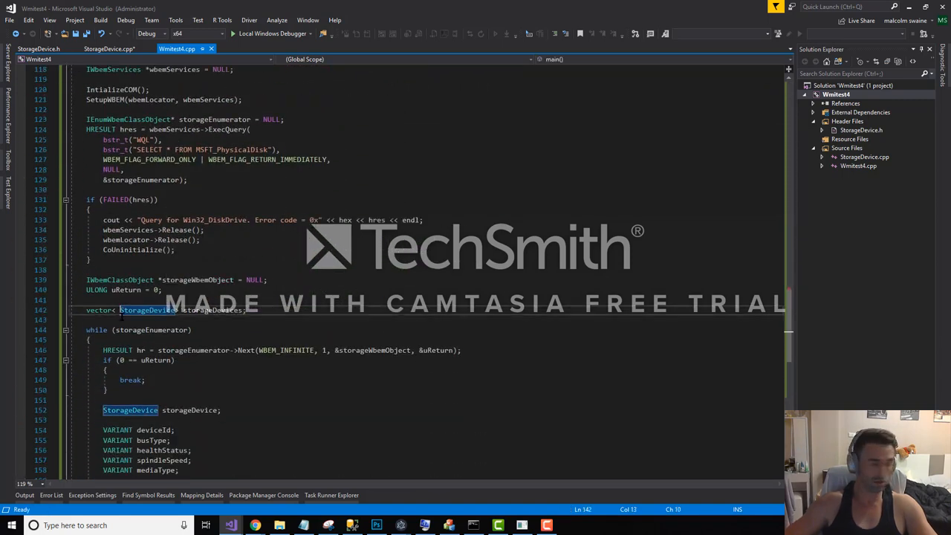
{"action": "scroll", "scroll_direction": "down", "scroll_amount": 3}
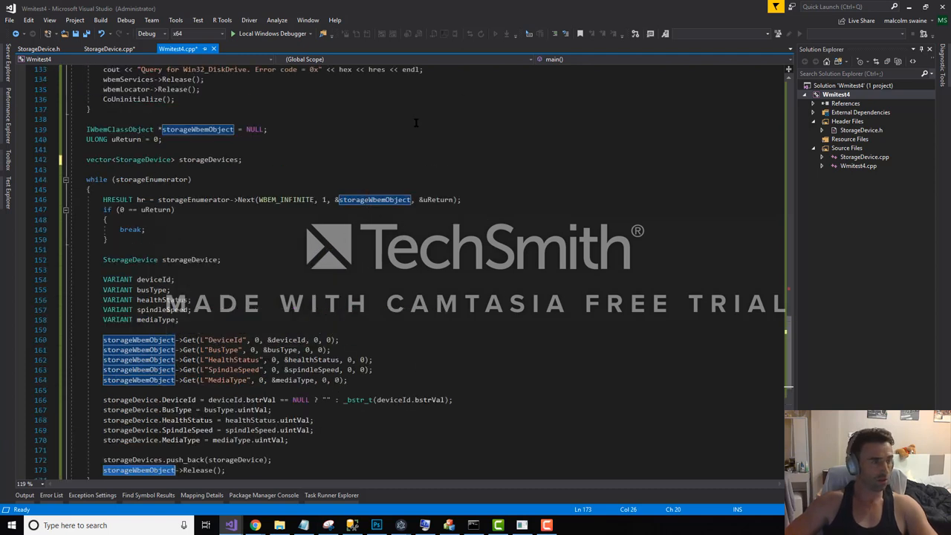
Scroll through main while the debugger steps into the disk loop to the DeviceId assignment
{"action": "scroll", "scroll_direction": "down", "scroll_amount": 3}
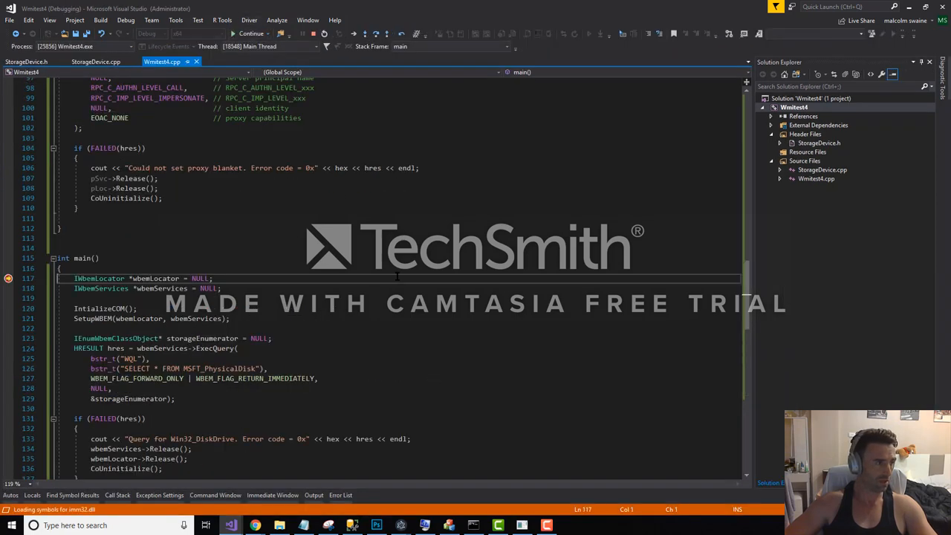
{"action": "scroll", "scroll_direction": "down", "scroll_amount": 3}
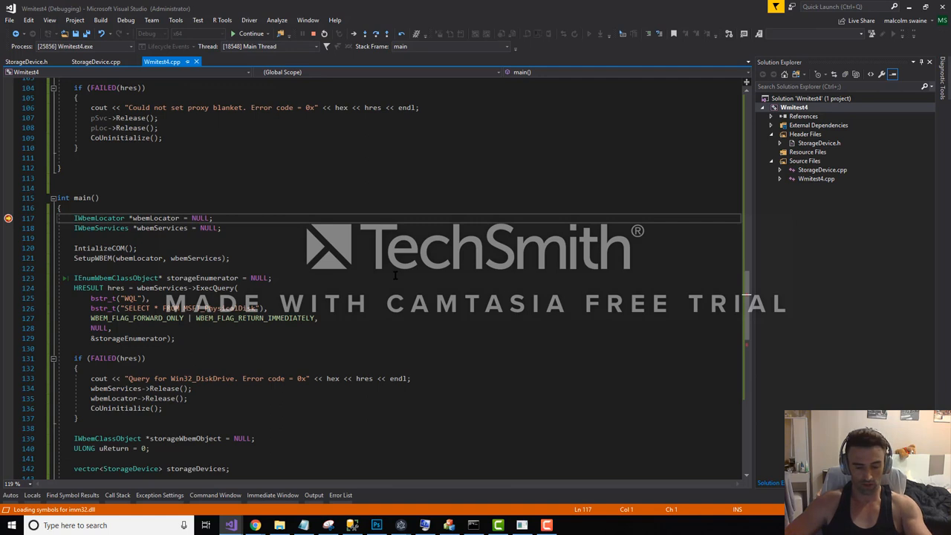
{"action": "scroll", "scroll_direction": "down", "scroll_amount": 3}
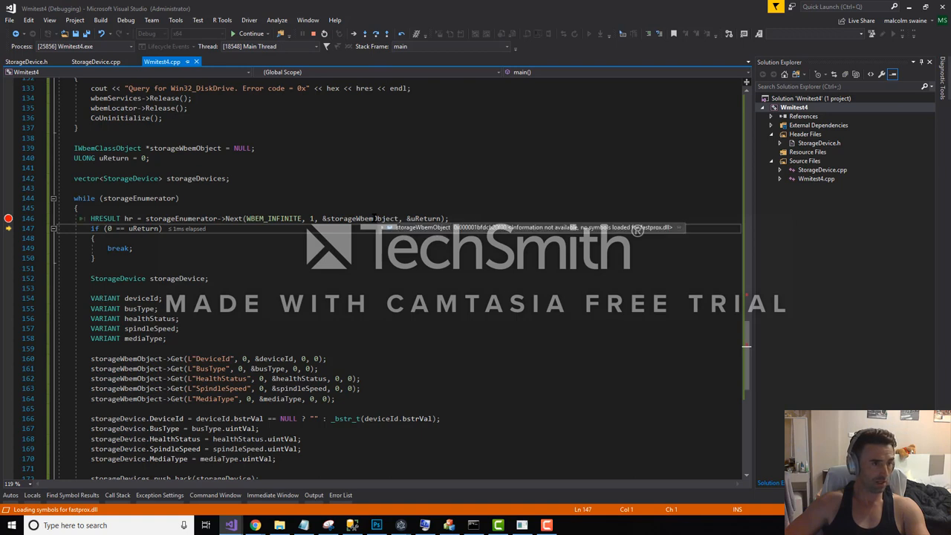
{"action": "mouse_move", "coordinate": [354, 77]}
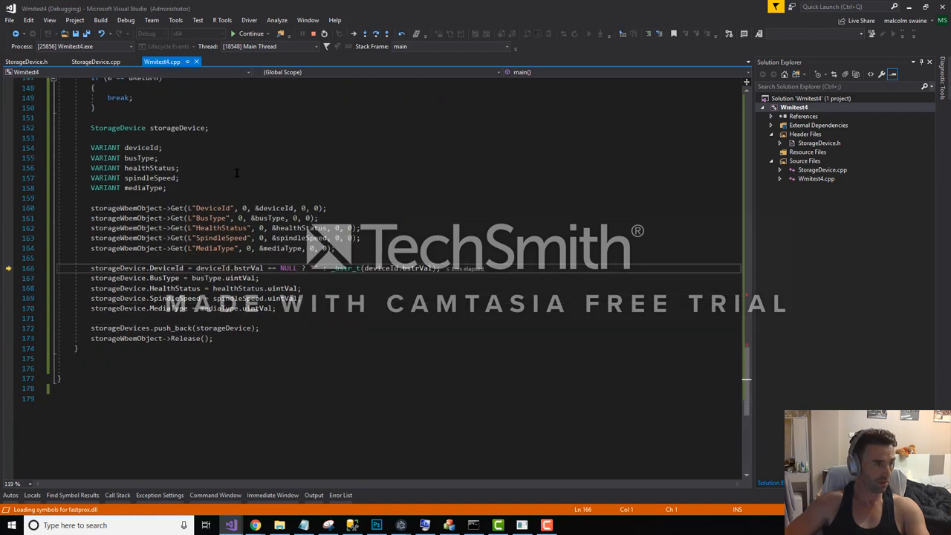
{"action": "mouse_move", "coordinate": [267, 208]}
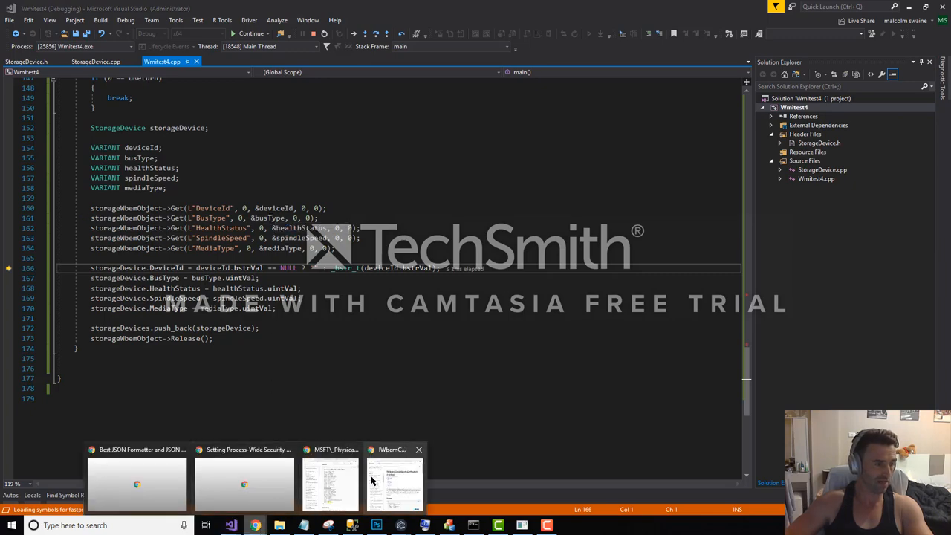
Search the MSFT_PhysicalDisk documentation page for BusType
{"action": "left_click", "coordinate": [329, 483]}
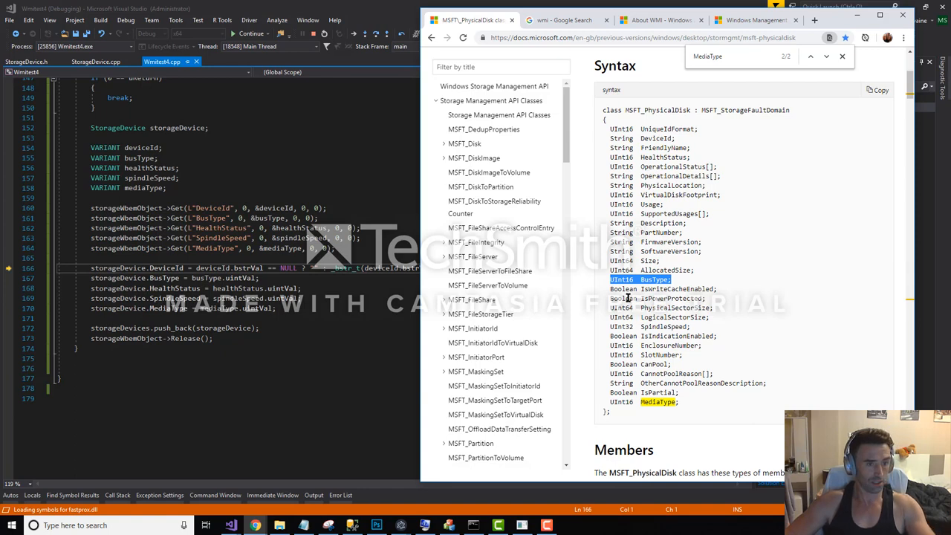
{"action": "double_click", "coordinate": [640, 279]}
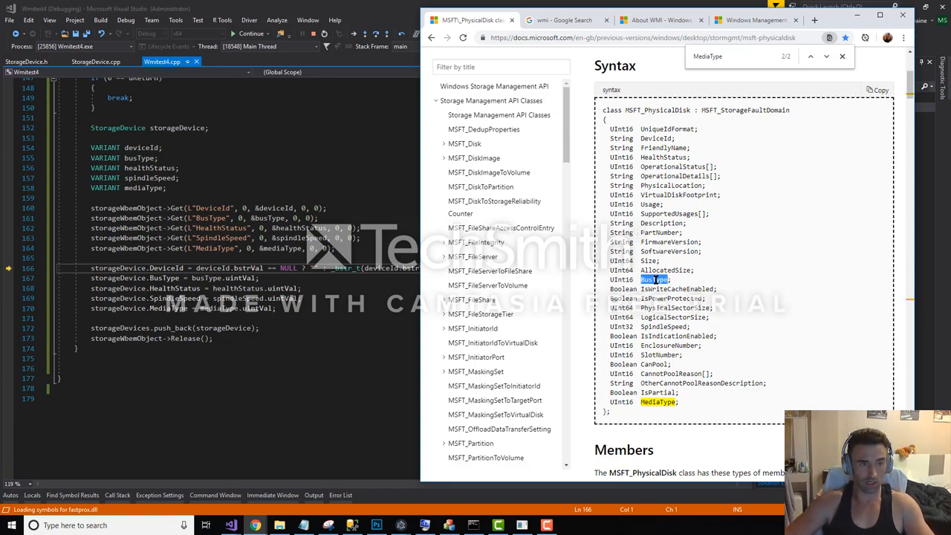
{"action": "left_click", "coordinate": [811, 57]}
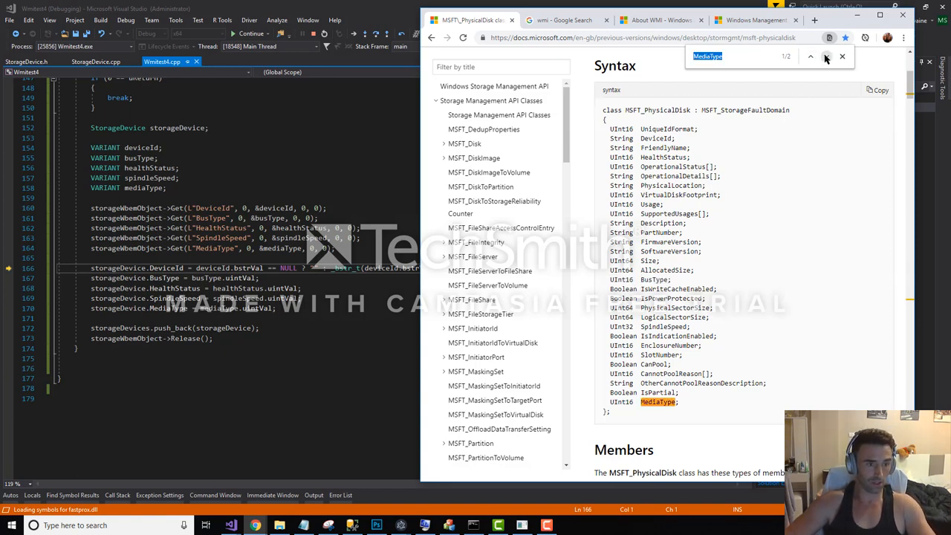
{"action": "left_click", "coordinate": [811, 56]}
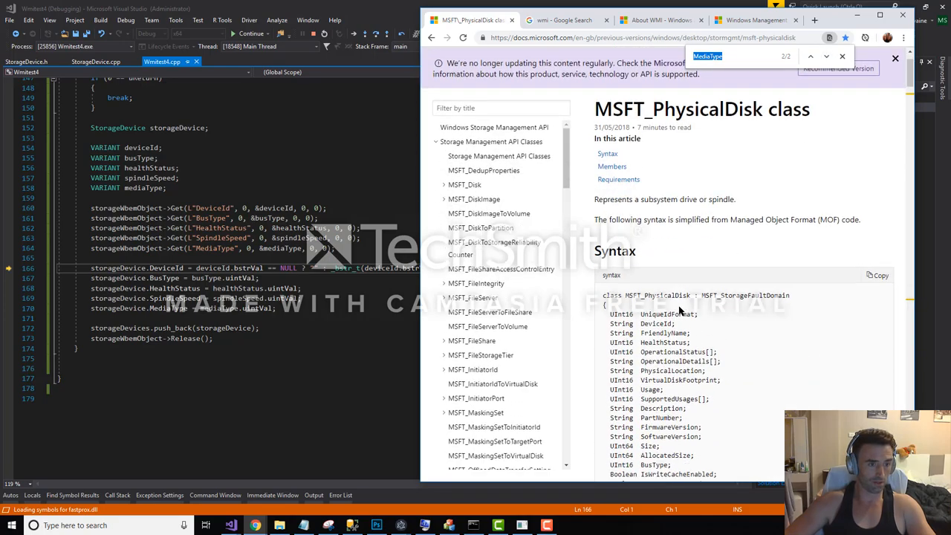
Scroll to the BusType value table showing SATA 11 and NVMe 17
{"action": "scroll", "scroll_direction": "down", "scroll_amount": 3}
{"action": "type", "text": "BusType"}
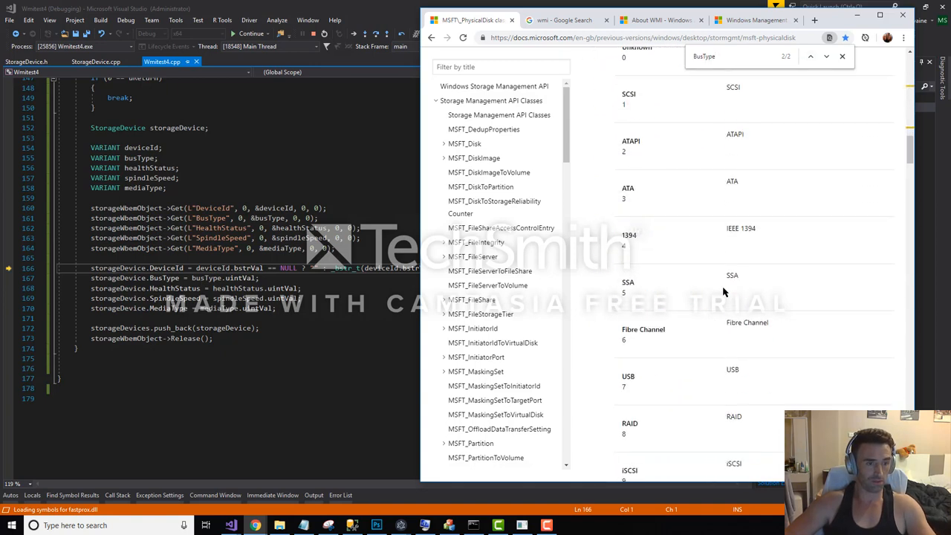
{"action": "scroll", "scroll_direction": "down", "scroll_amount": 3}
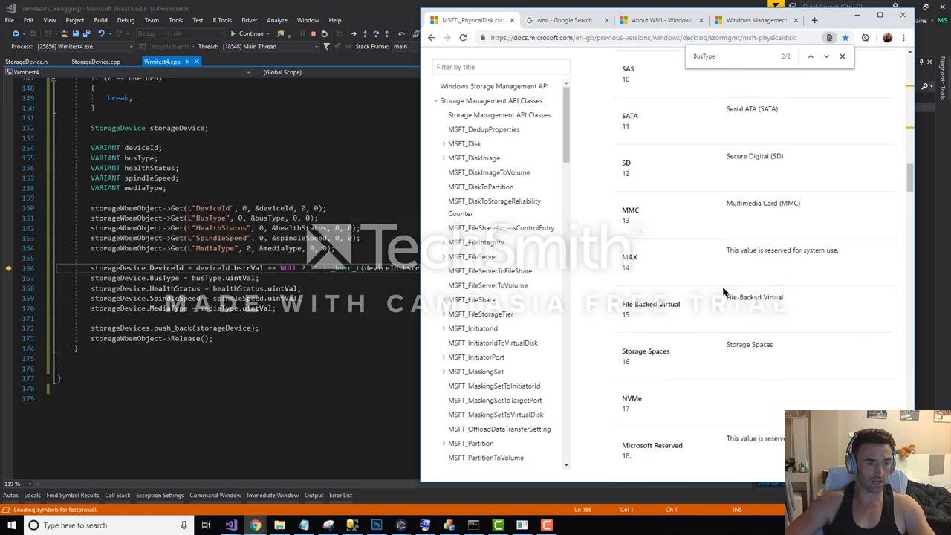
{"action": "scroll", "scroll_direction": "down", "scroll_amount": 3}
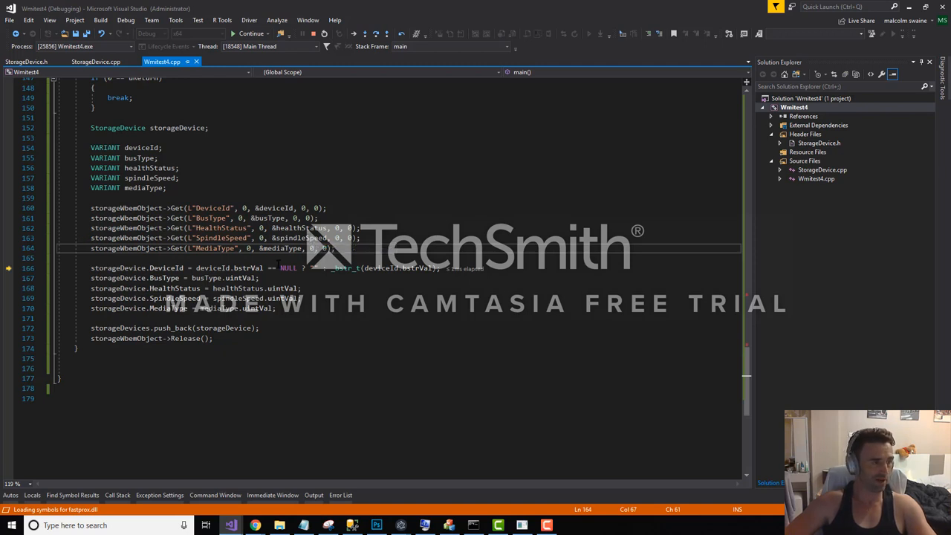
{"action": "mouse_move", "coordinate": [279, 248]}
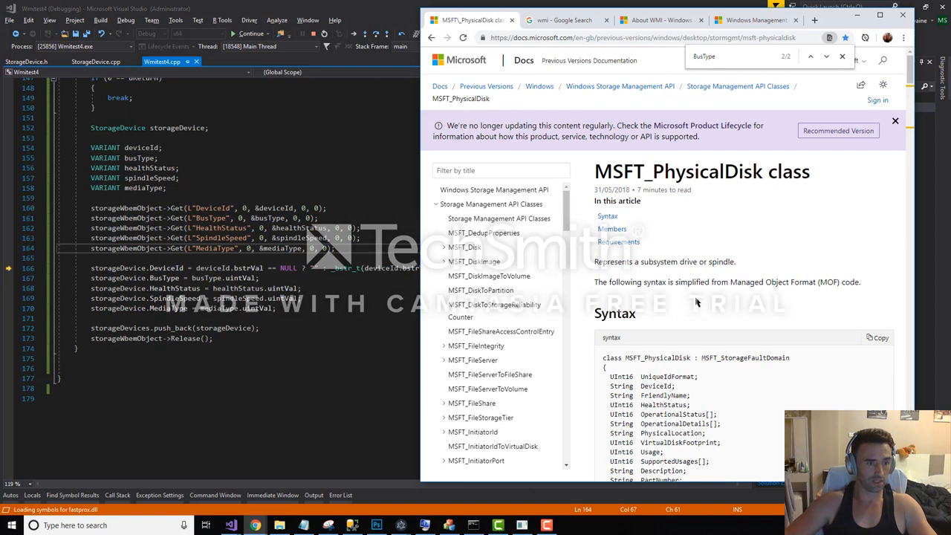
Scroll to the MediaType value table (3 HDD, 4 SSD) and step to the SpindleSpeed assignment
{"action": "scroll", "scroll_direction": "down", "scroll_amount": 3}
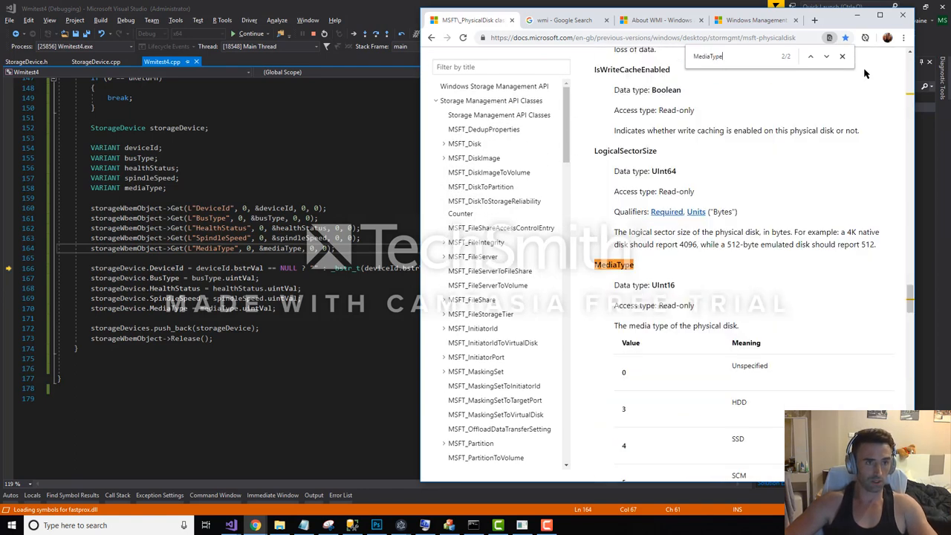
{"action": "scroll", "scroll_direction": "down", "scroll_amount": 3}
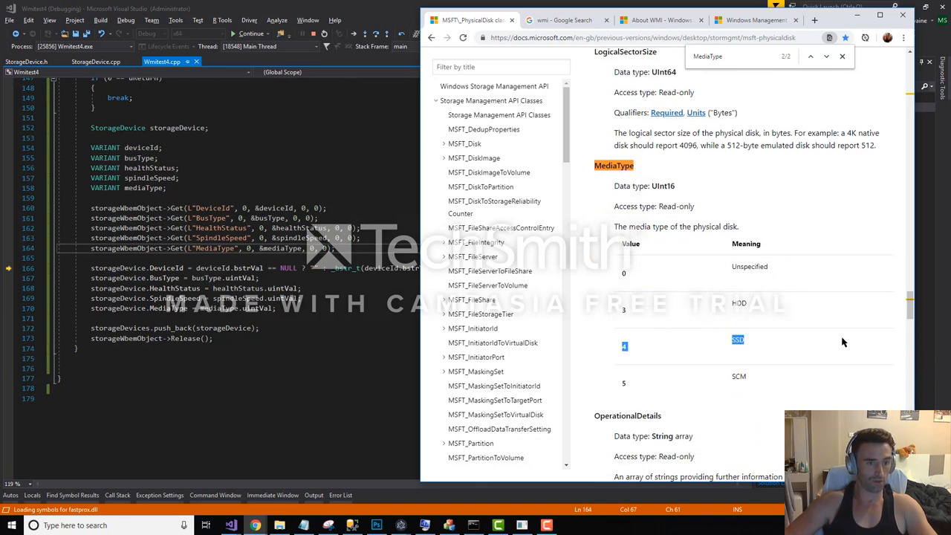
{"action": "mouse_move", "coordinate": [765, 354]}
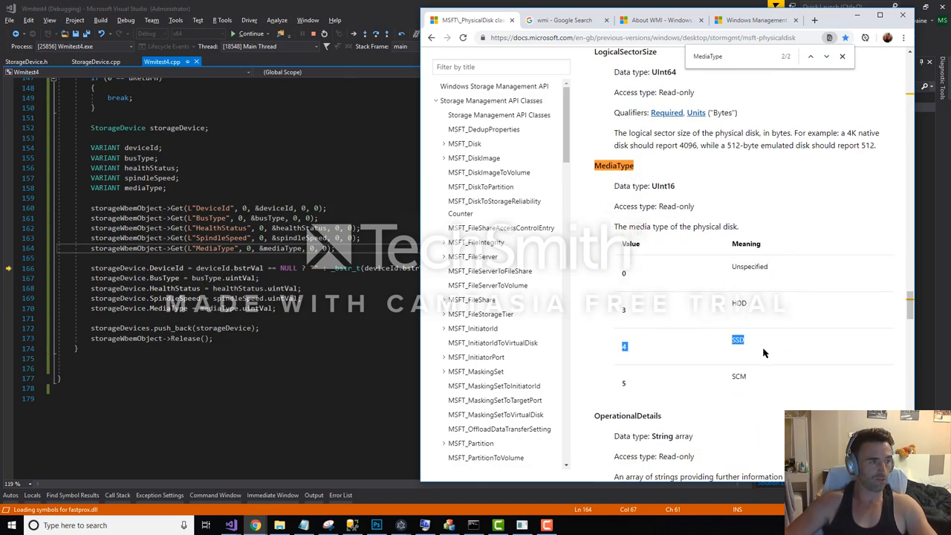
{"action": "left_click", "coordinate": [508, 46]}
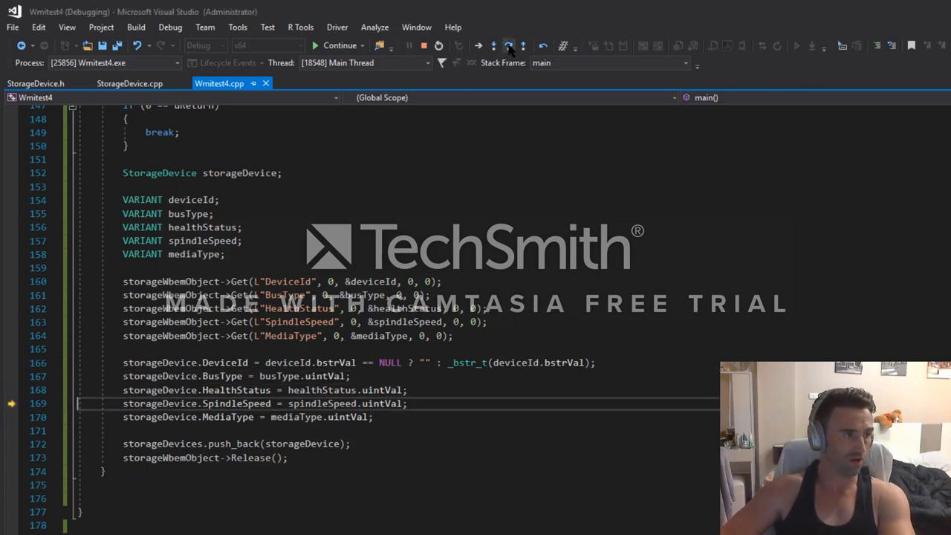
Step to the Release line and inspect storageDevice showing DeviceId "0" and BusType 17
{"action": "left_click", "coordinate": [508, 45]}
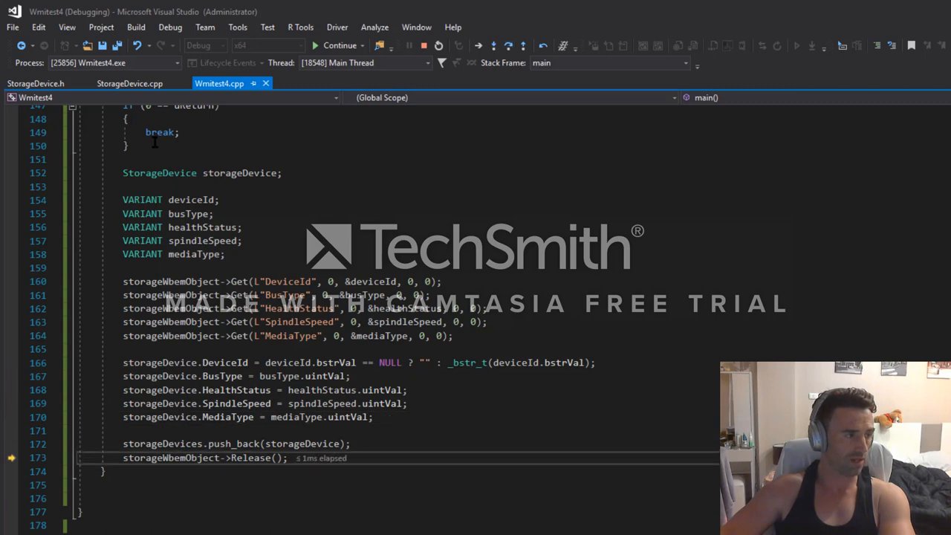
{"action": "mouse_move", "coordinate": [208, 376]}
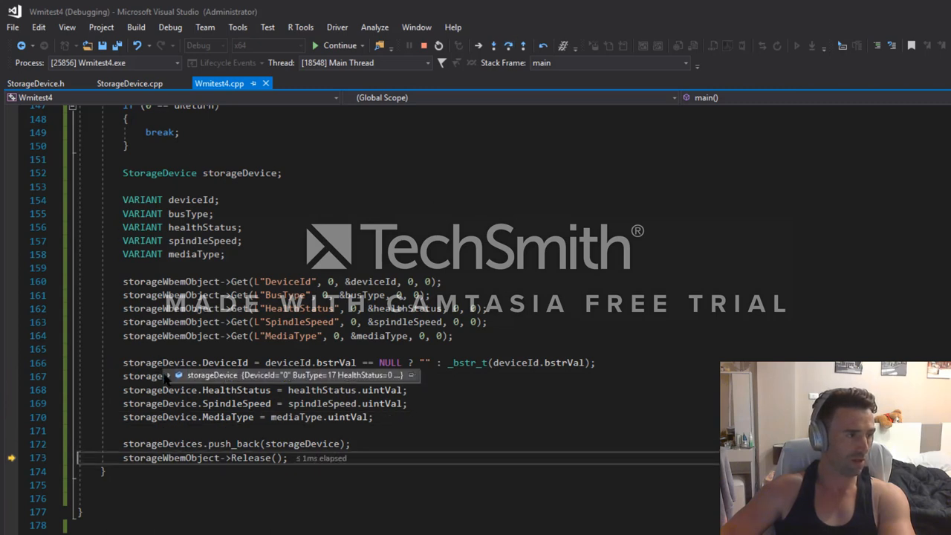
{"action": "left_click", "coordinate": [169, 374]}
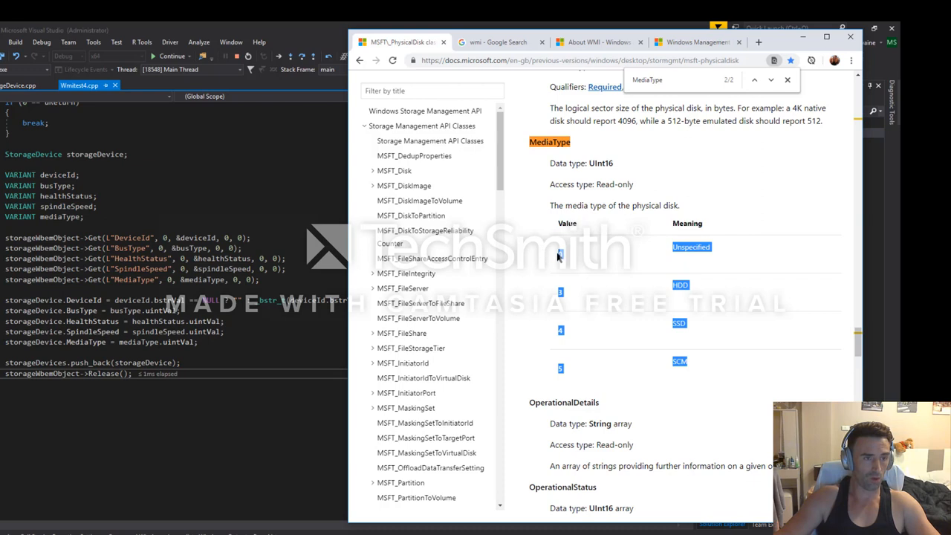
{"action": "mouse_move", "coordinate": [773, 339]}
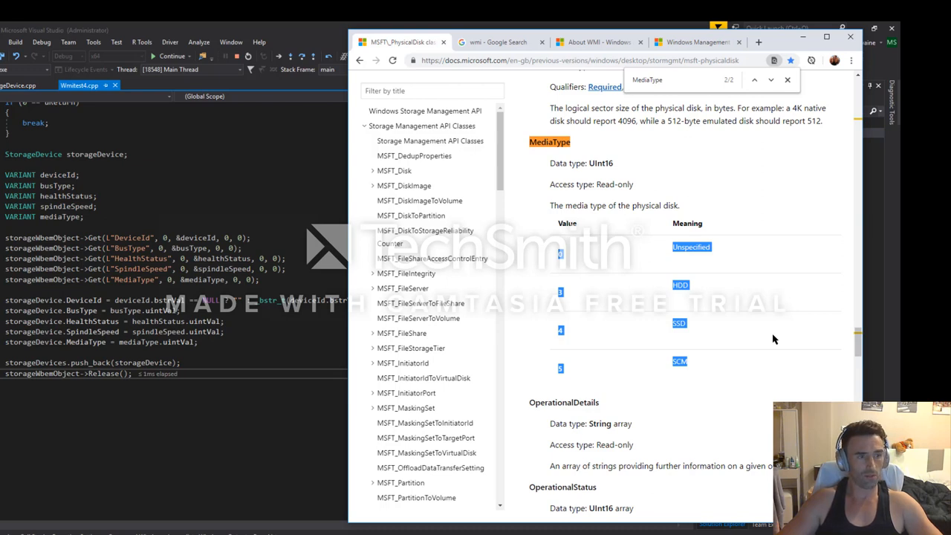
{"action": "mouse_move", "coordinate": [735, 321]}
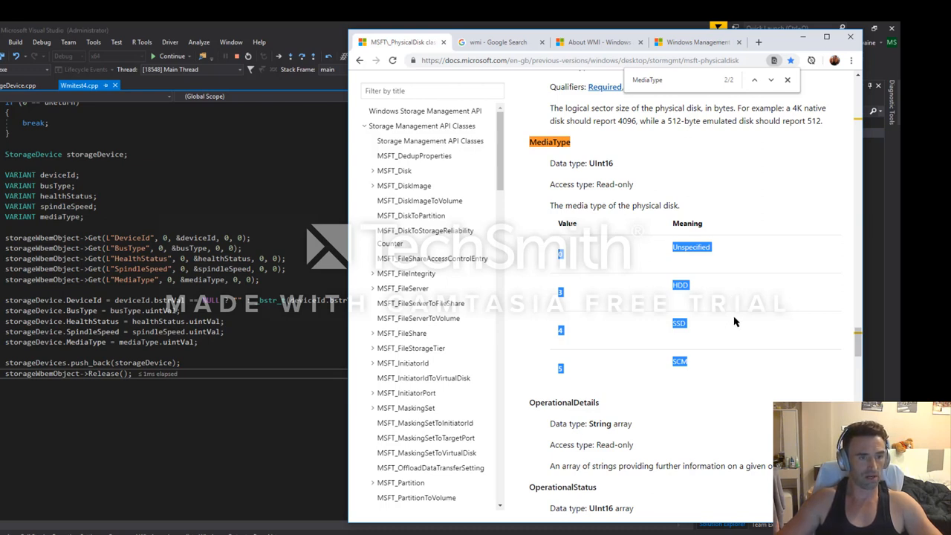